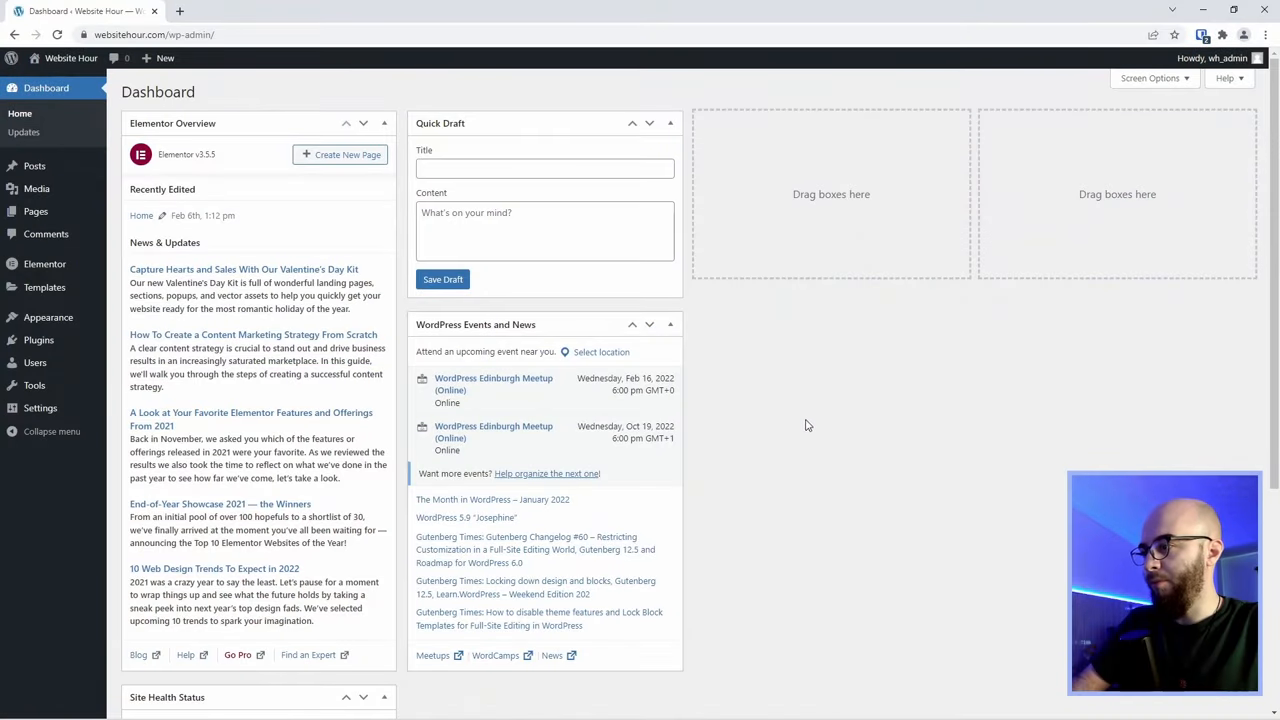
mouse_move(35, 211)
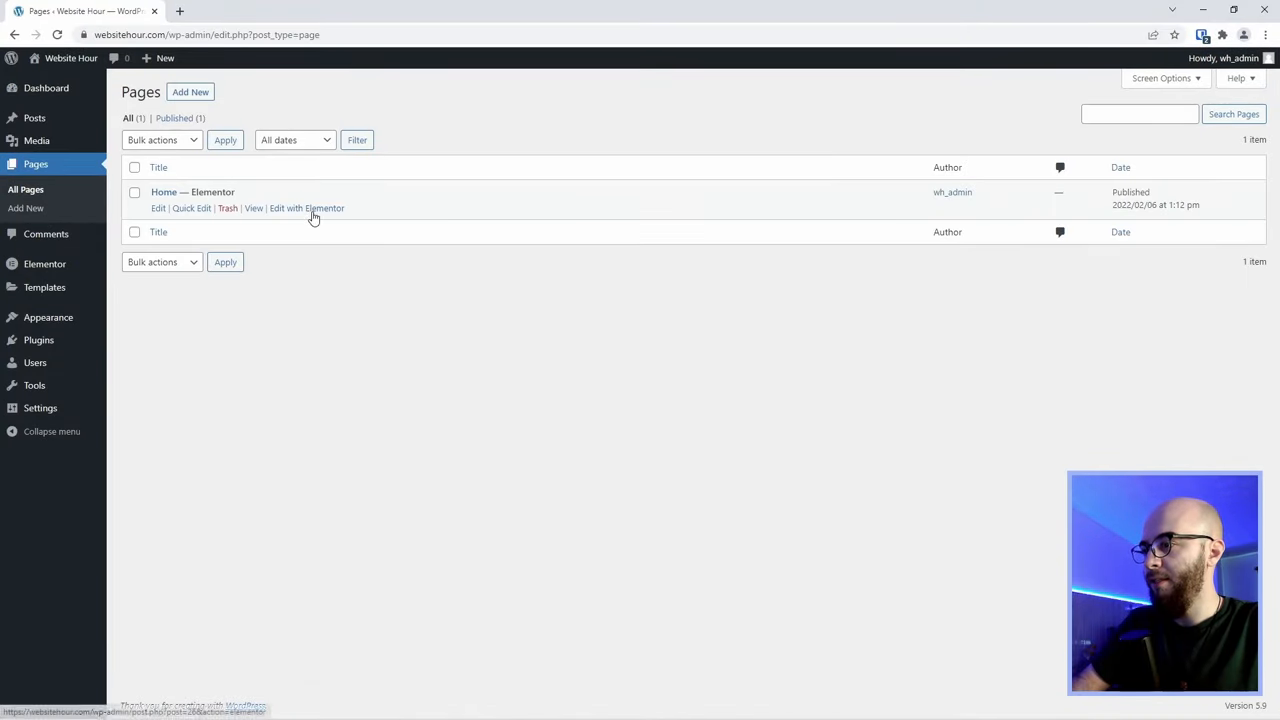
- Open the Home page in Elementor and add a two-column section above the hero
left_click(306, 208)
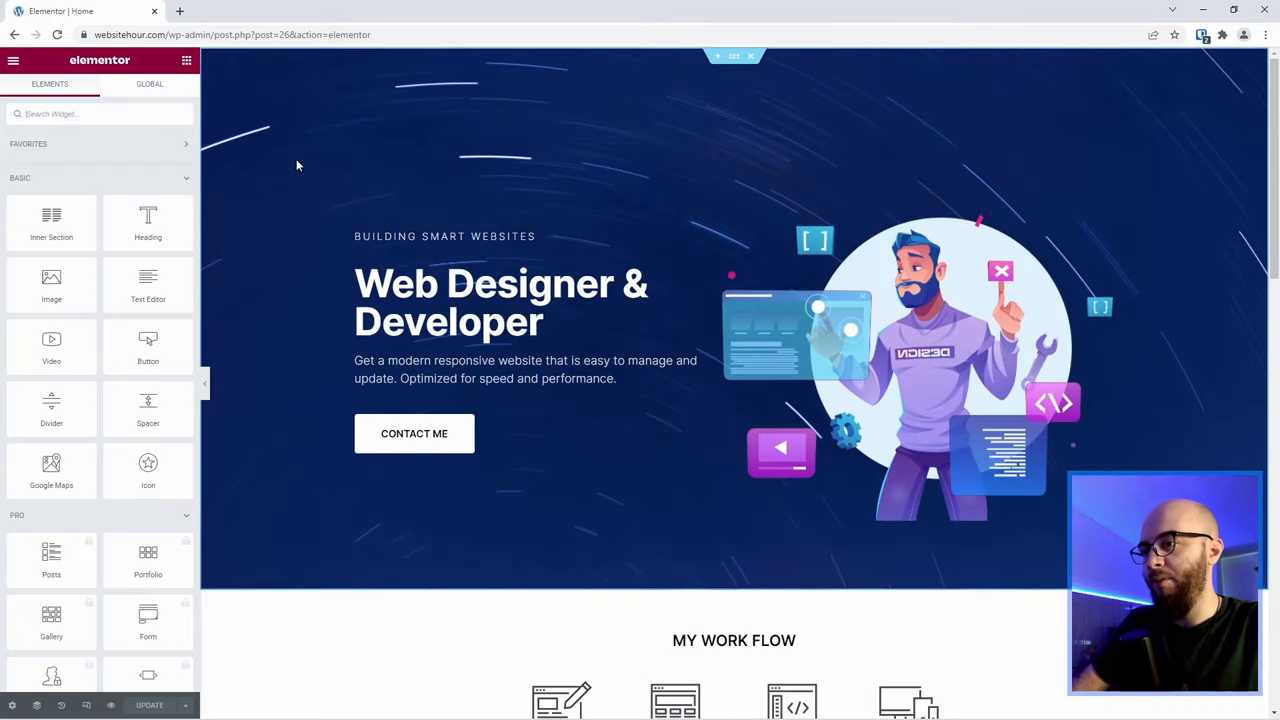
mouse_move(298, 201)
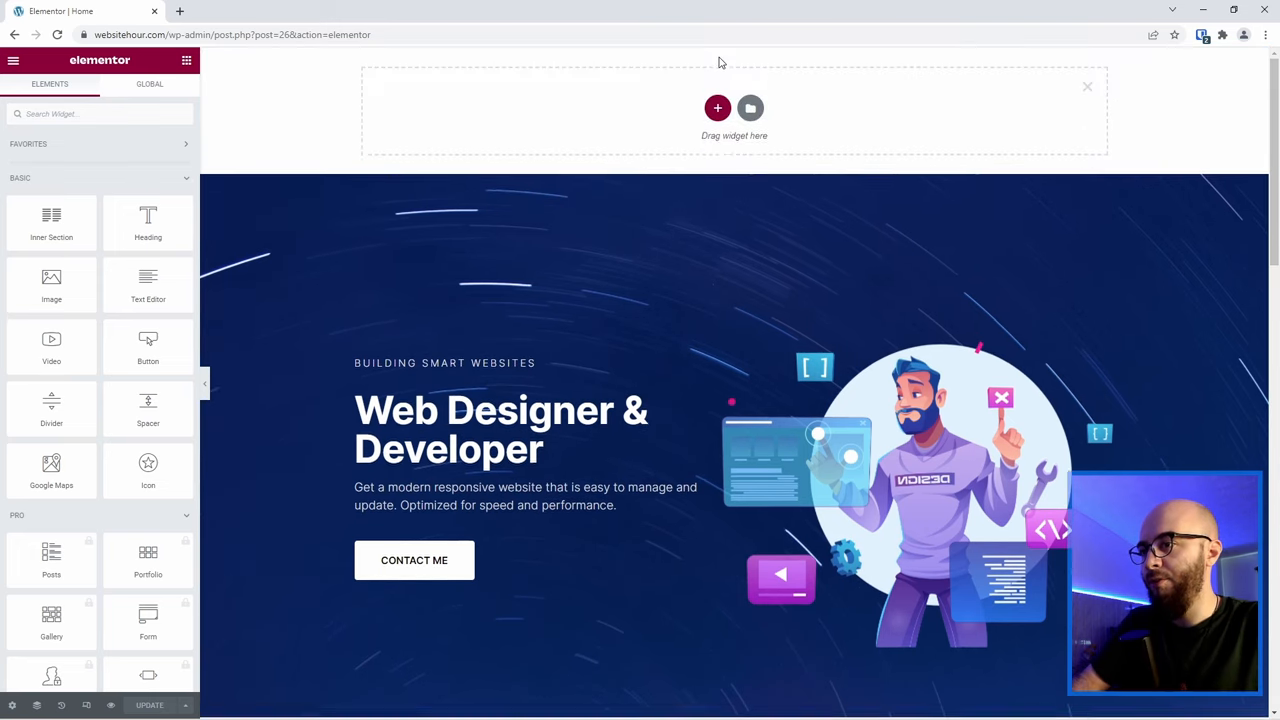
left_click(717, 108)
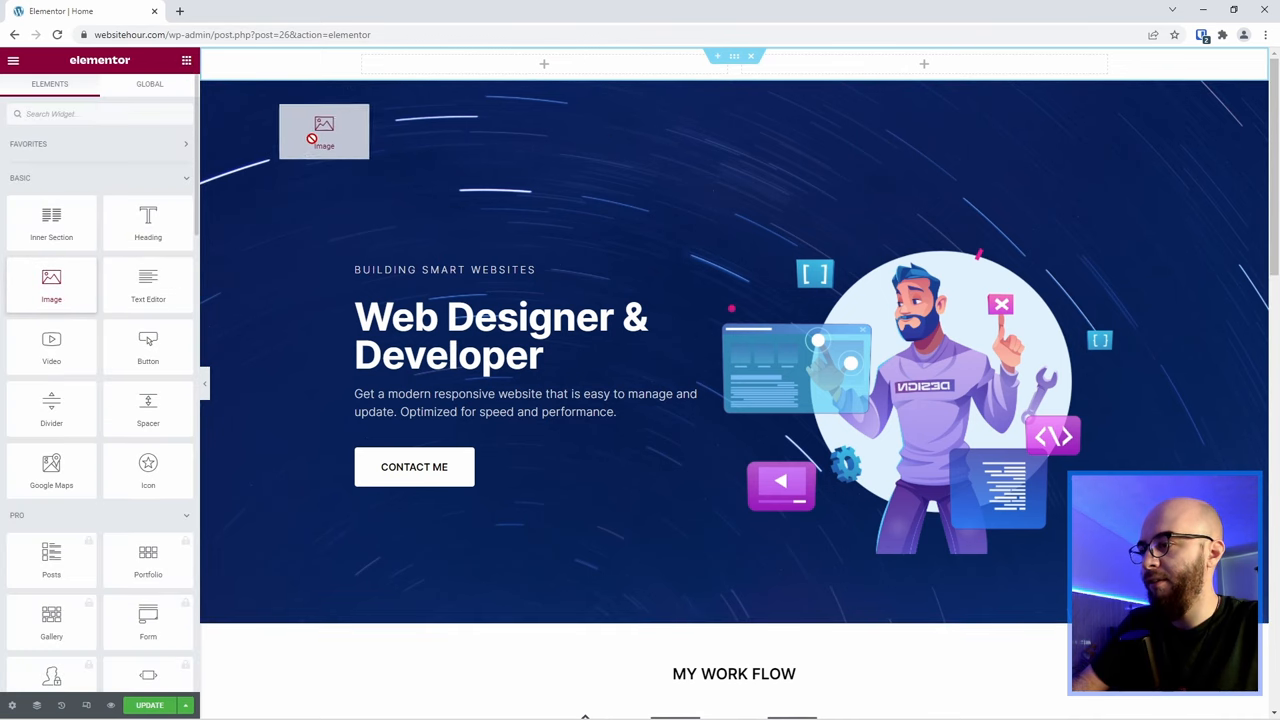
- Place an Image widget in the left column and choose the Website Hour logo
left_click(324, 131)
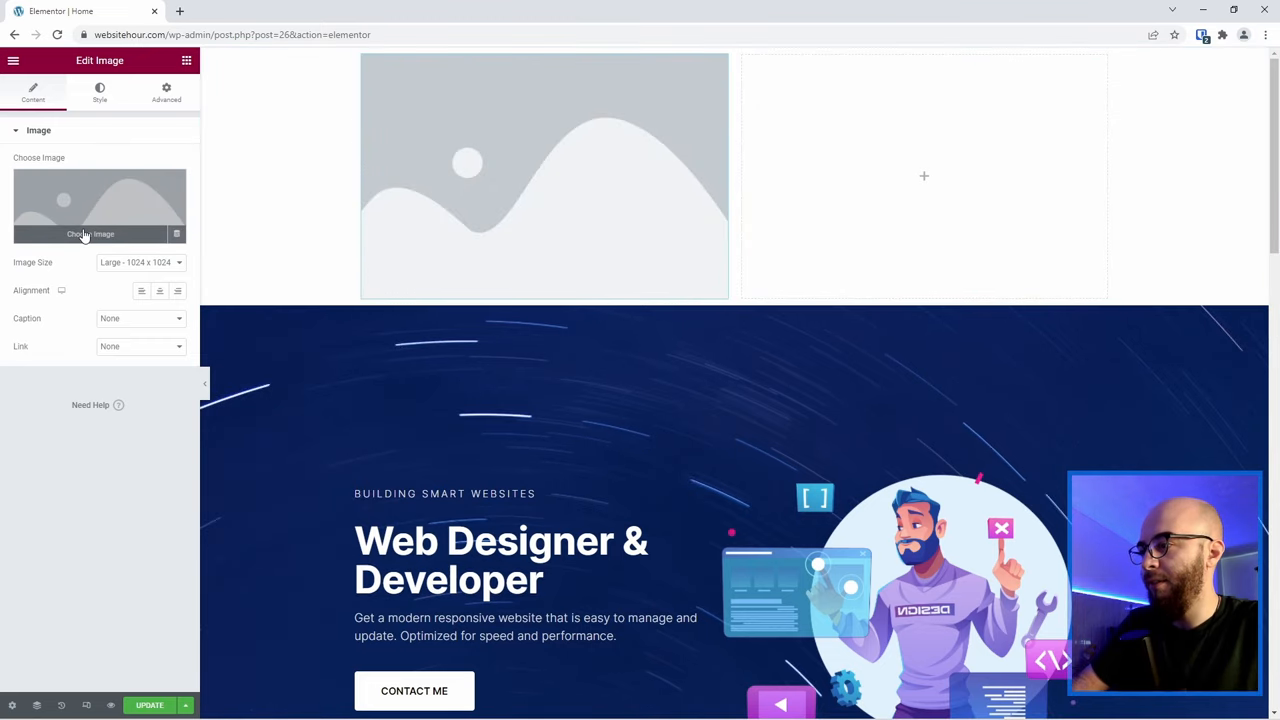
left_click(90, 233)
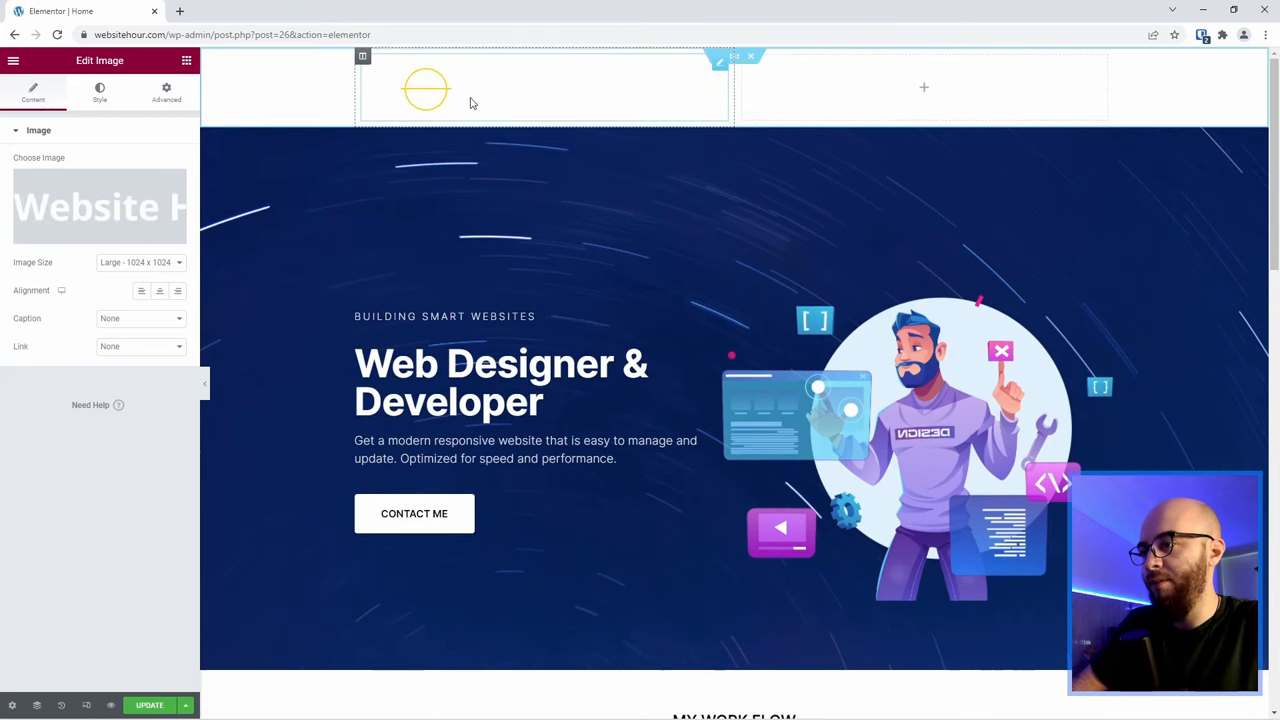
mouse_move(478, 99)
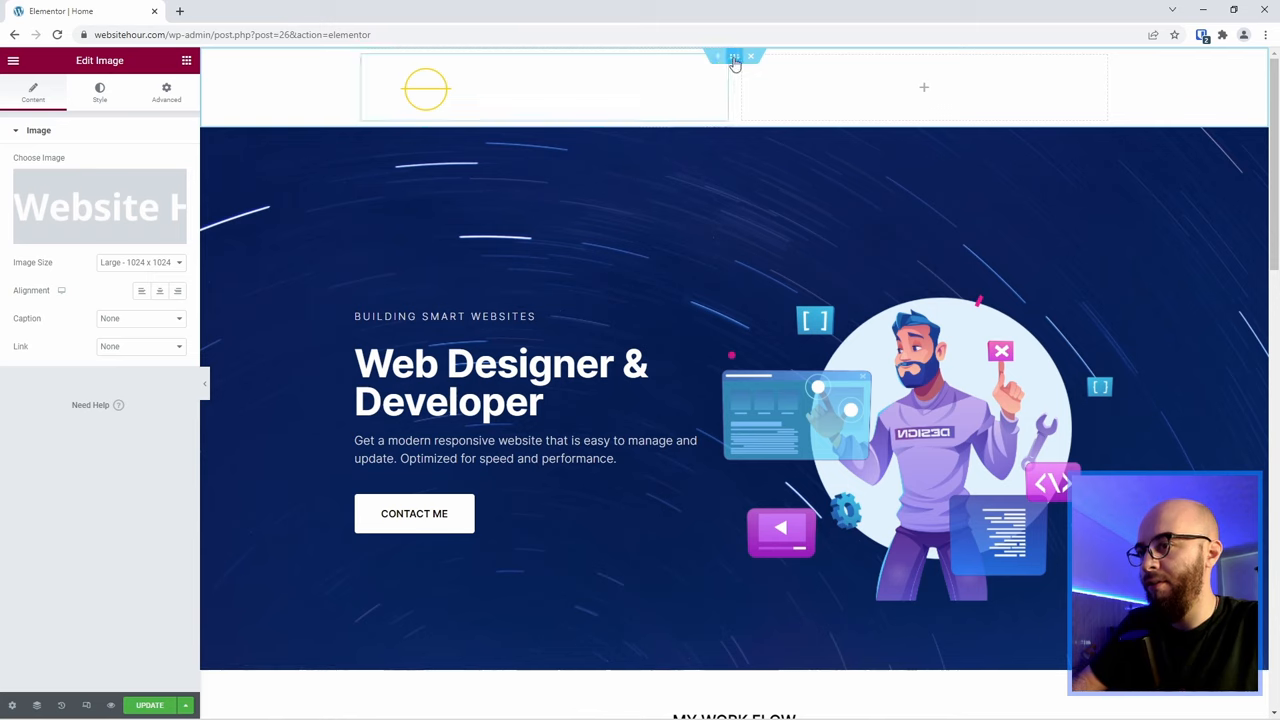
- Give the header section a black background and size the logo to 250 px
left_click(734, 56)
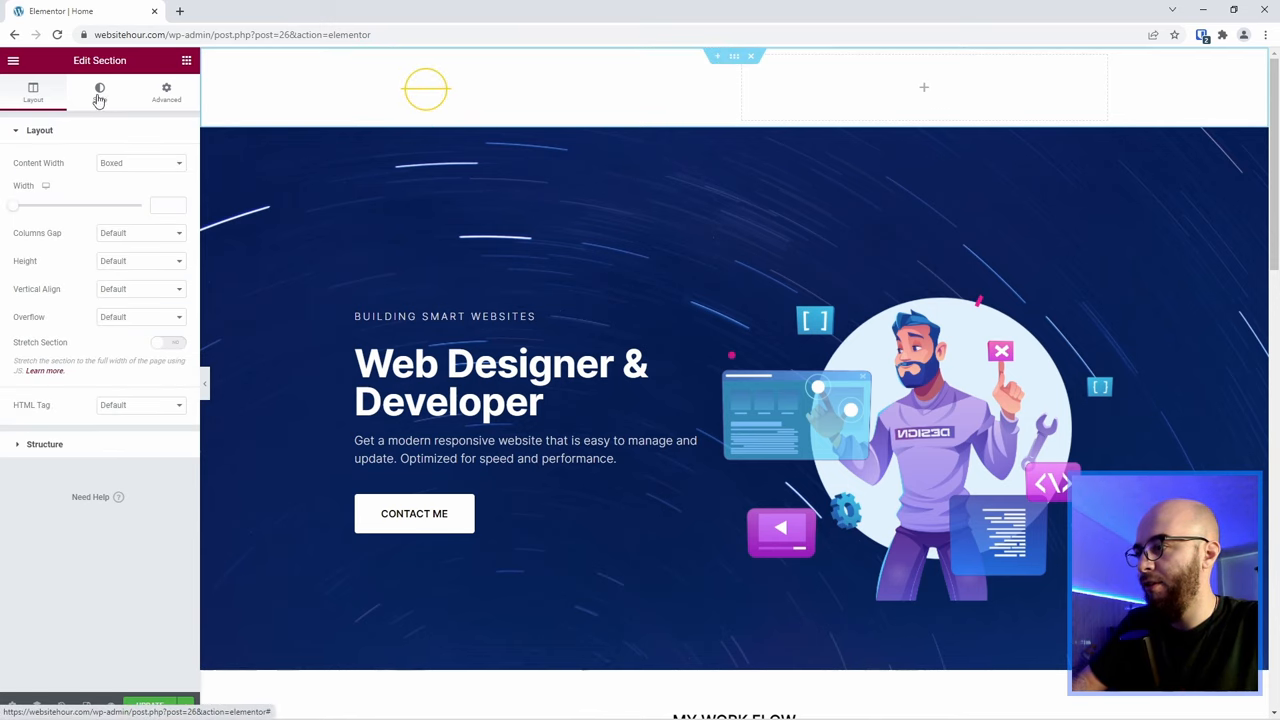
left_click(99, 90)
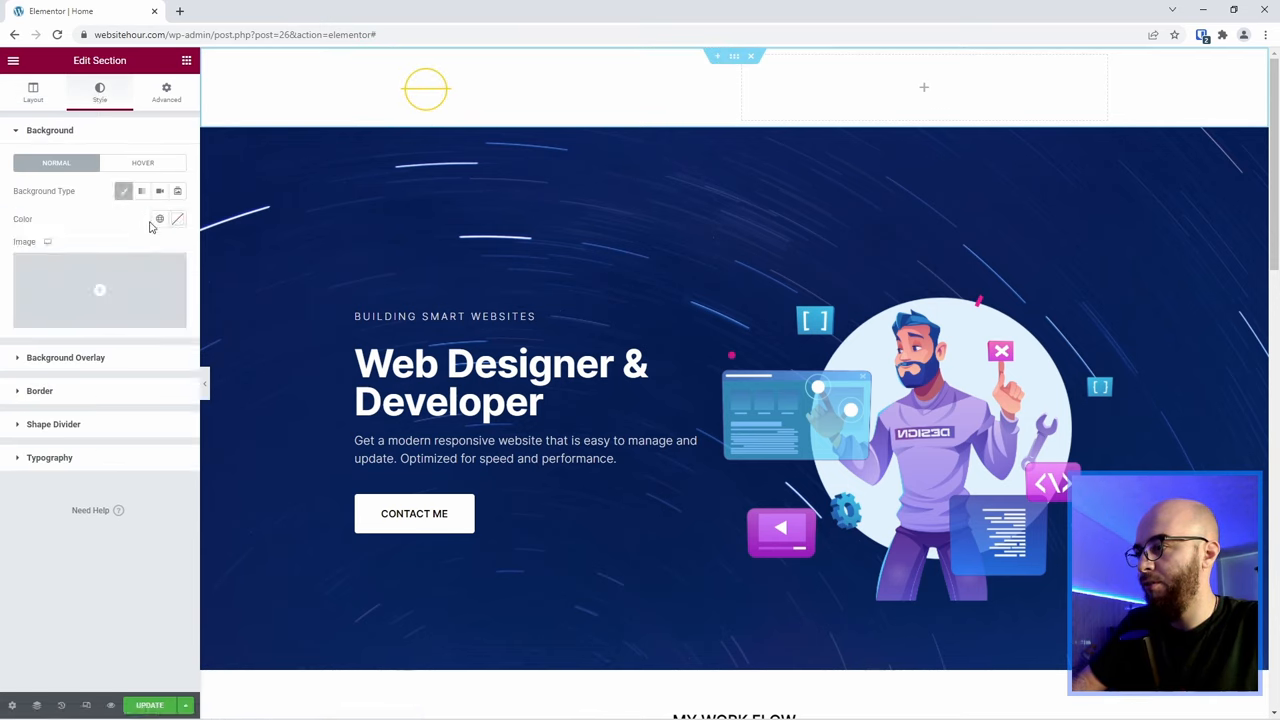
left_click(426, 88)
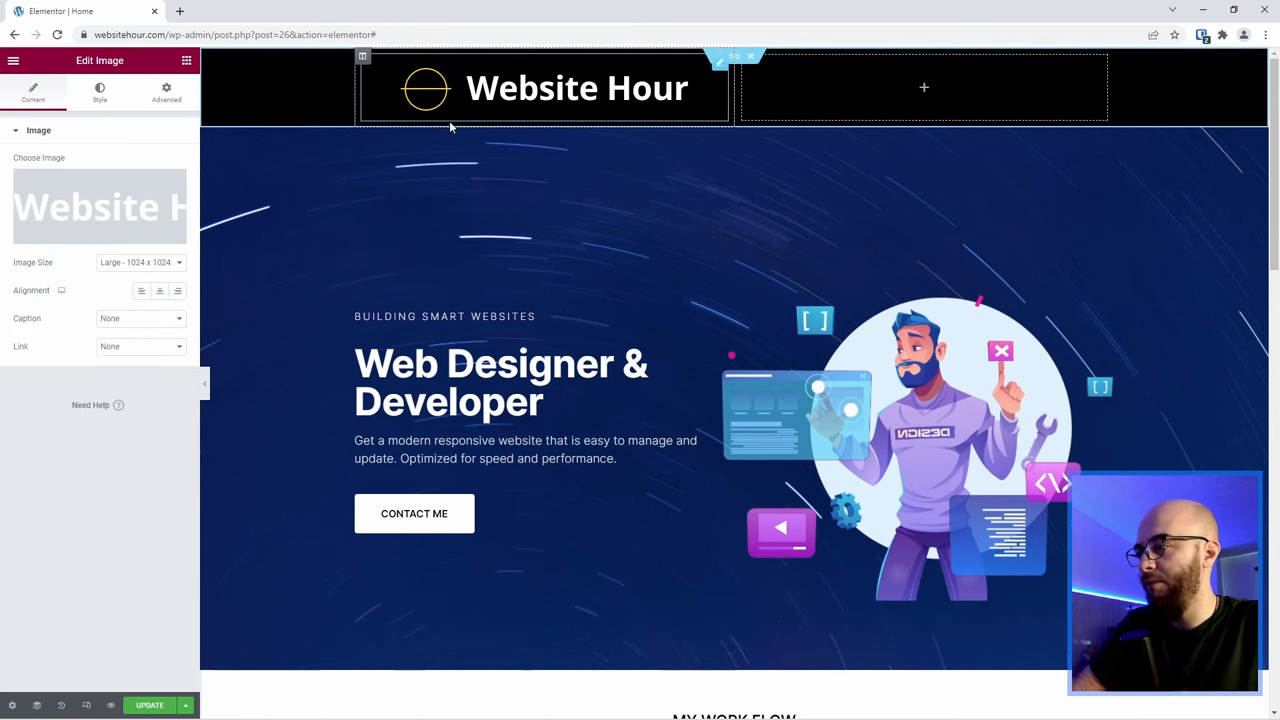
left_click(99, 90)
type("250")
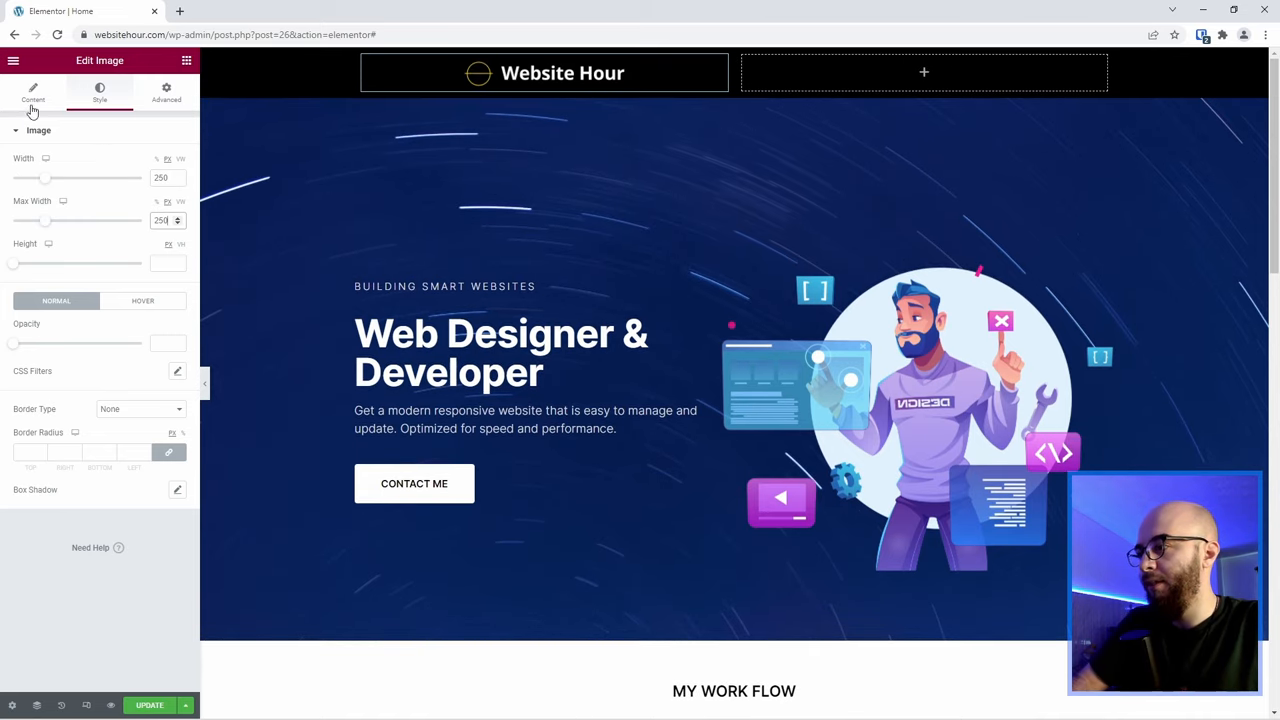
- Make the logo column 40% wide with middle vertical alignment, then select the right column
left_click(33, 92)
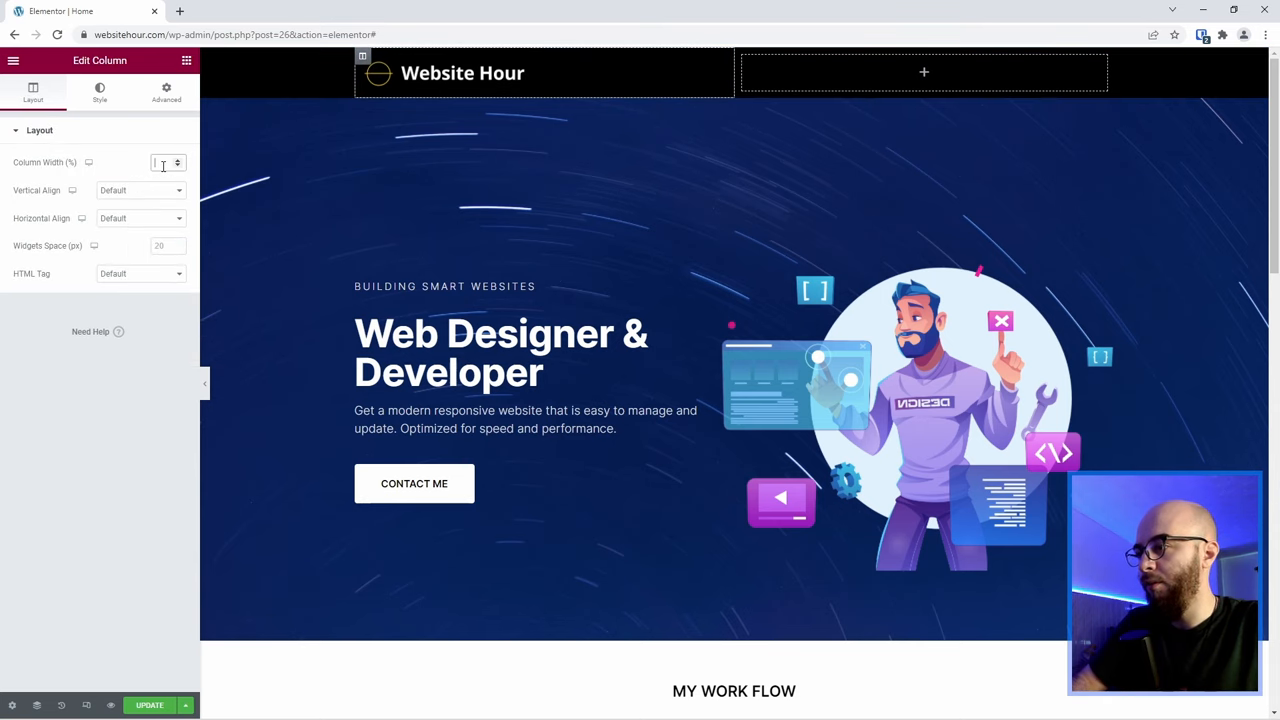
type("40")
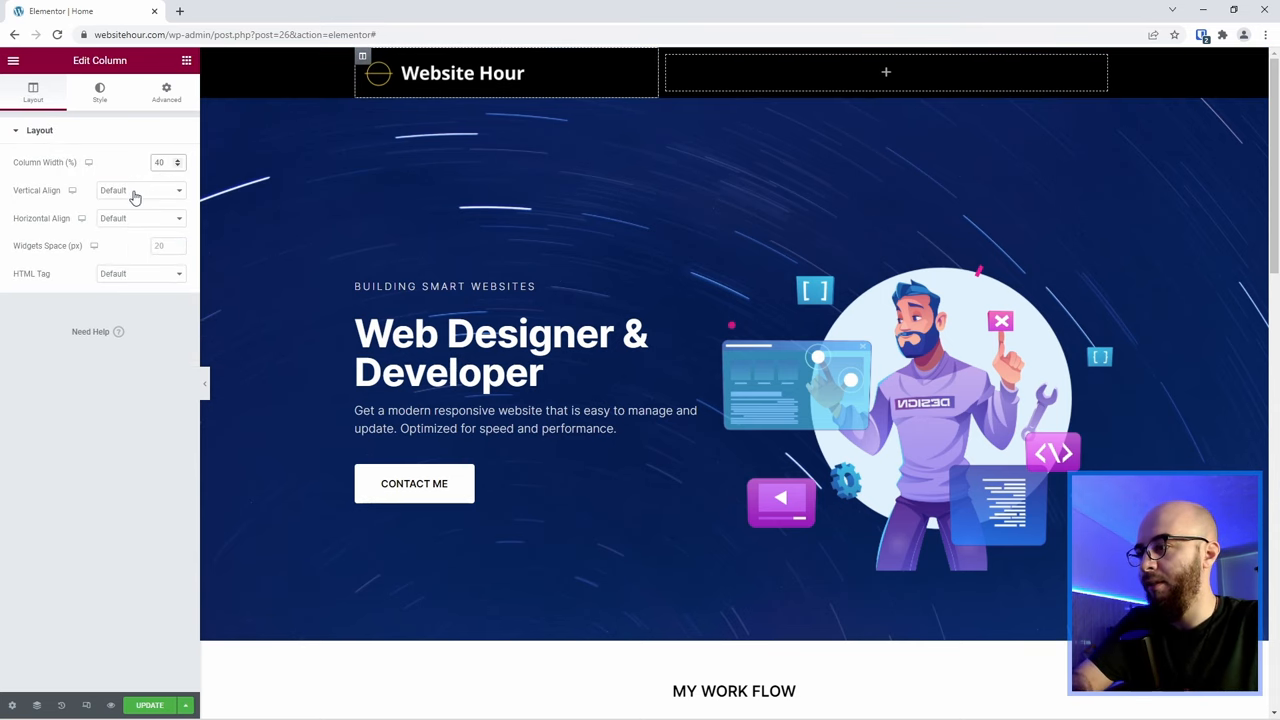
left_click(140, 190)
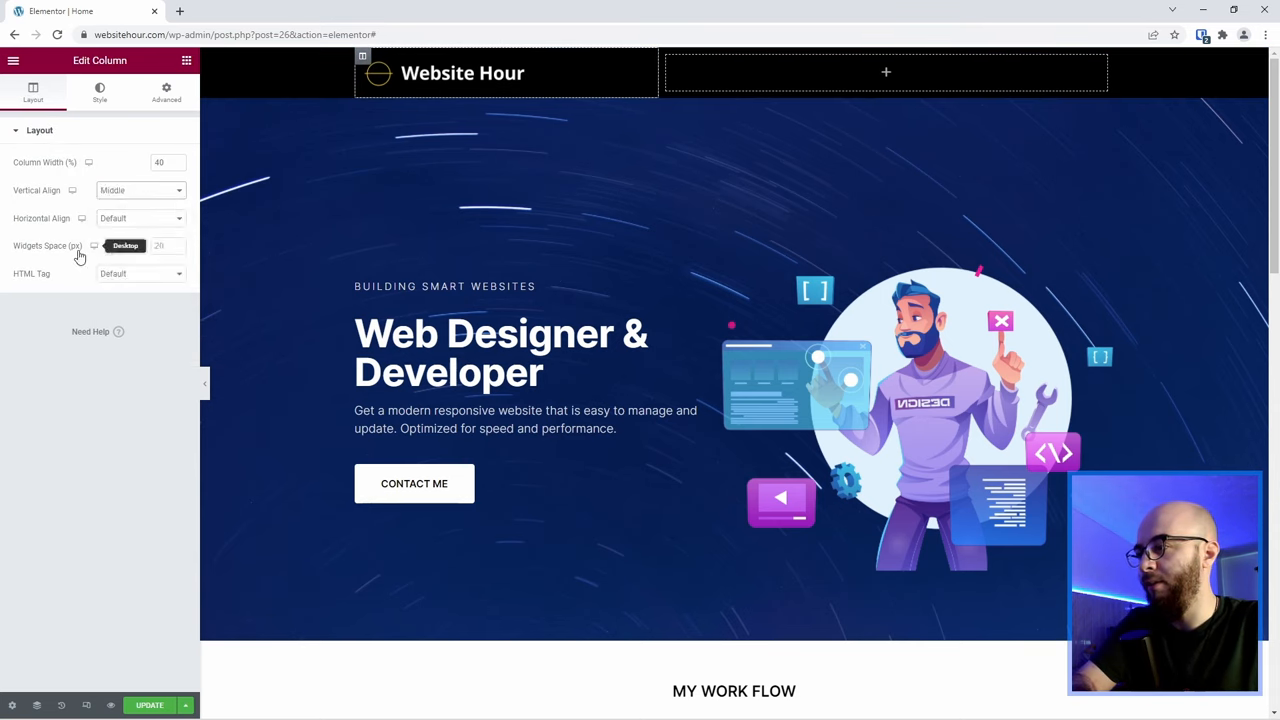
left_click(178, 249)
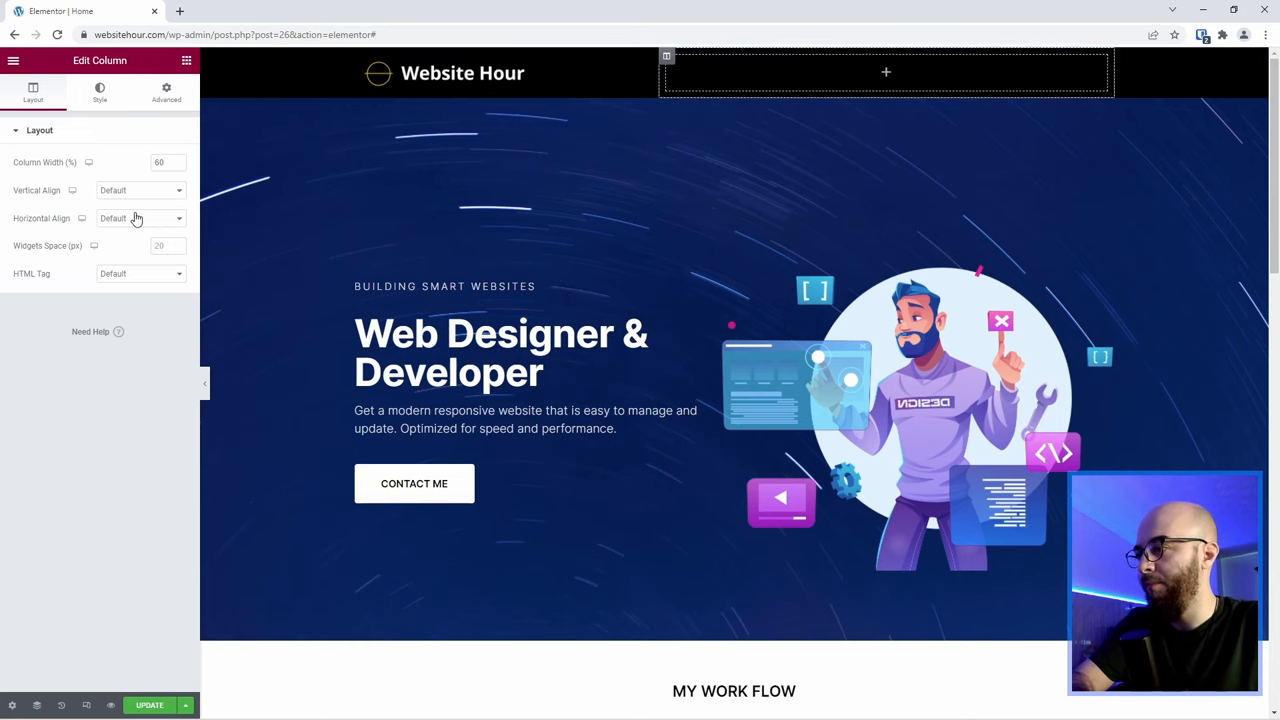
left_click(140, 190)
type("0")
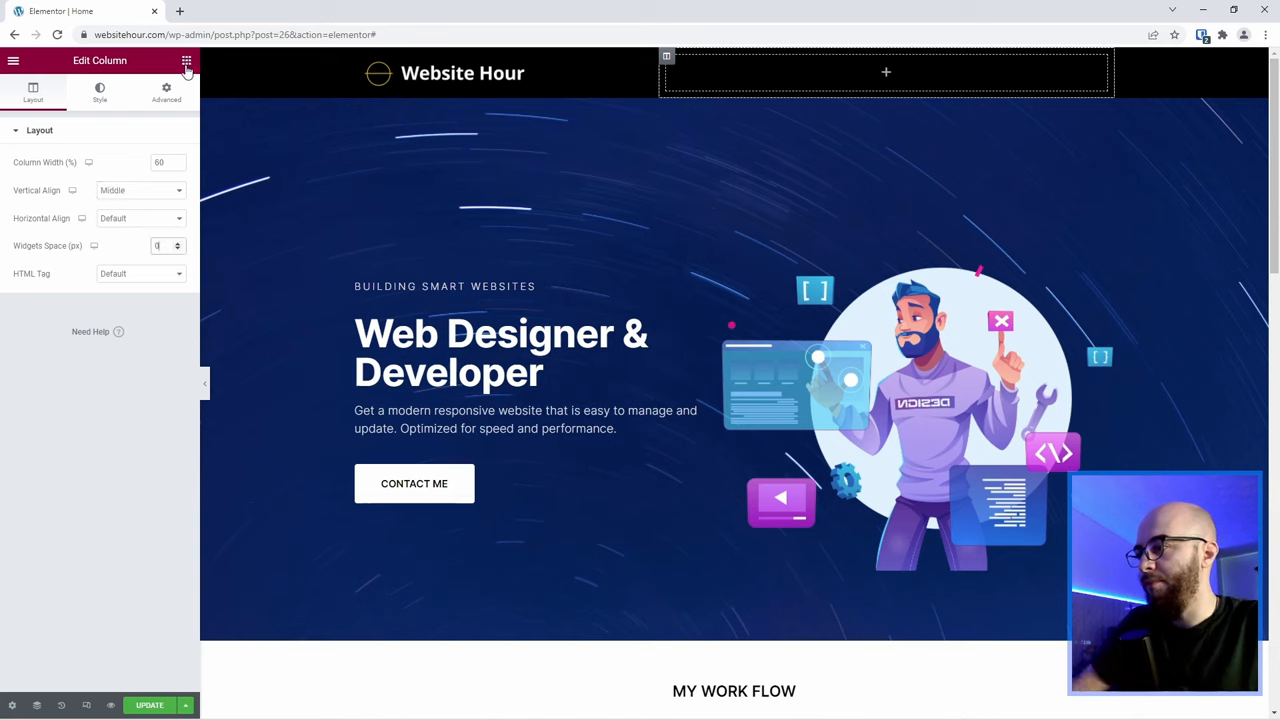
- Try Nav Menu, dismiss its Pro upsell, and add an Icon List widget instead
left_click(186, 61)
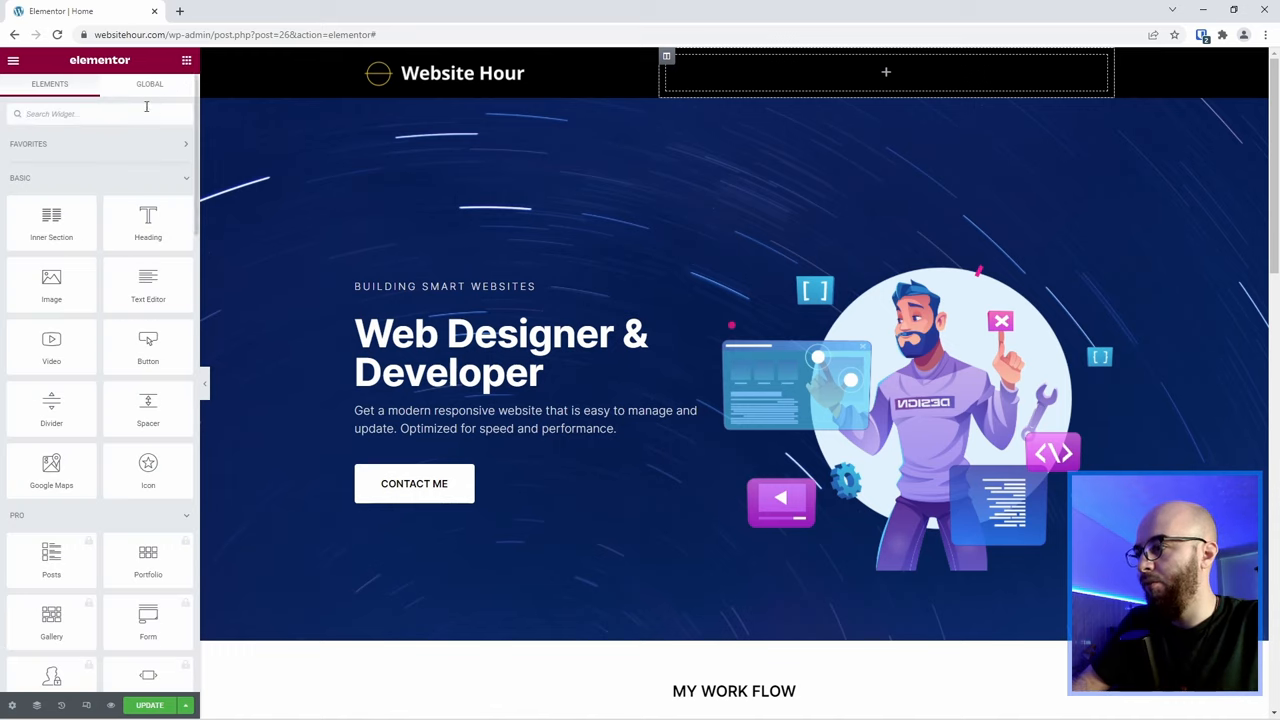
type("nav me")
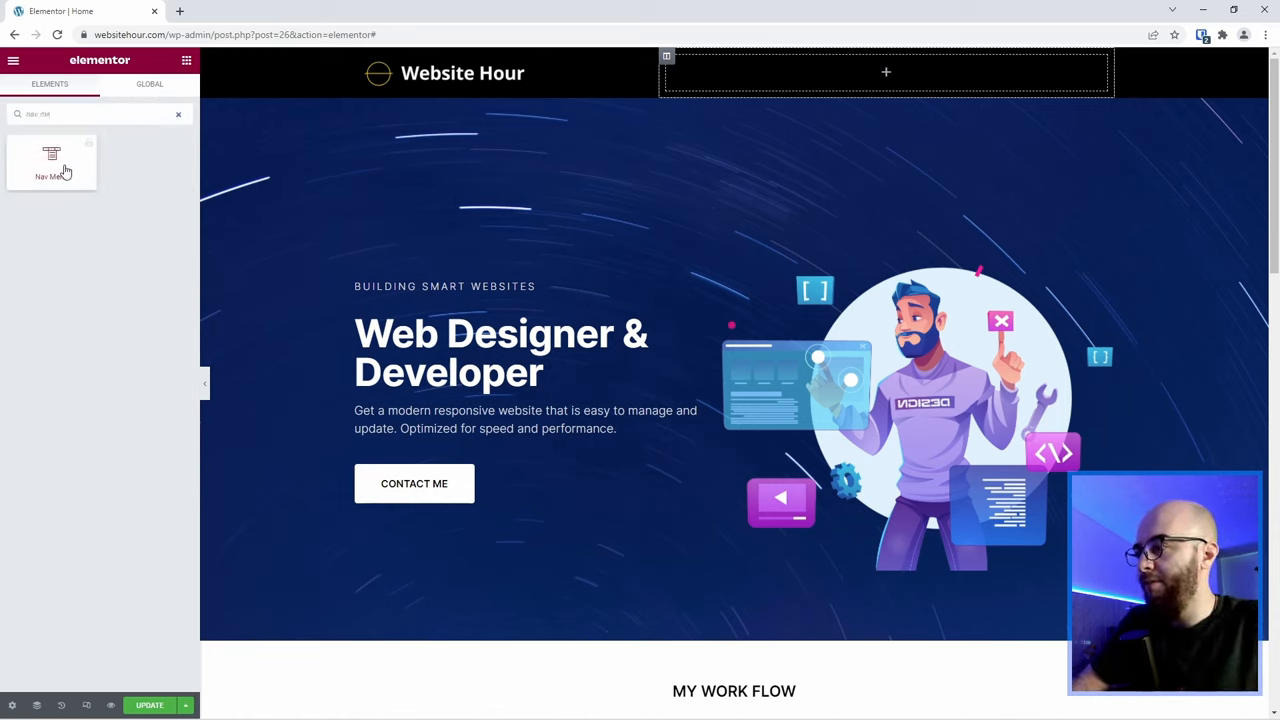
mouse_move(52, 165)
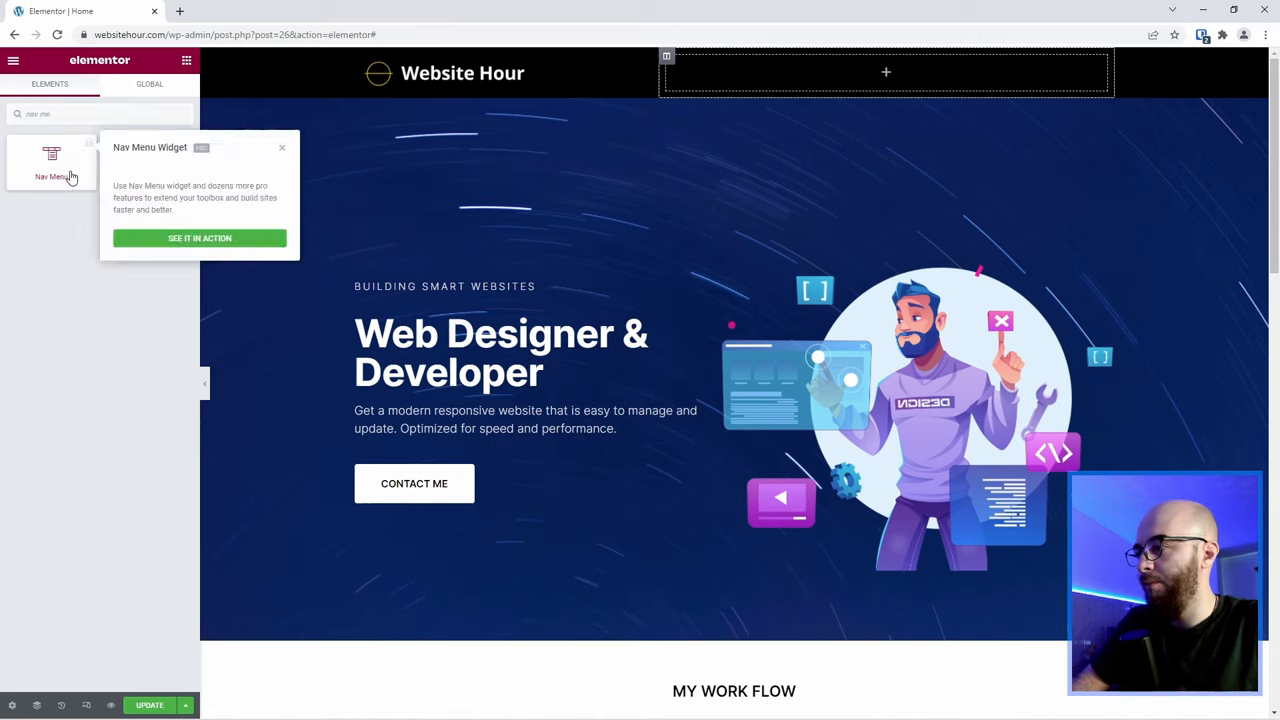
mouse_move(65, 253)
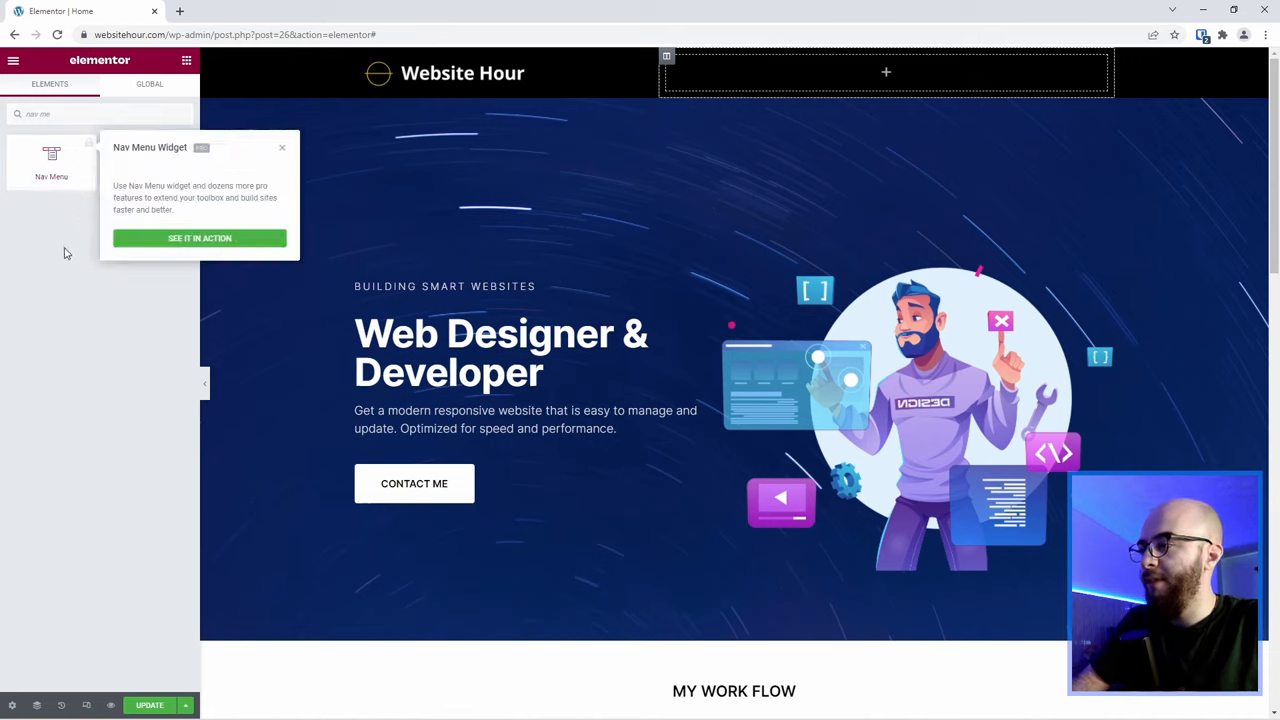
left_click(281, 147)
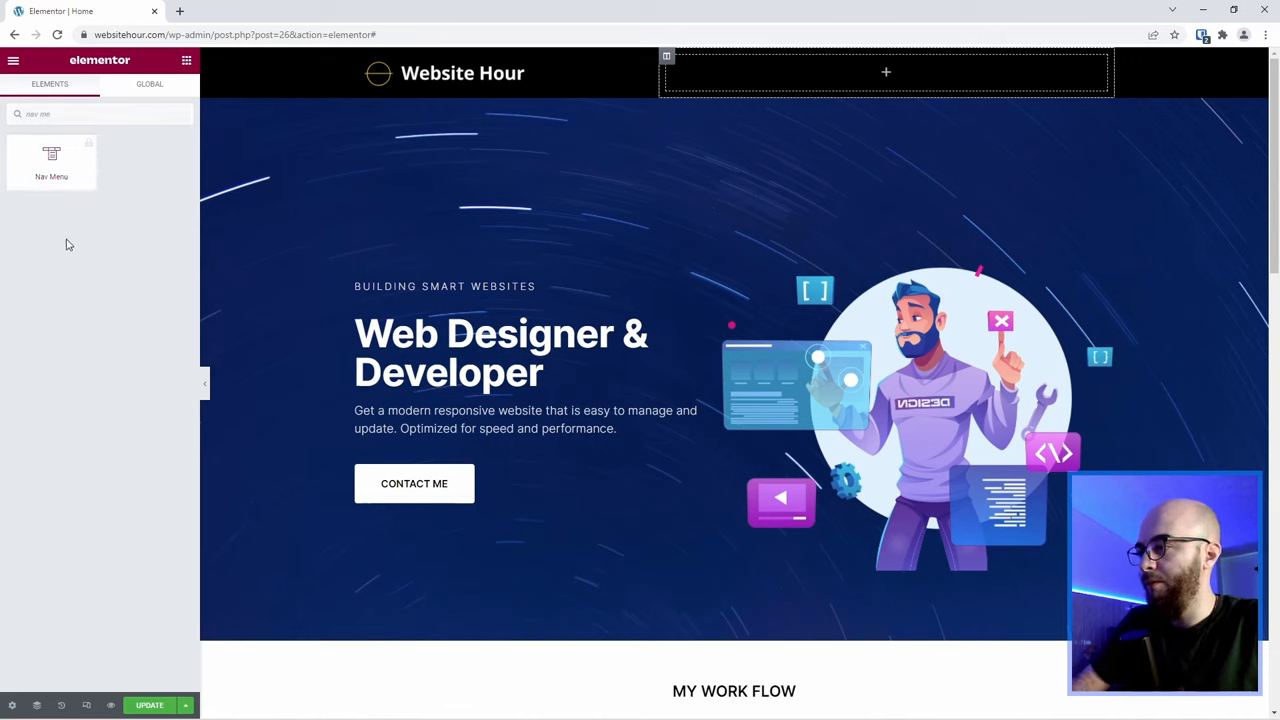
type("ico")
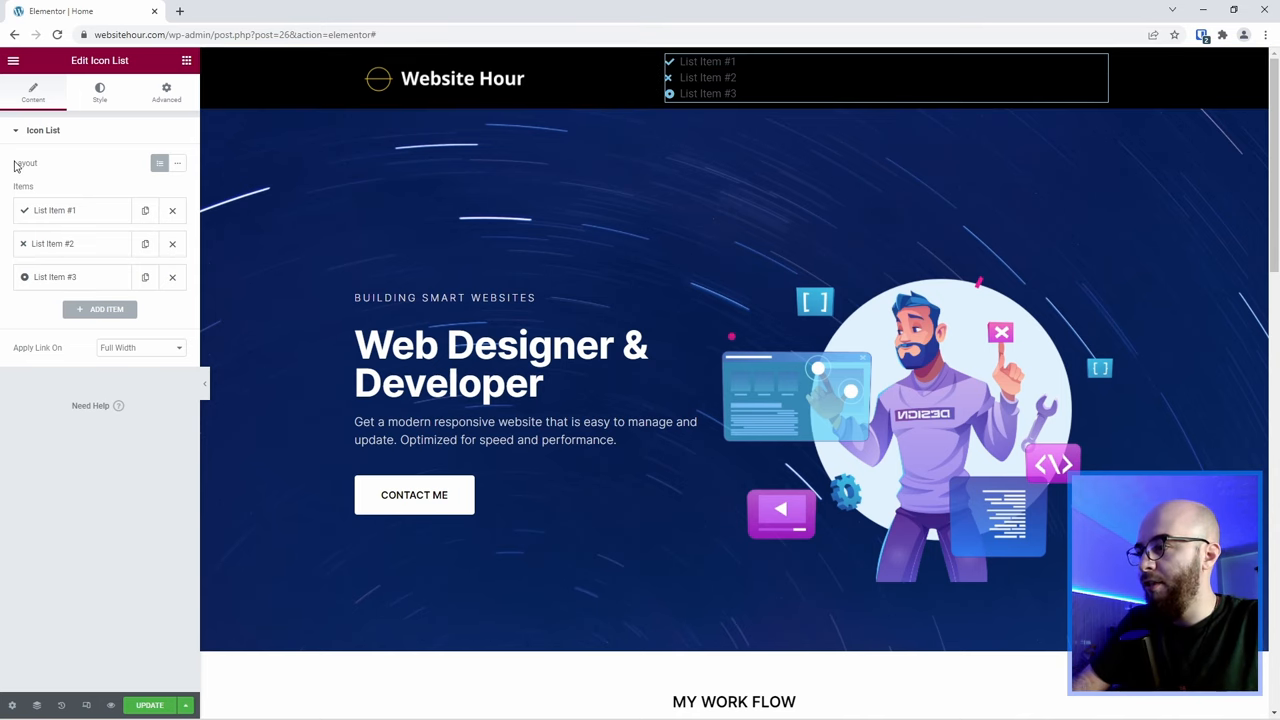
- Lay the icon list out inline with white, weight-500 item text
left_click(178, 163)
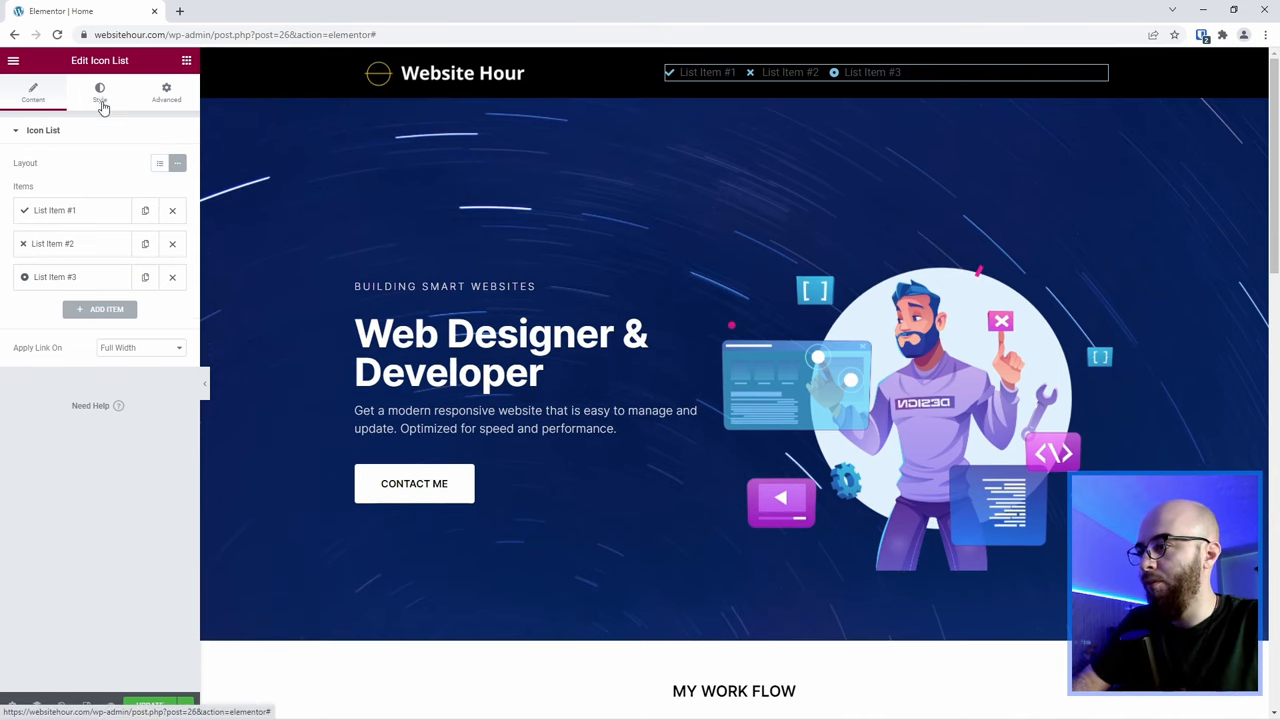
left_click(99, 92)
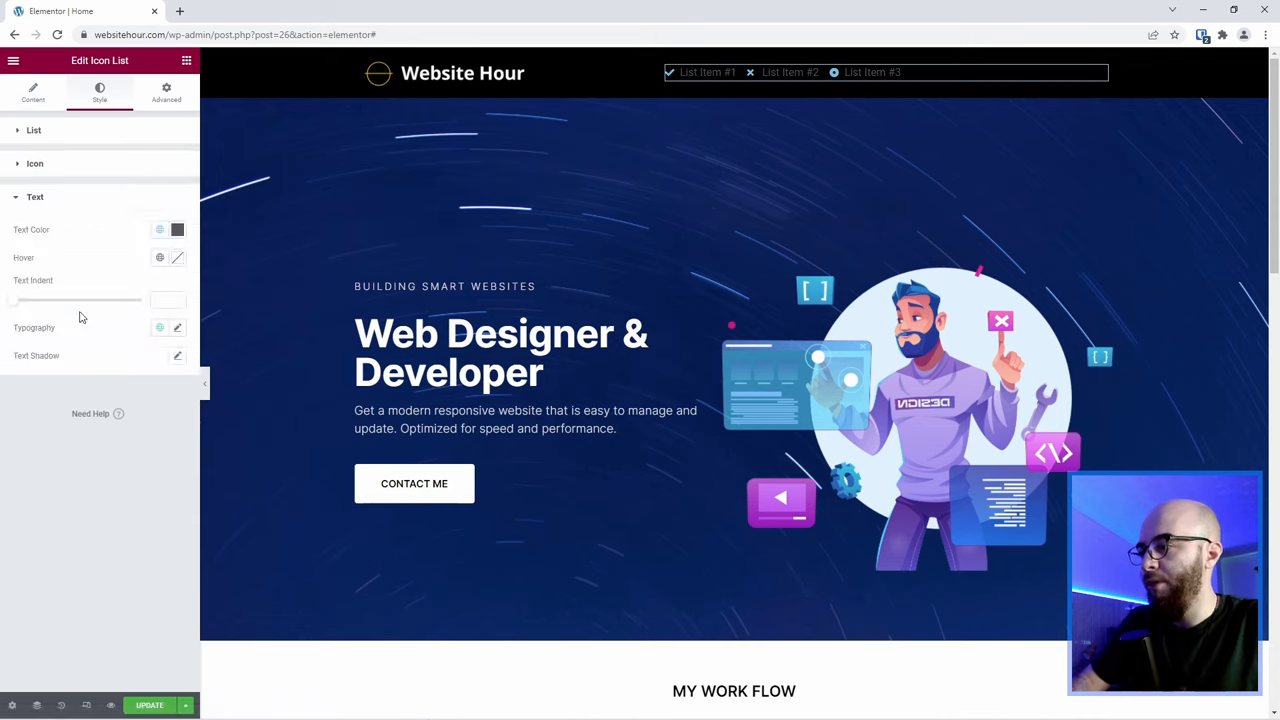
left_click(177, 229)
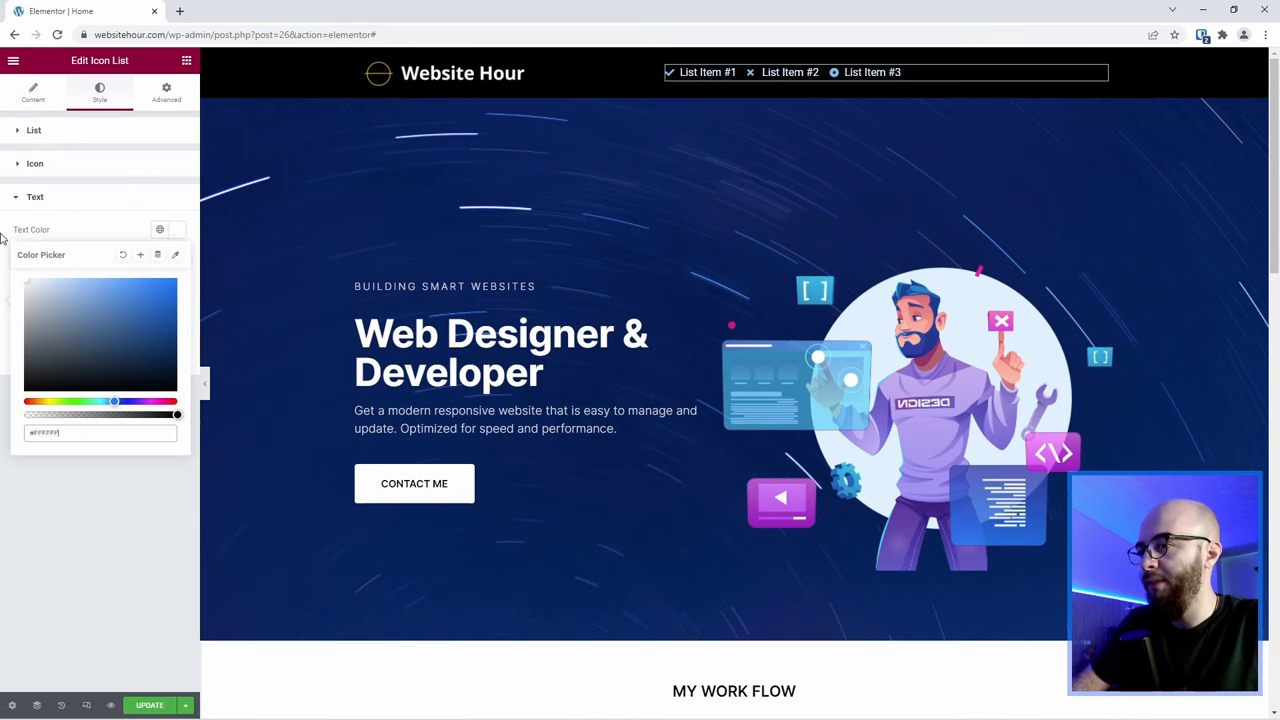
left_click(159, 229)
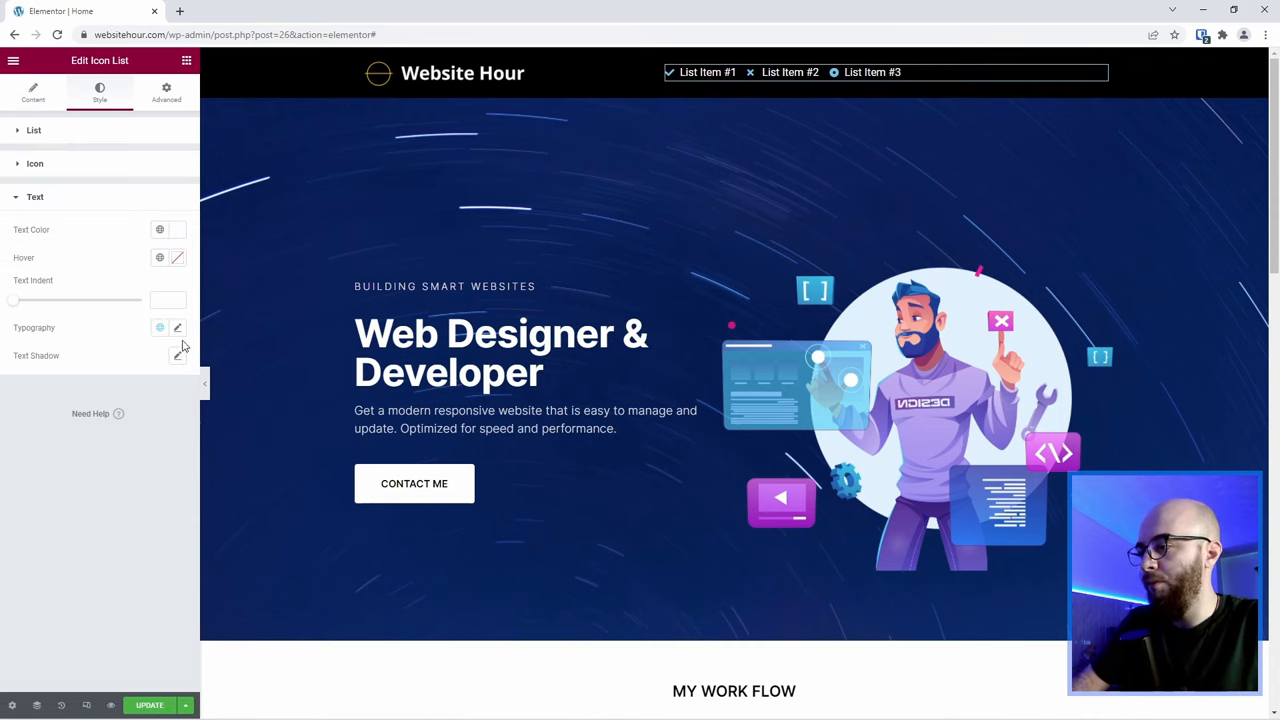
left_click(177, 327)
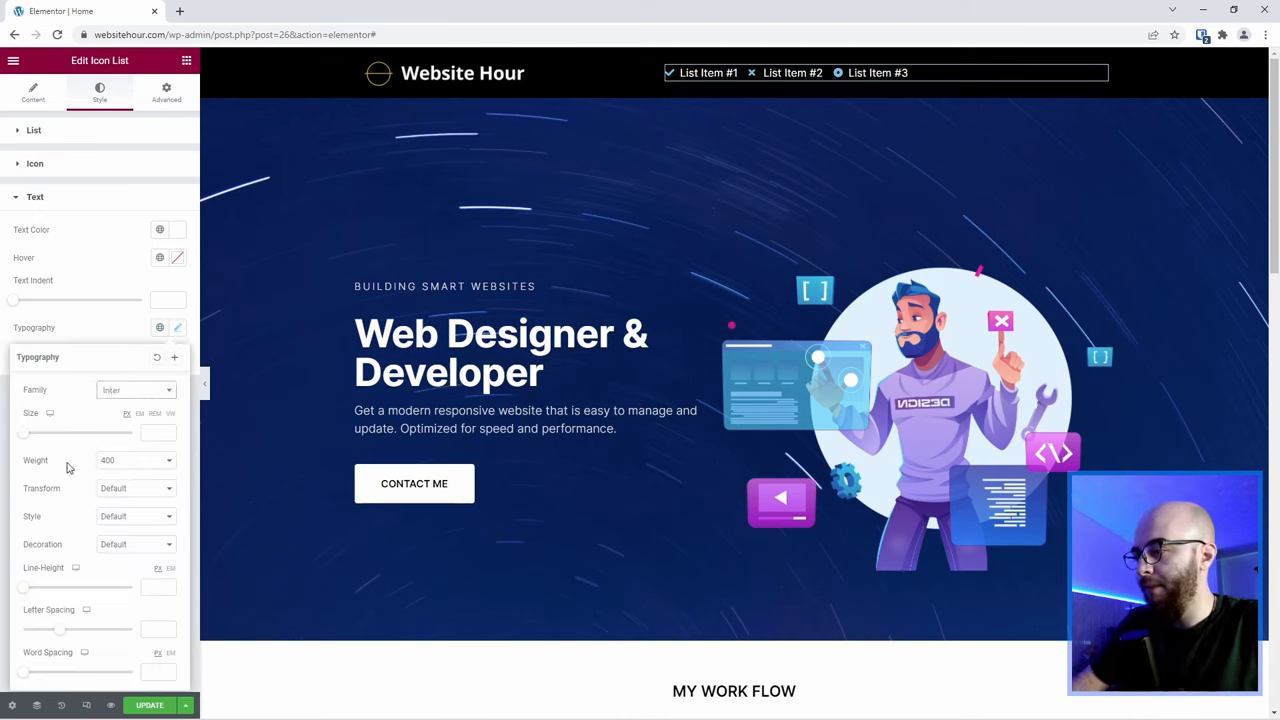
left_click(135, 460)
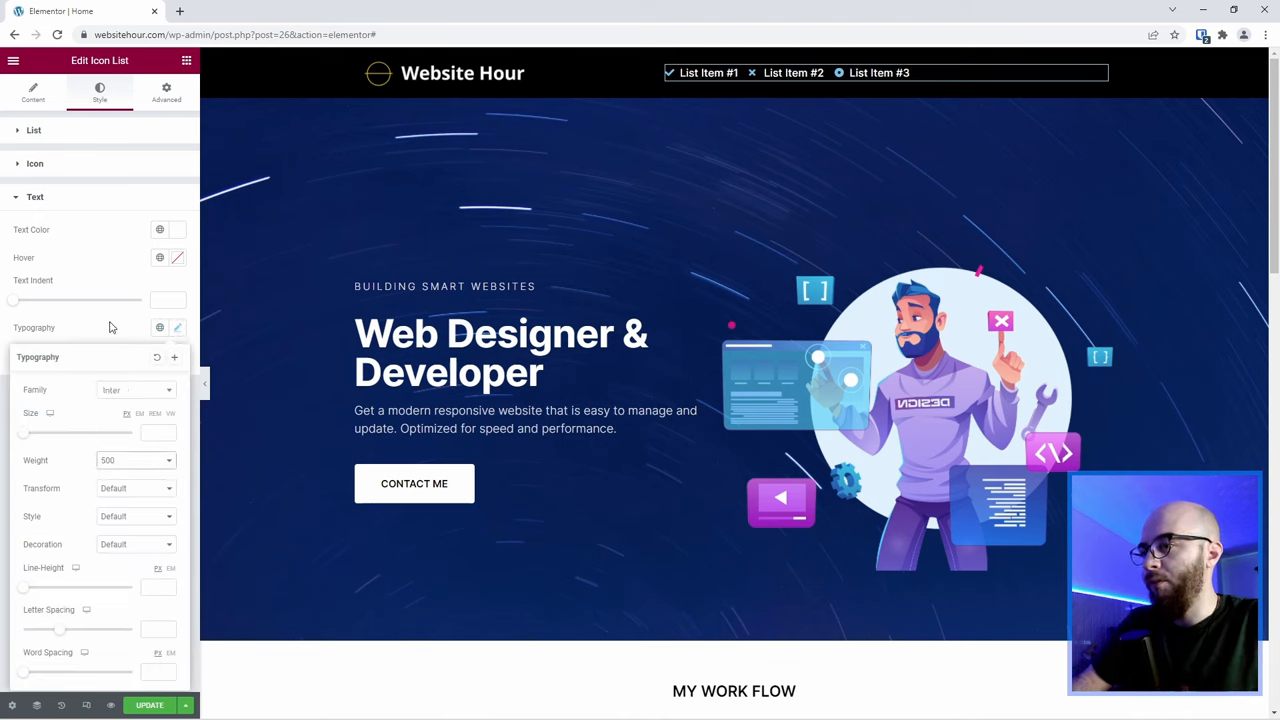
left_click(33, 92)
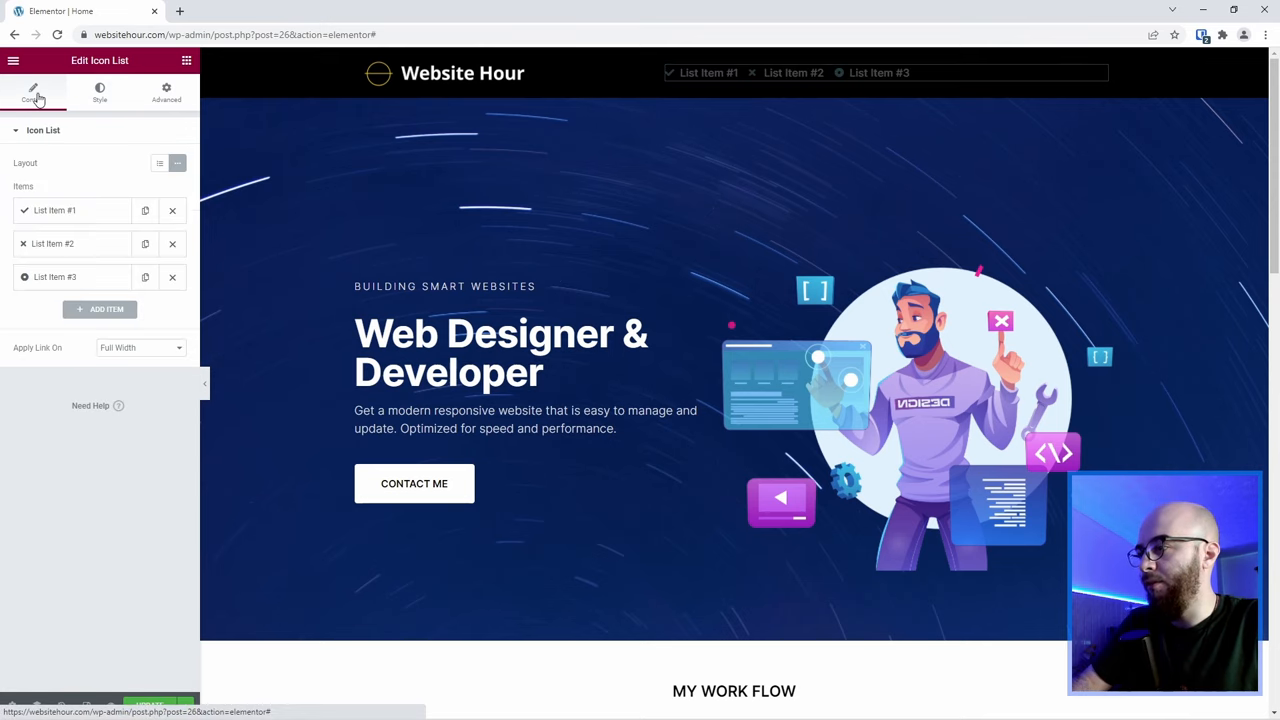
mouse_move(112, 179)
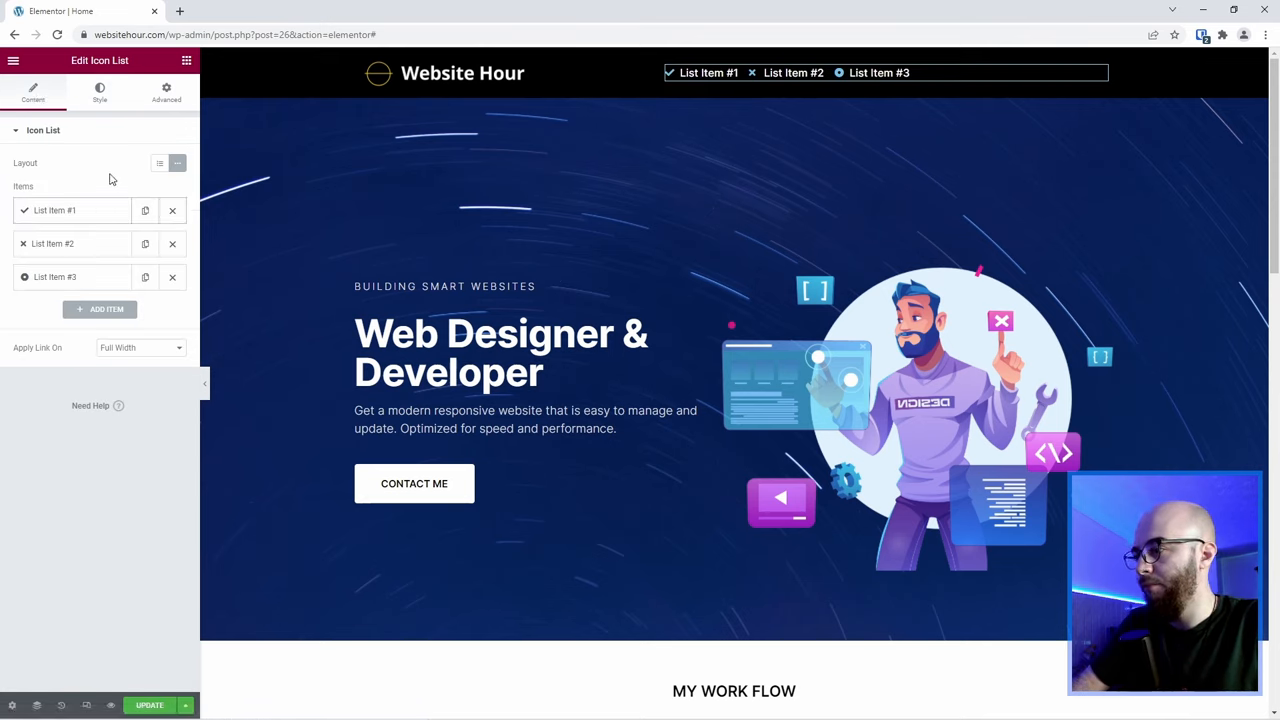
- Delete placeholder items #2 and #3 and rename item #1 to Home linking to #
left_click(172, 243)
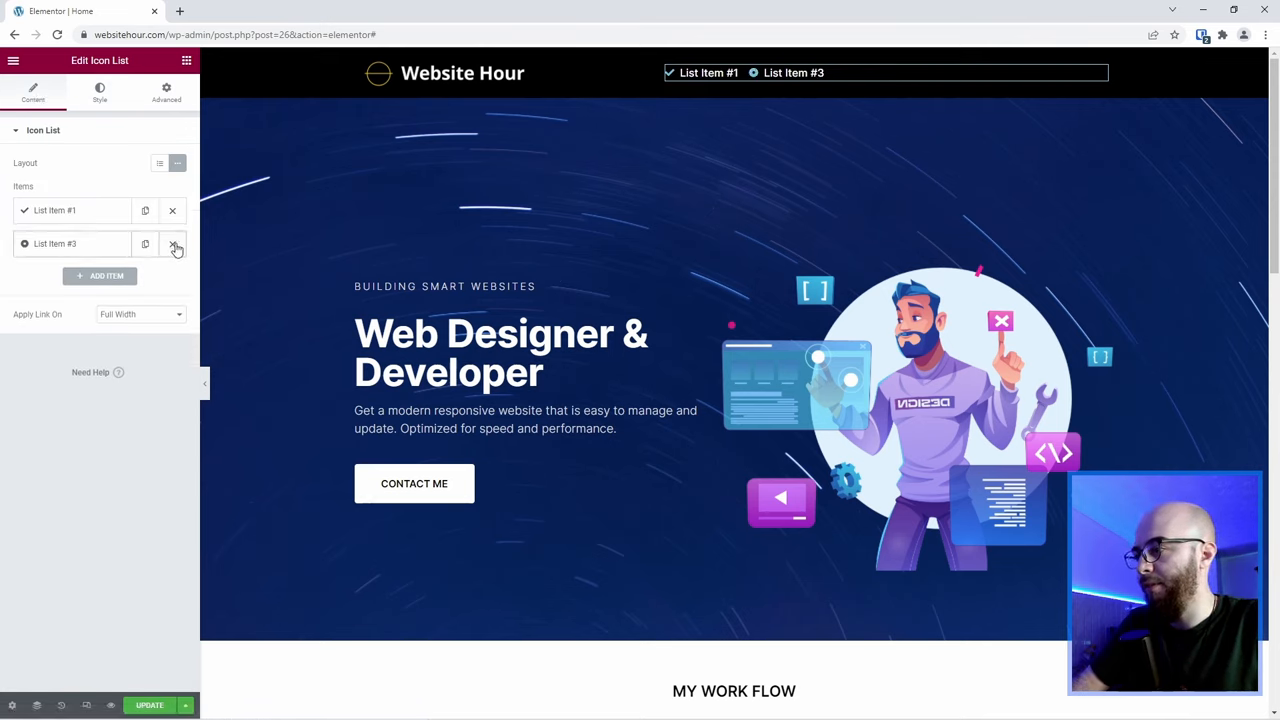
left_click(175, 243)
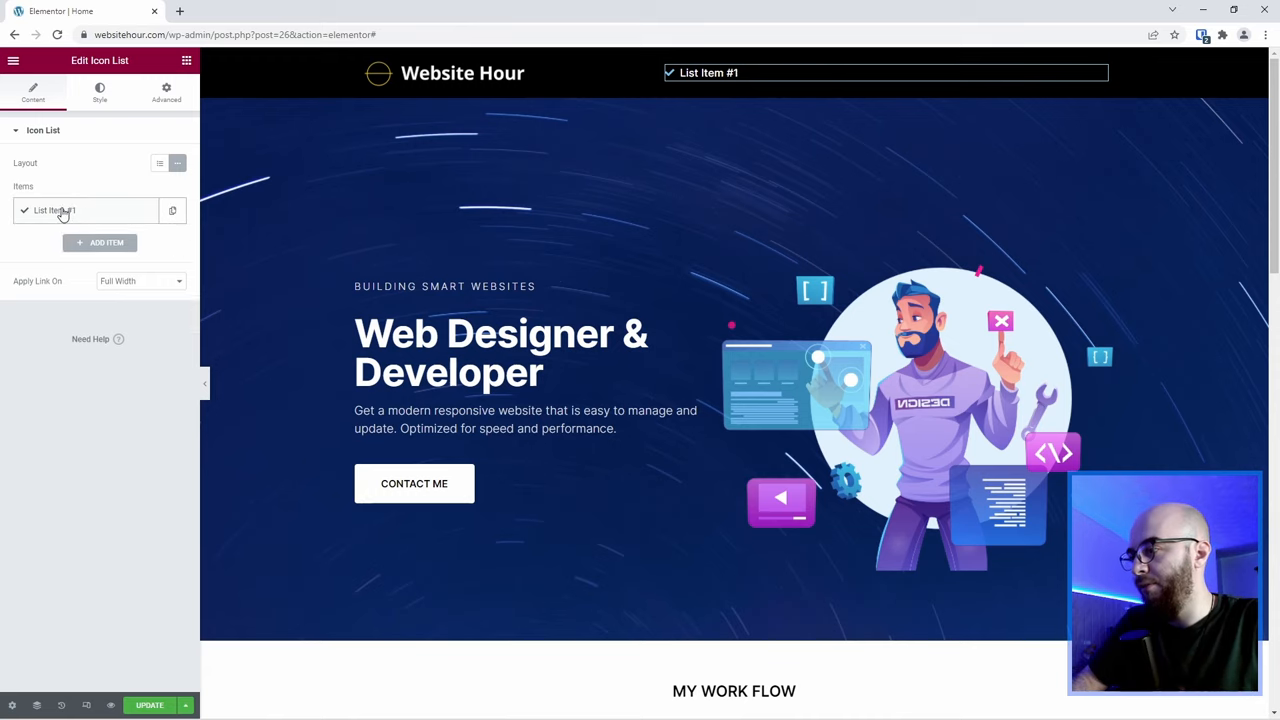
left_click(55, 210)
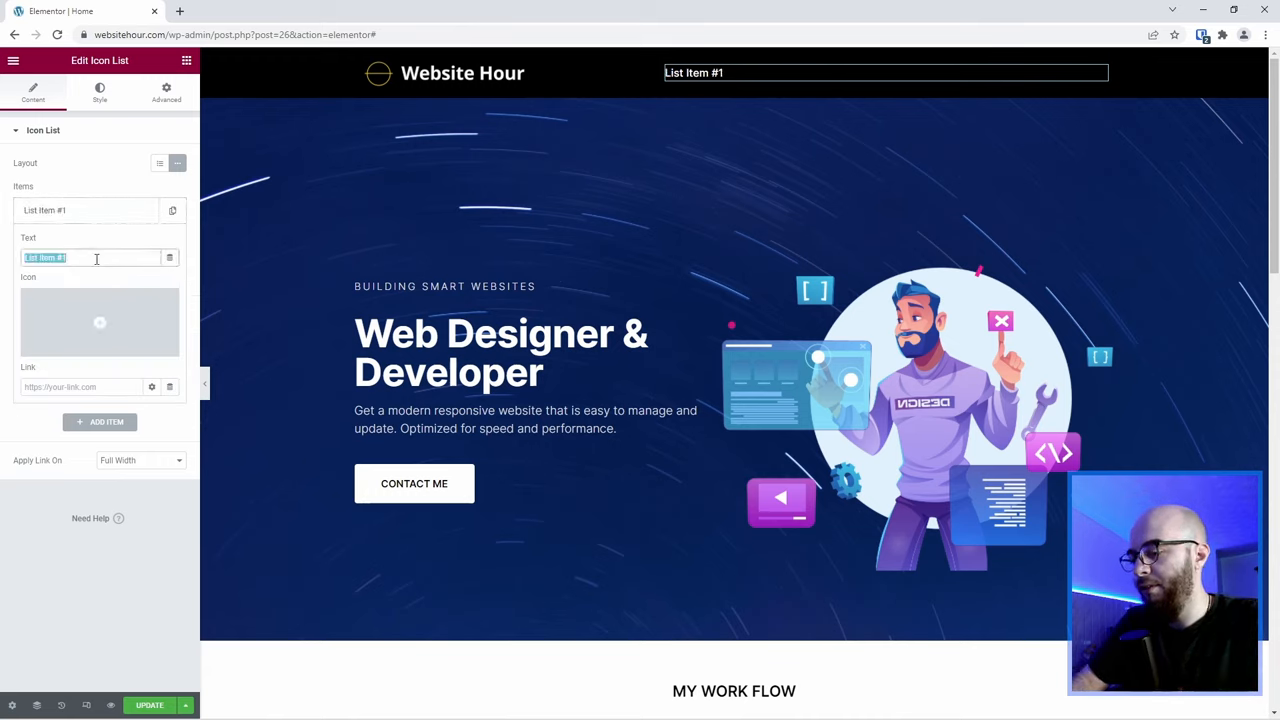
type("Home")
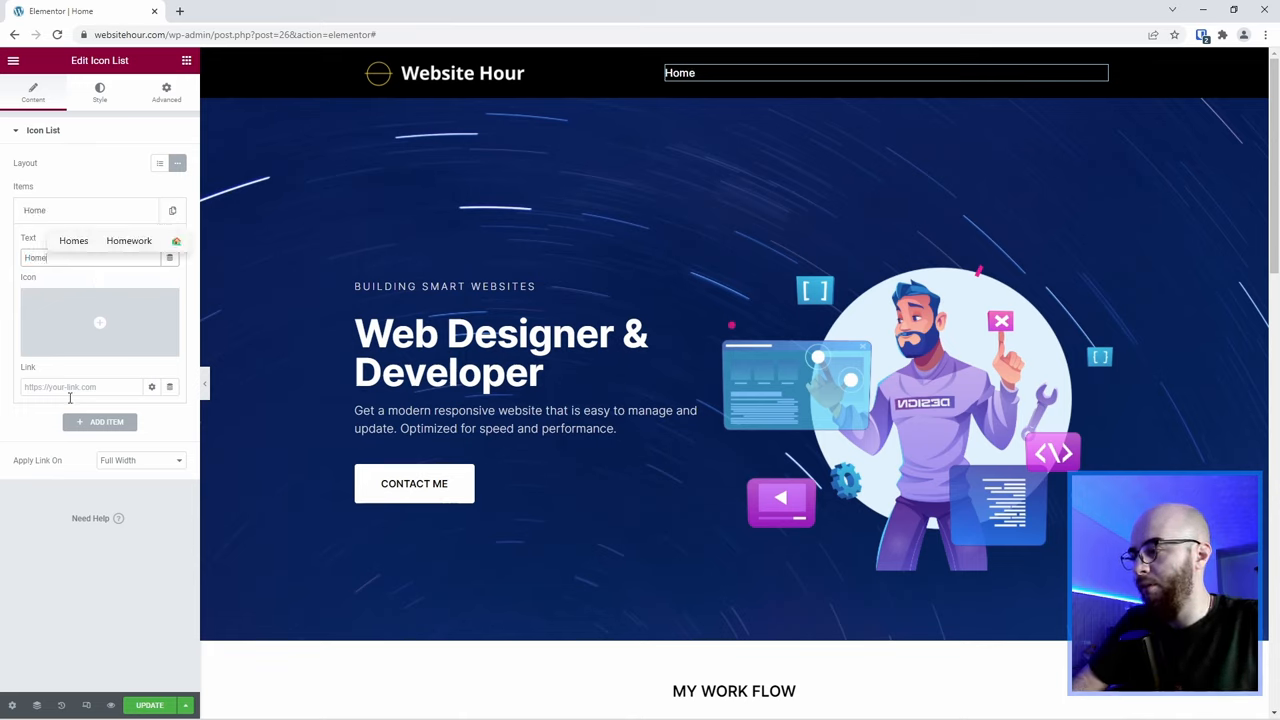
type("#")
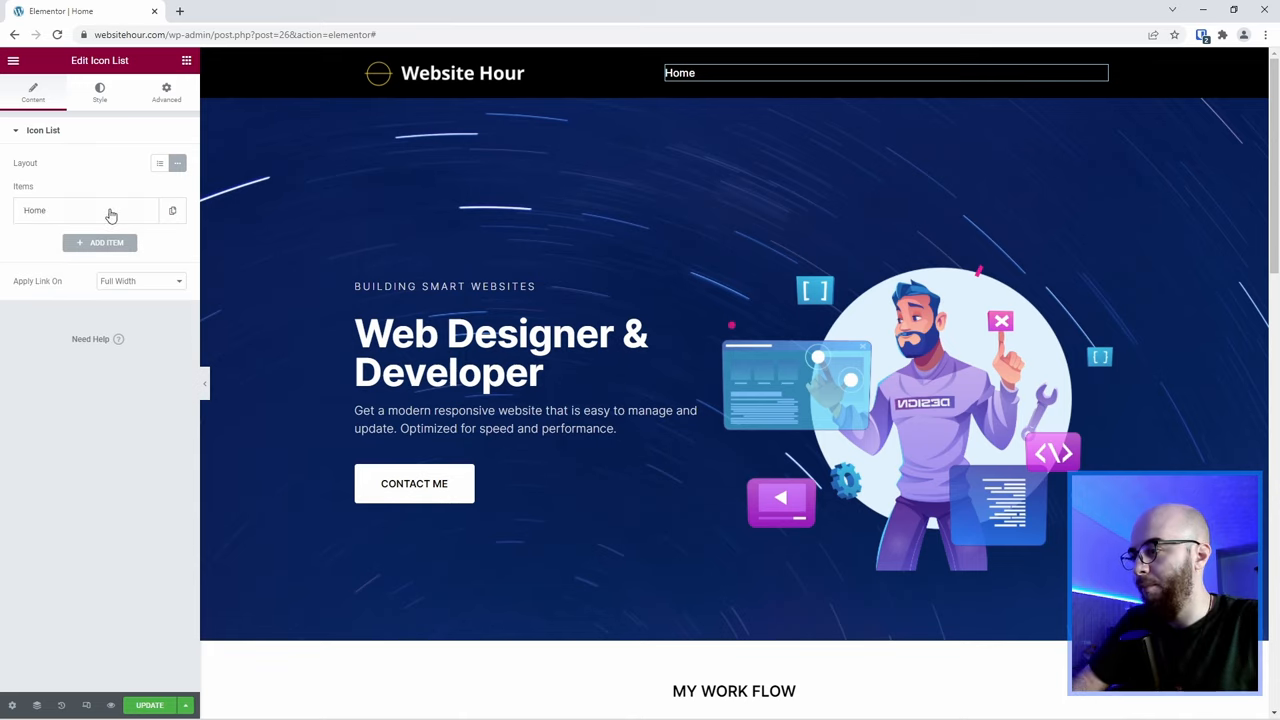
- Duplicate menu items to add About, Services, Team and Contact
left_click(99, 242)
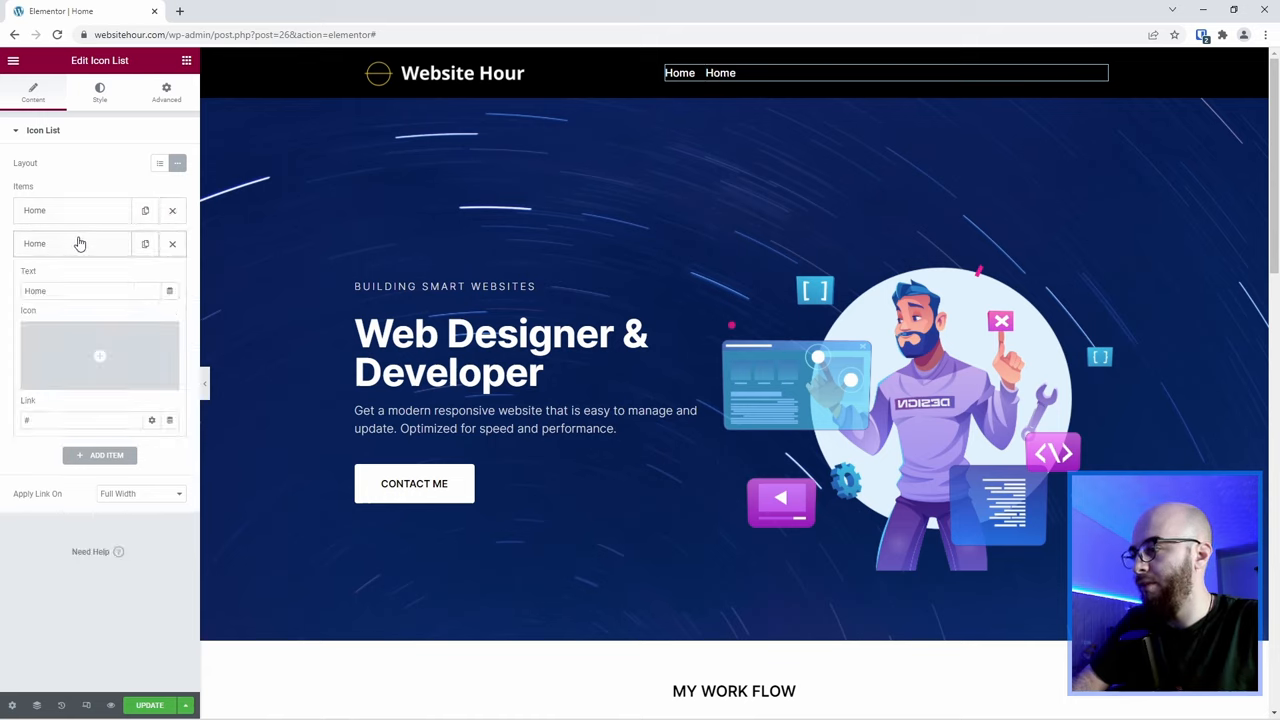
type("About")
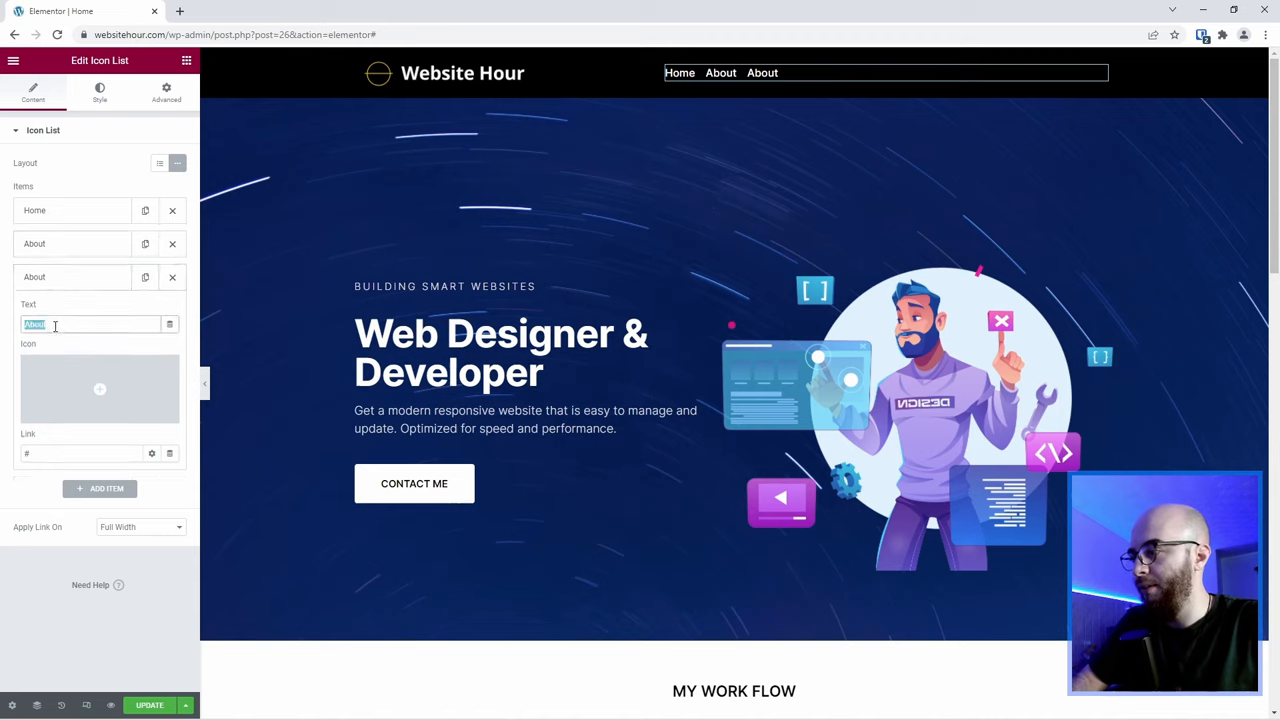
type("Services")
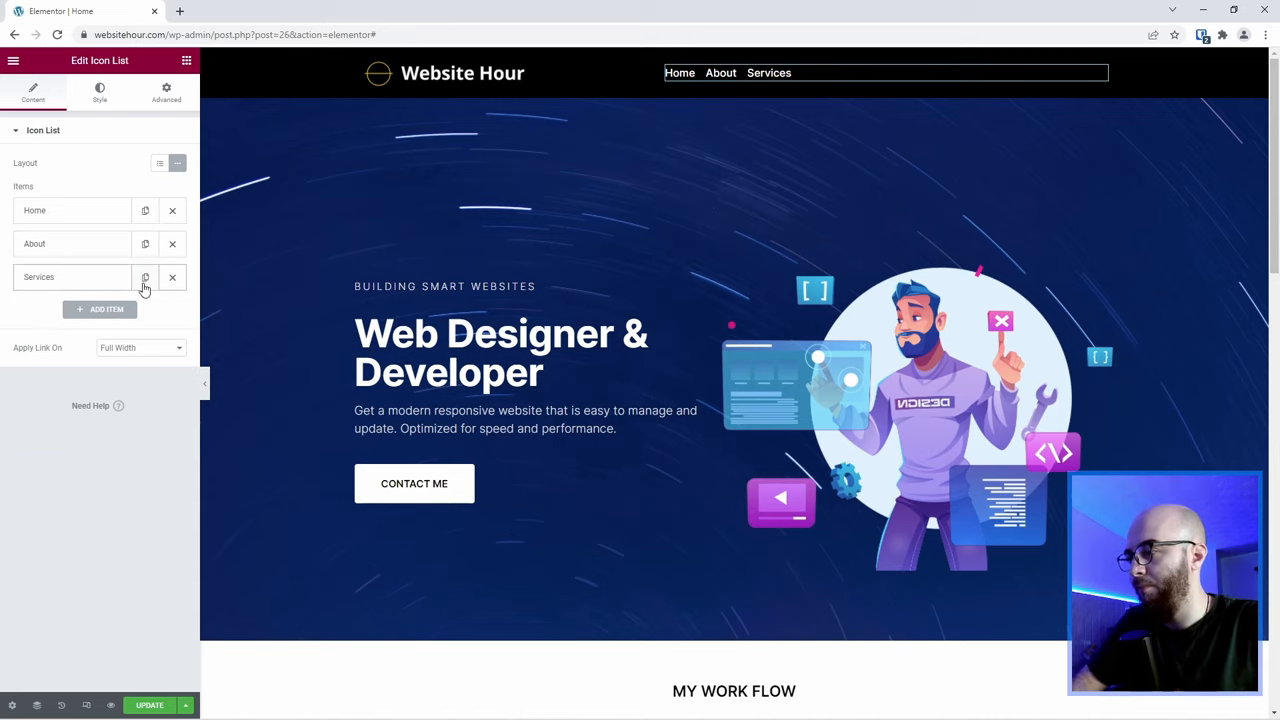
left_click(145, 277)
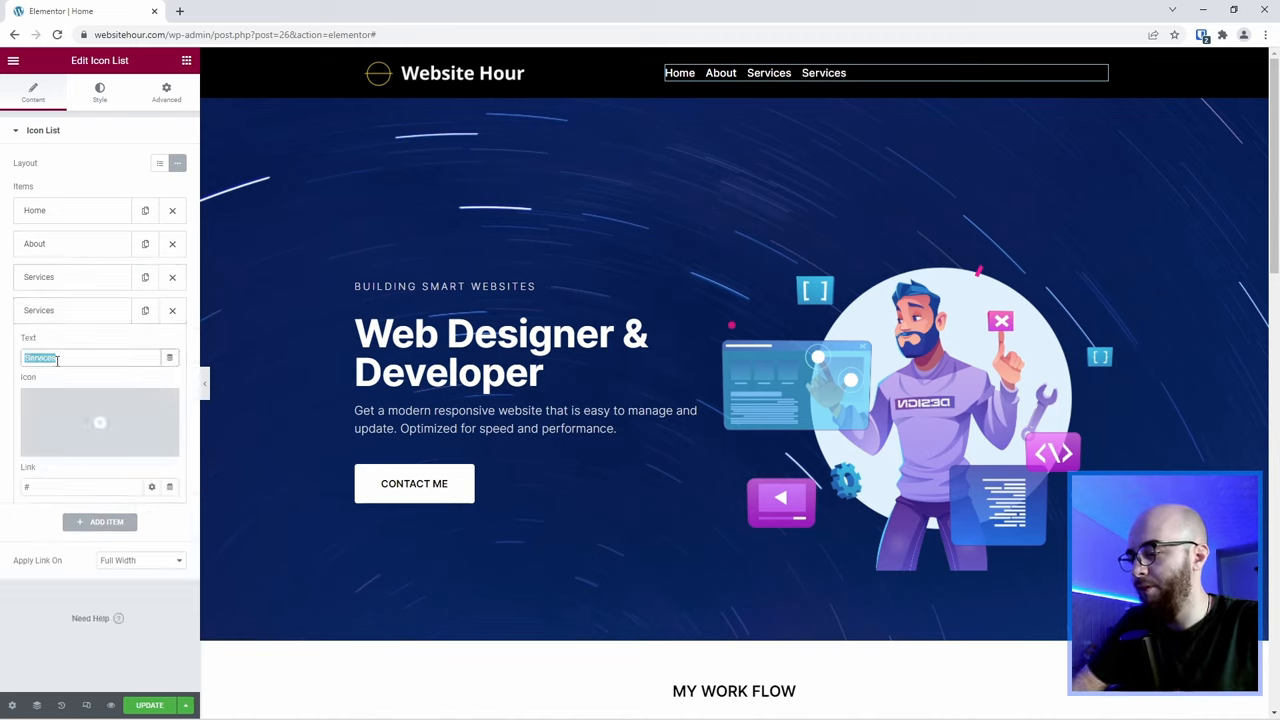
type("Team")
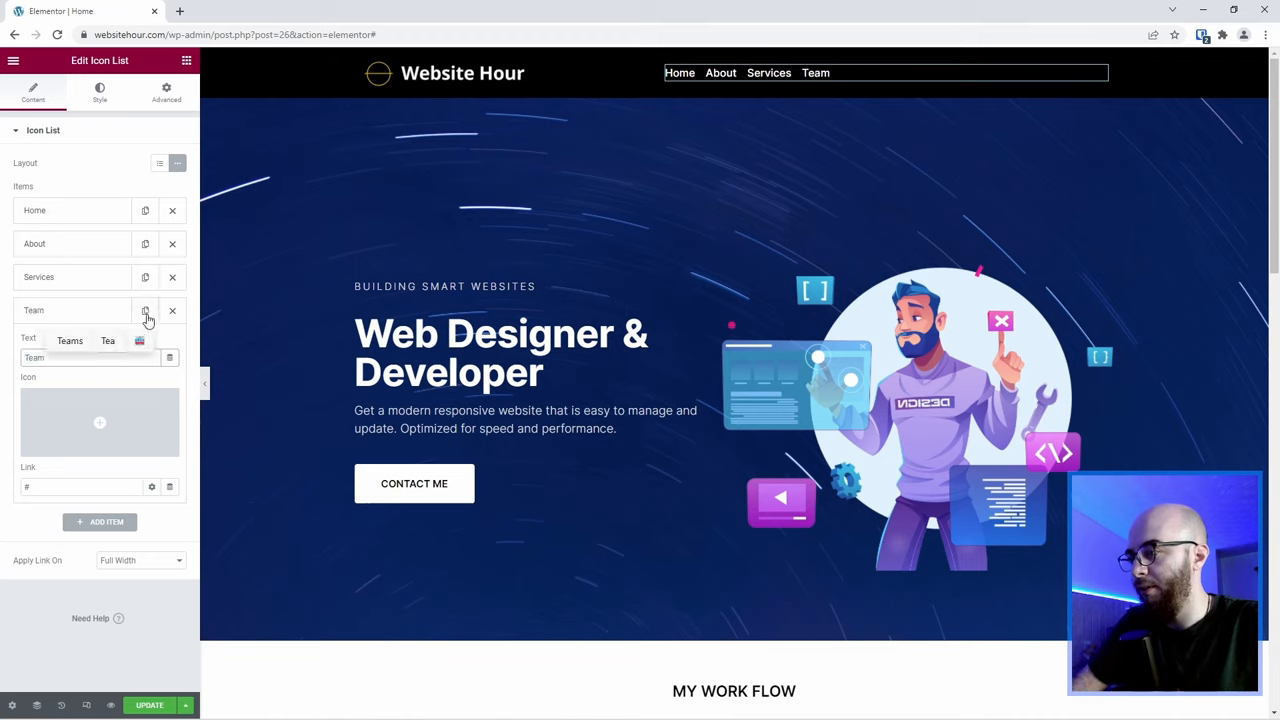
left_click(145, 311)
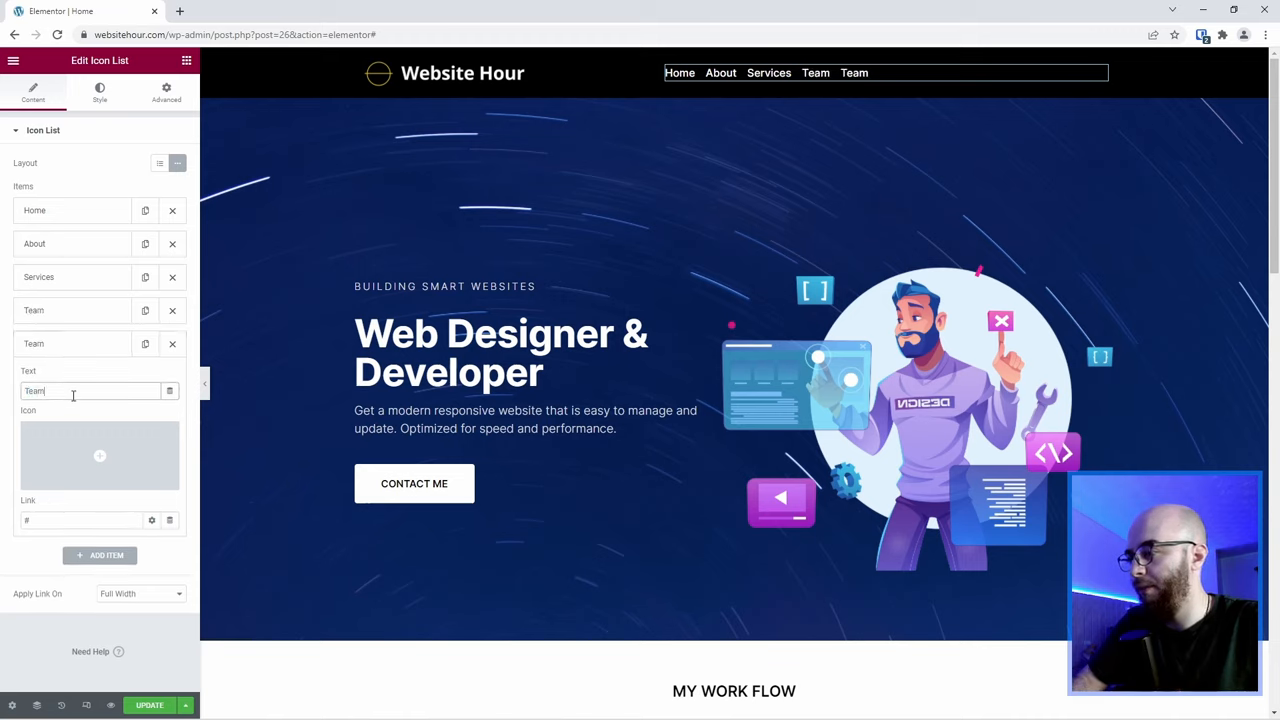
type("Contact")
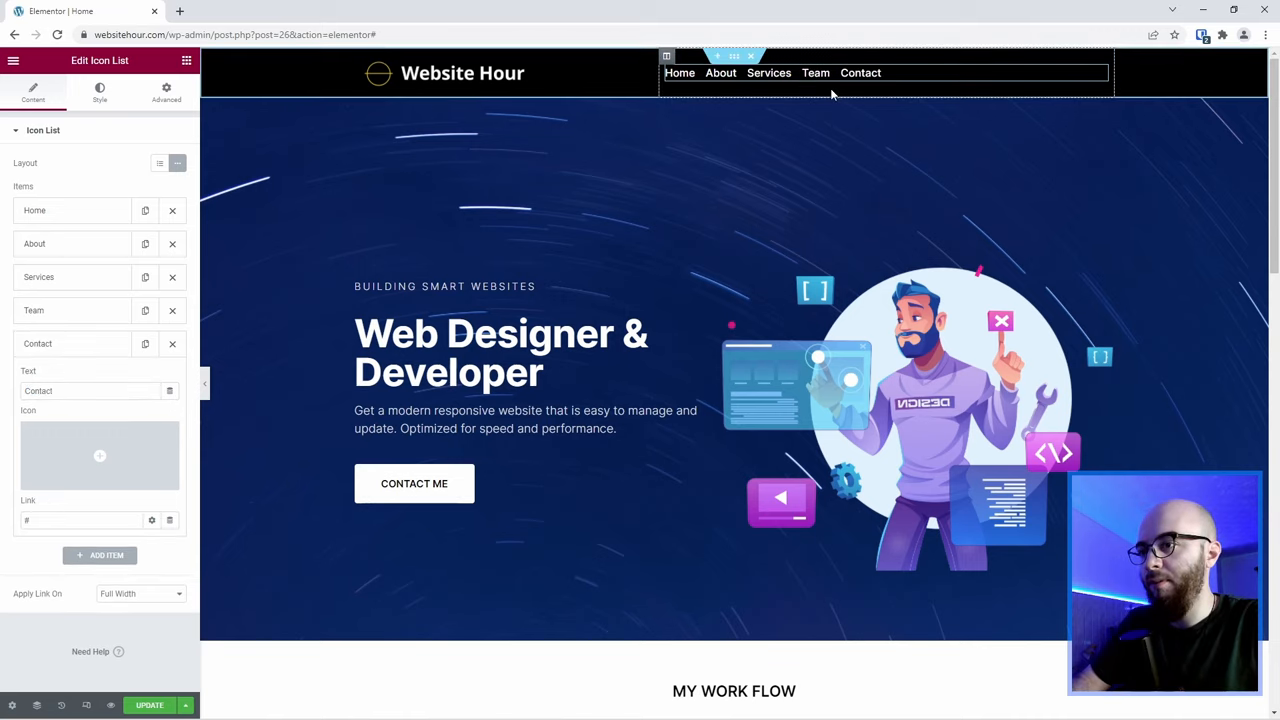
left_click(99, 90)
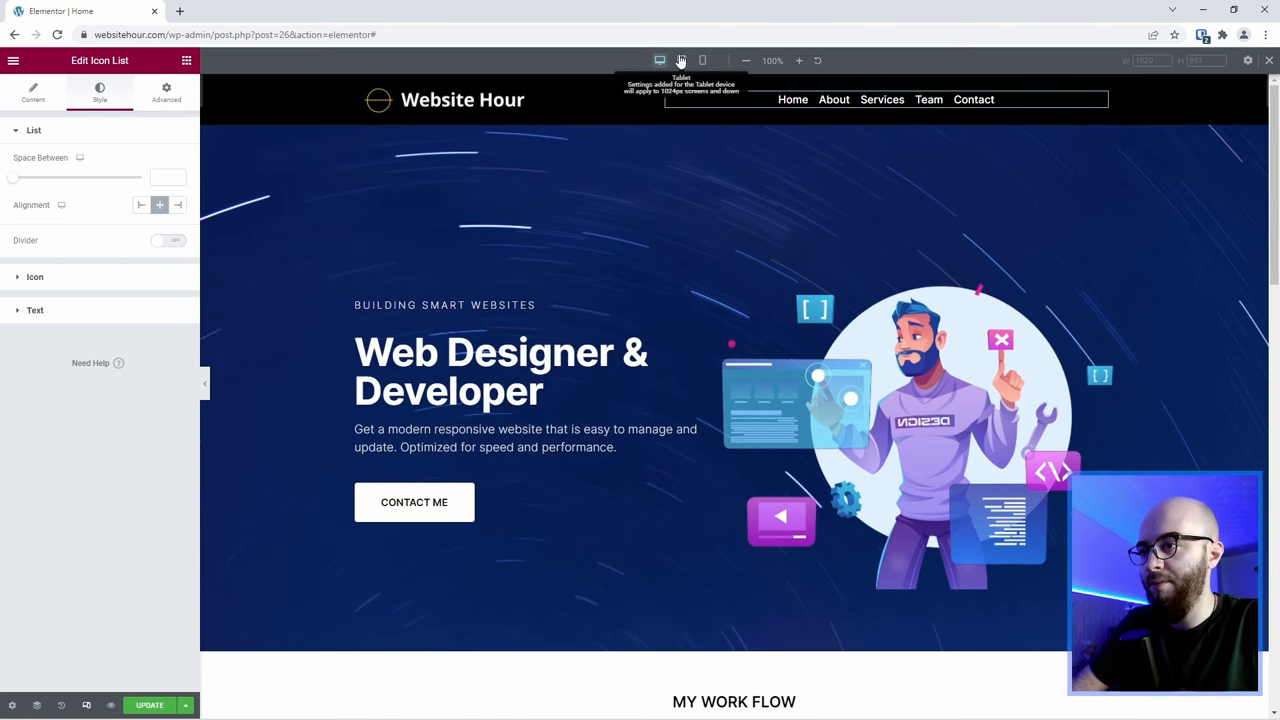
- Centre the logo in mobile preview, then return to desktop view
left_click(681, 60)
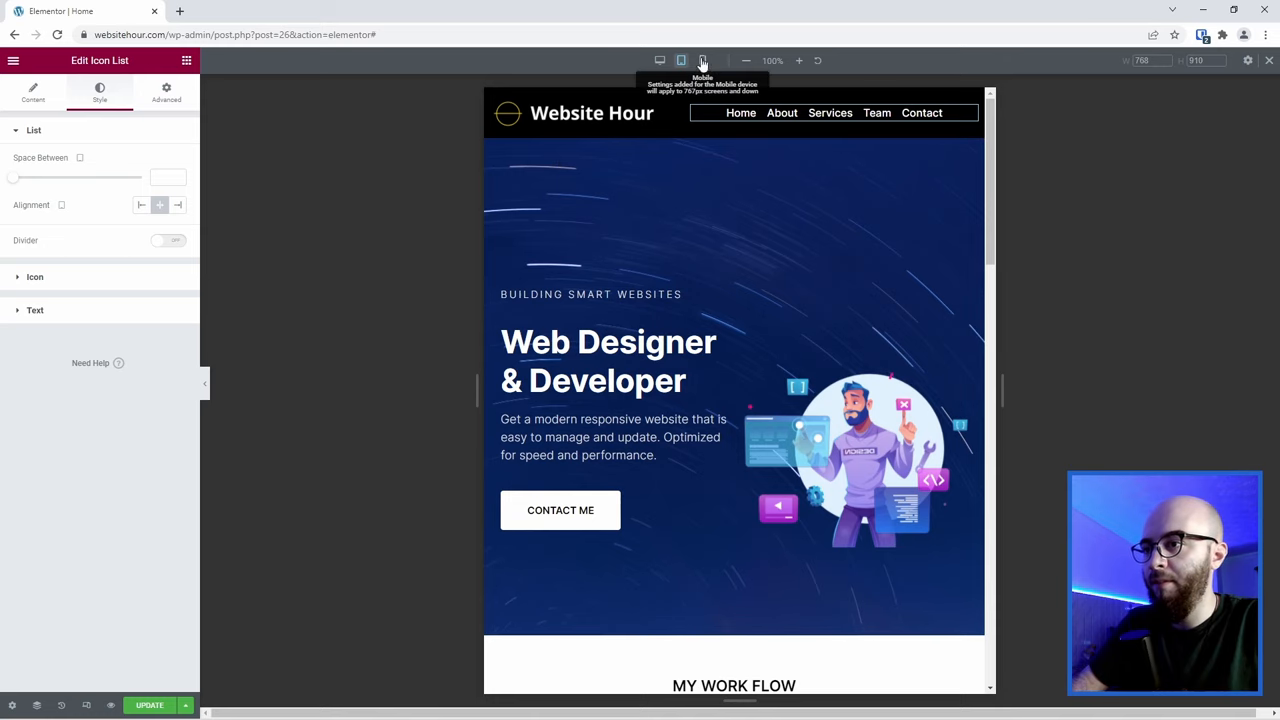
left_click(702, 60)
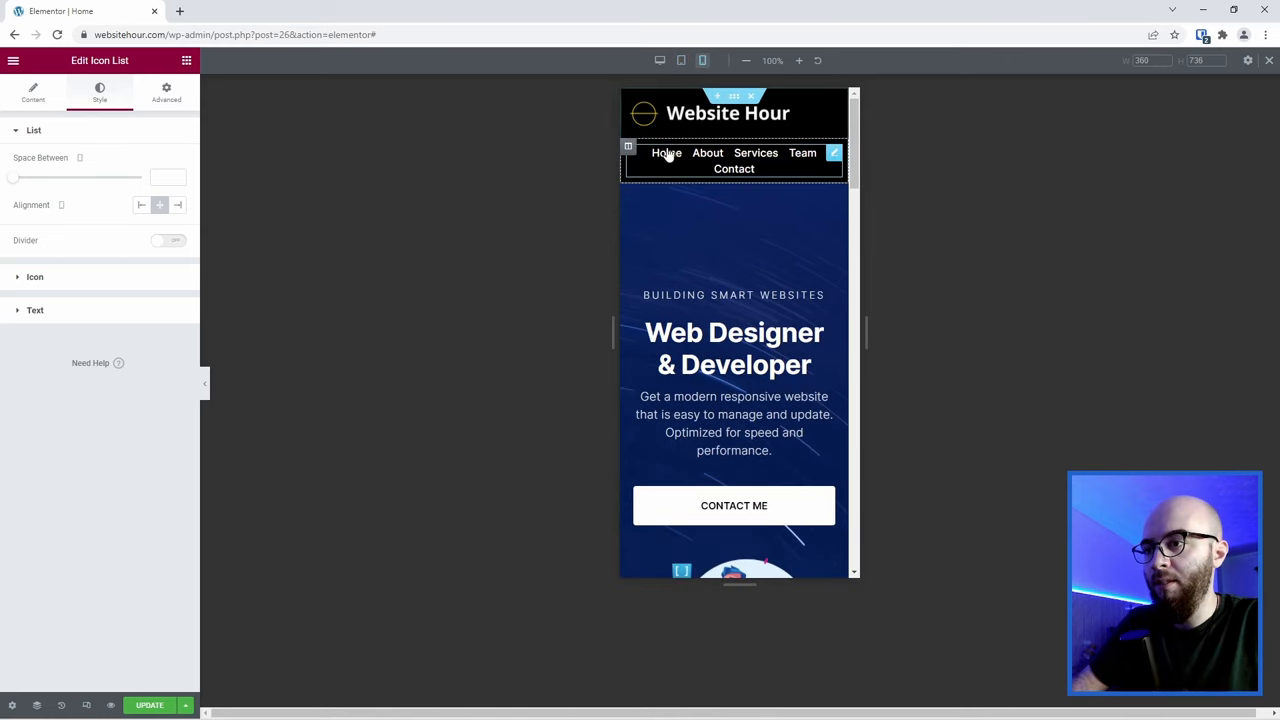
left_click(644, 112)
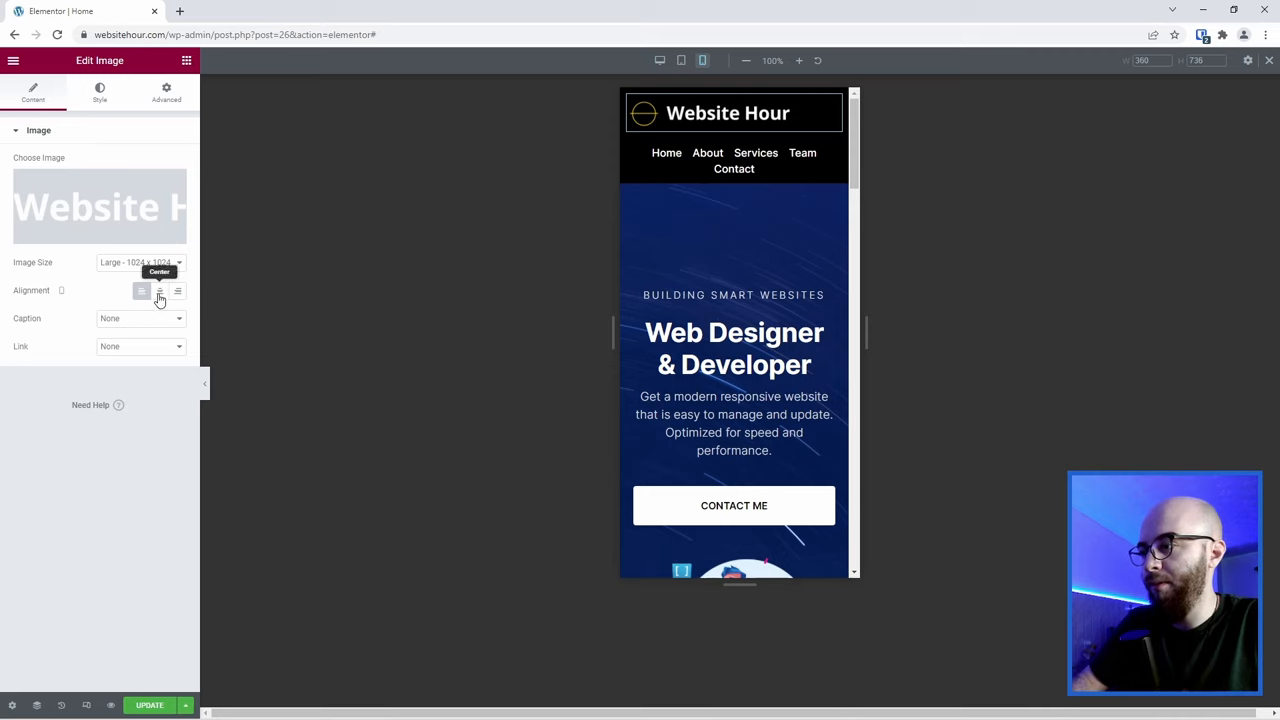
left_click(159, 291)
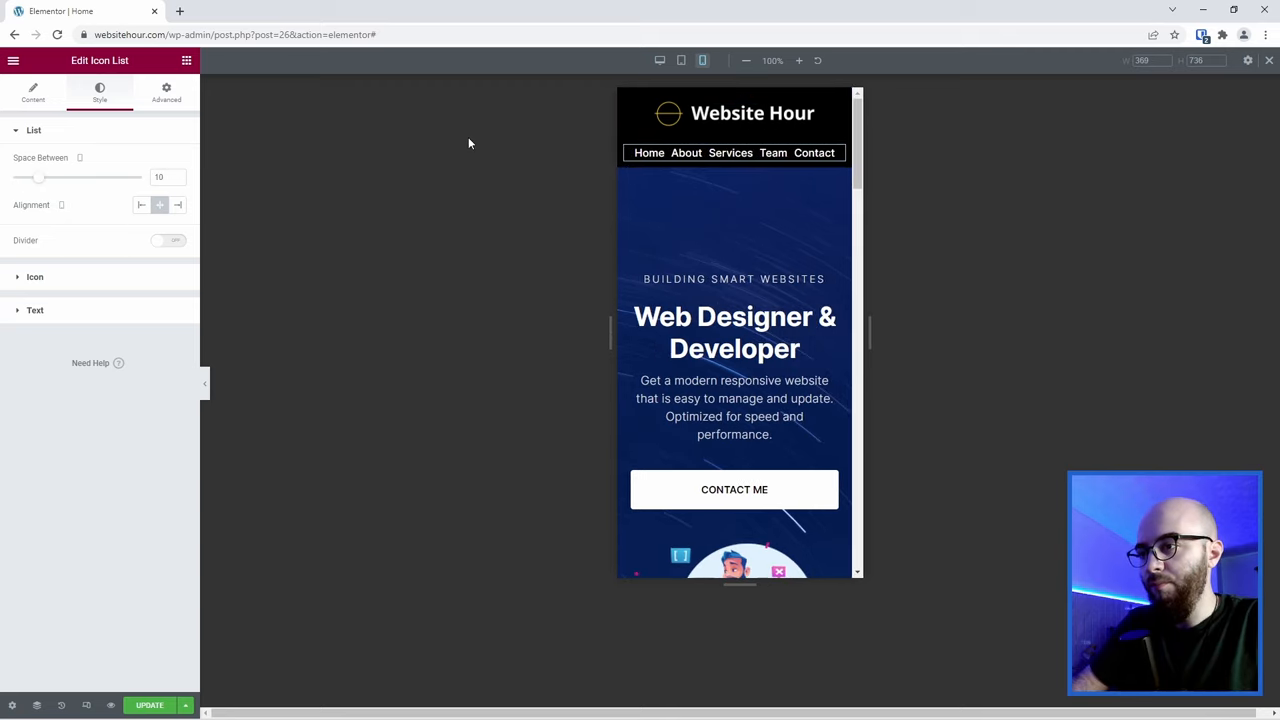
left_click(659, 60)
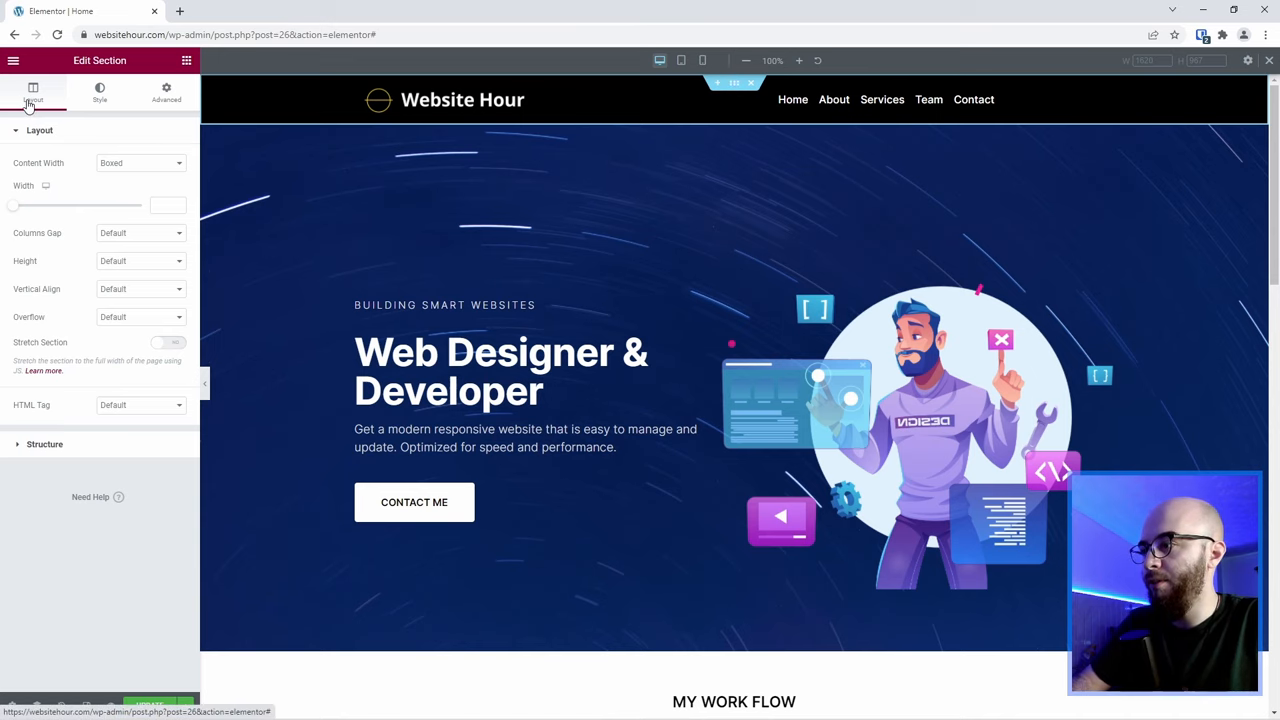
- Set the section's minimum height to 80 px and its HTML tag to header
left_click(140, 261)
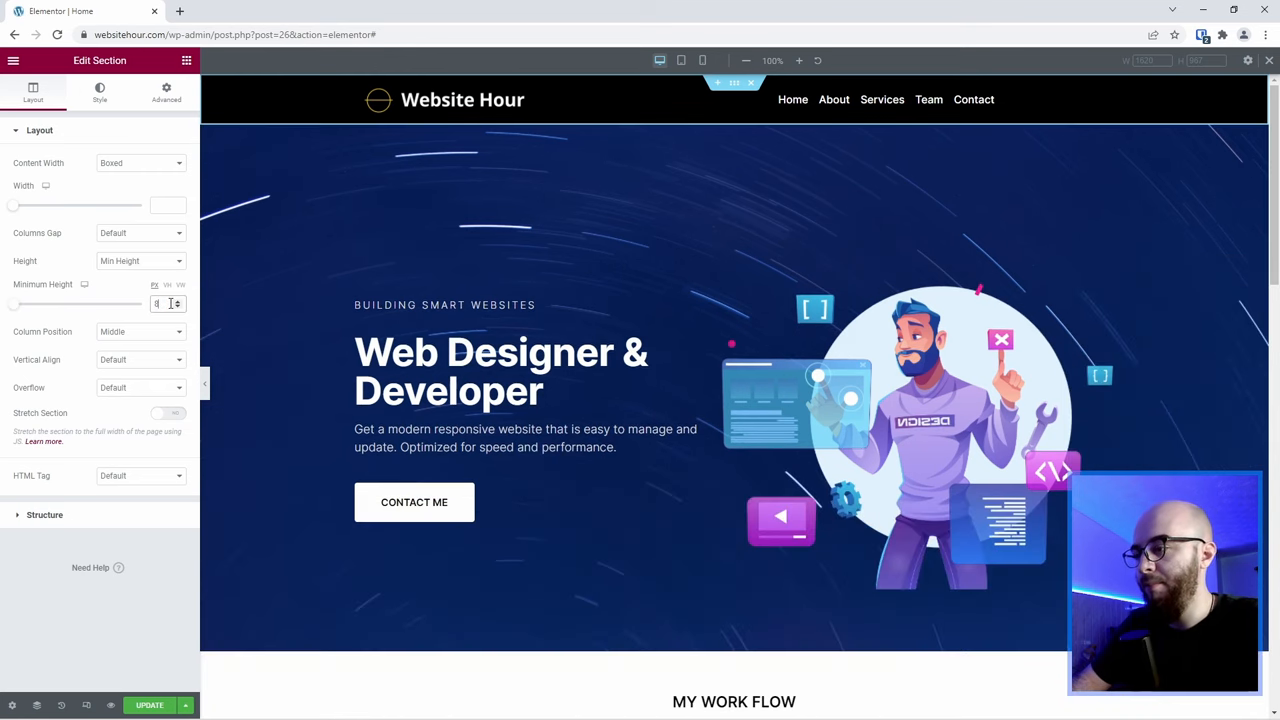
type("80")
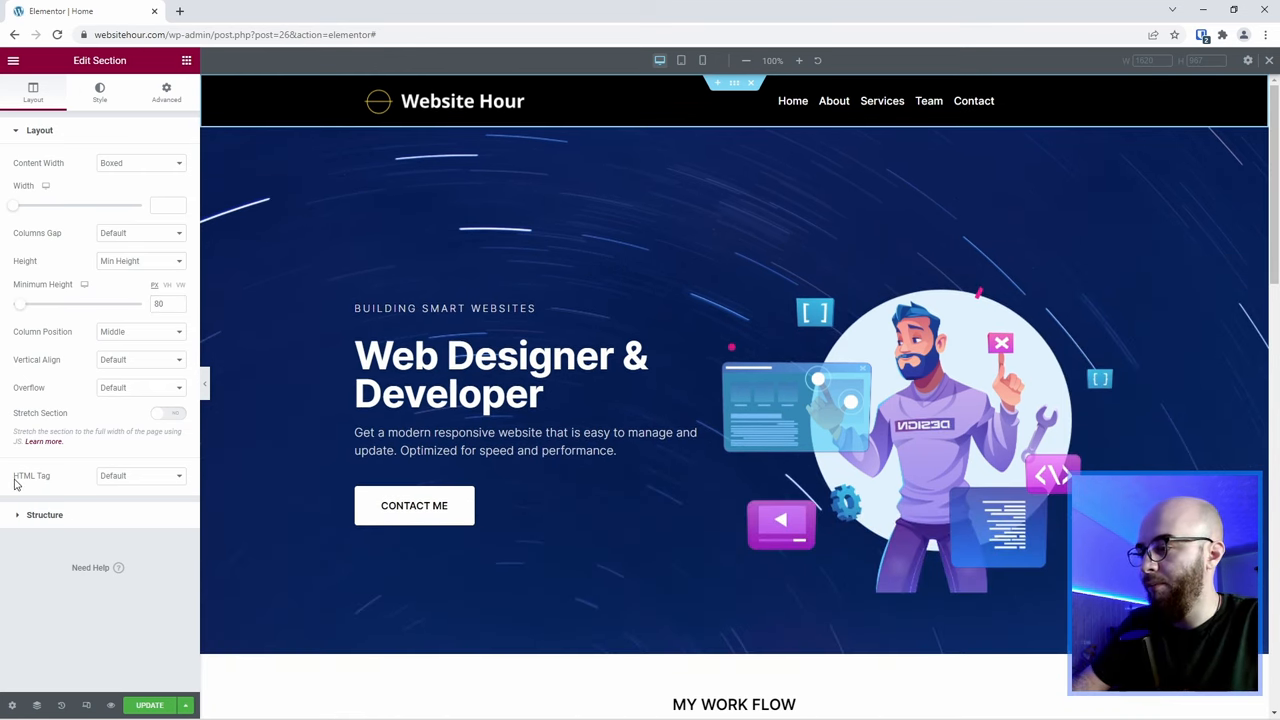
left_click(140, 475)
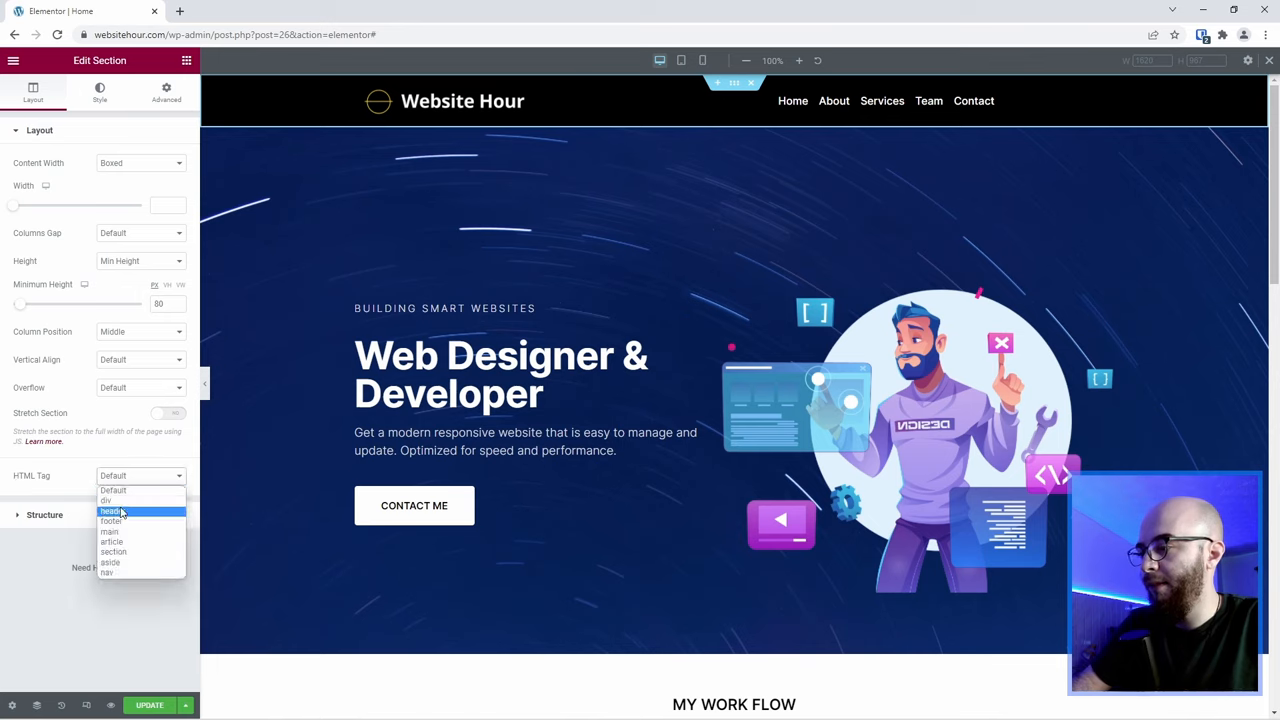
left_click(110, 511)
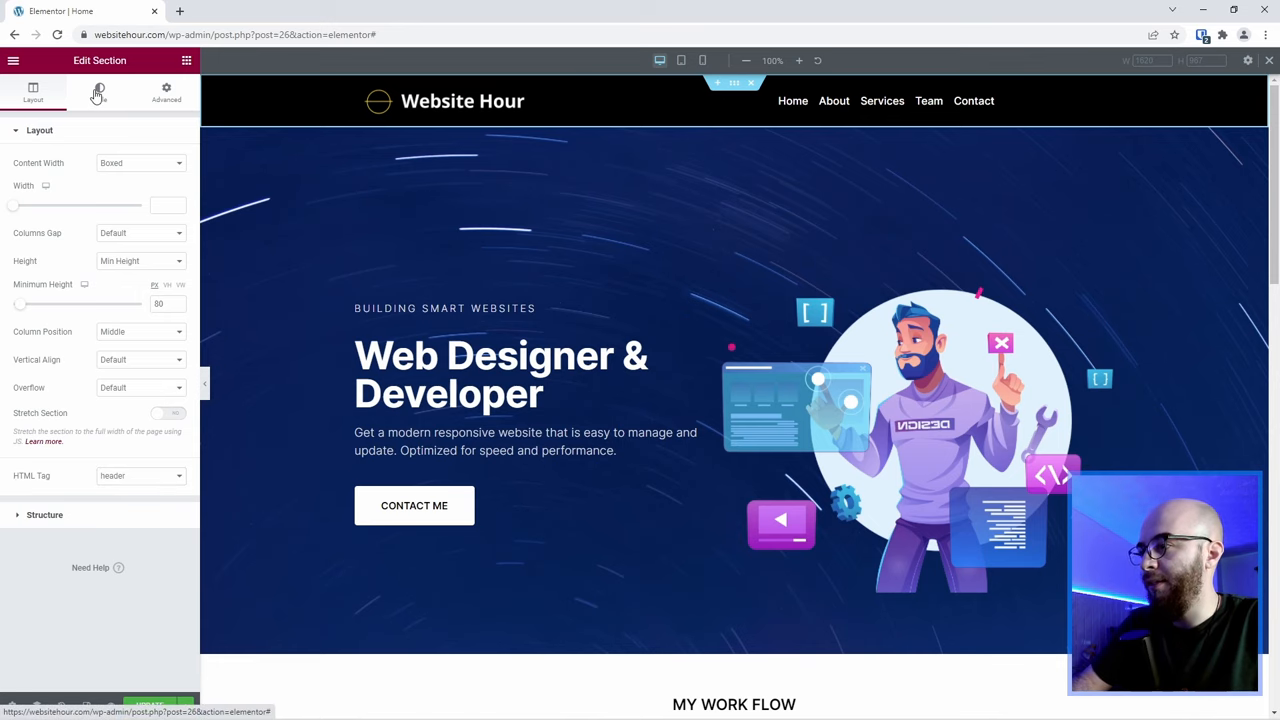
- Set the header section's bottom margin to -80 and z-index to 9999
left_click(99, 92)
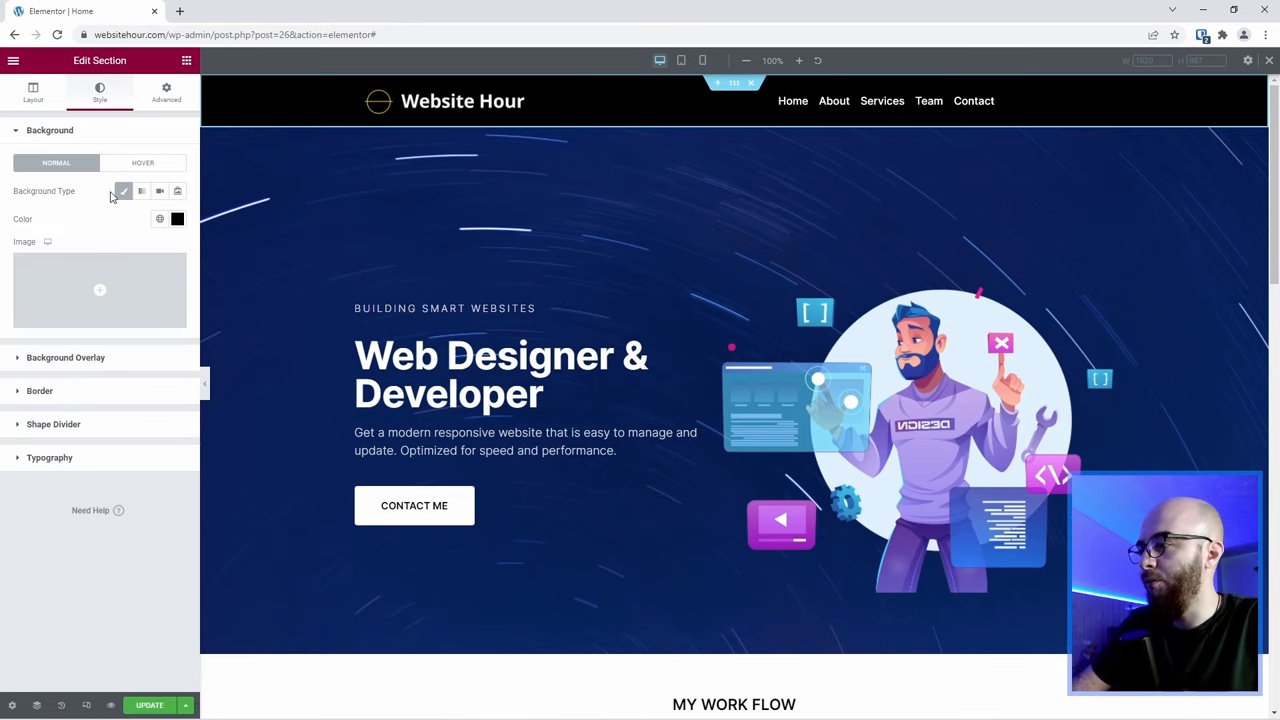
left_click(166, 92)
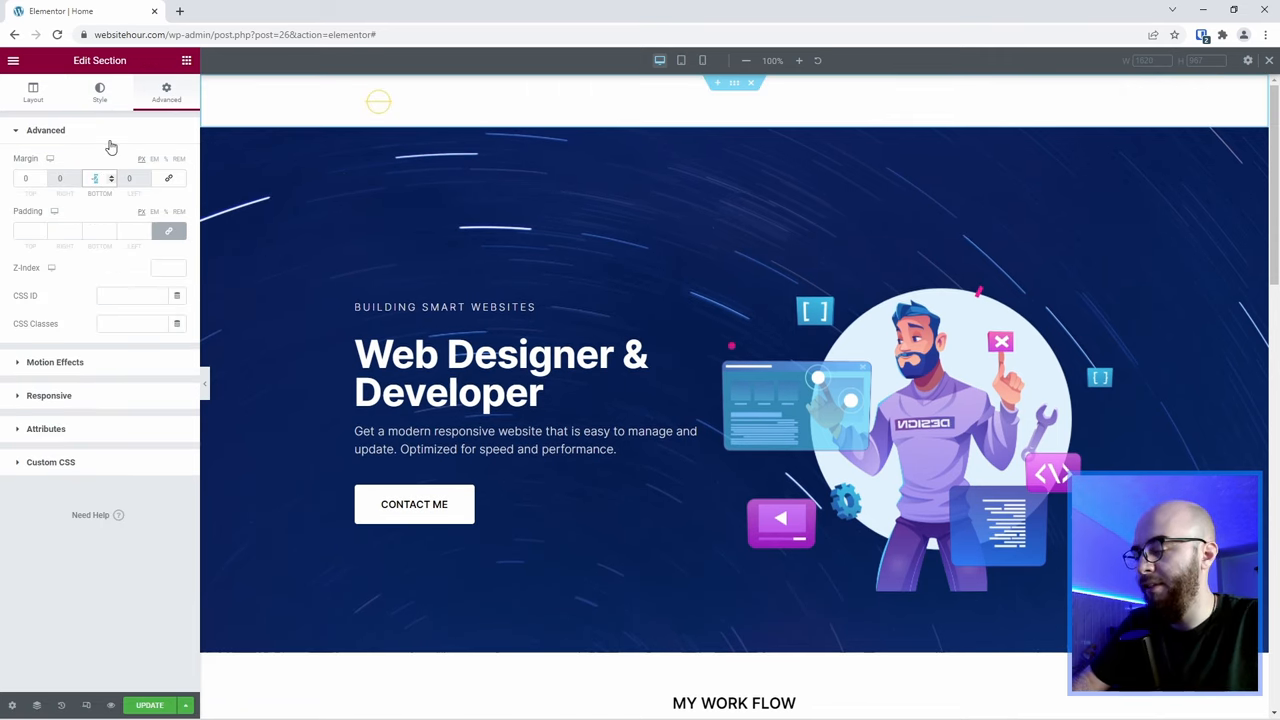
type("-80")
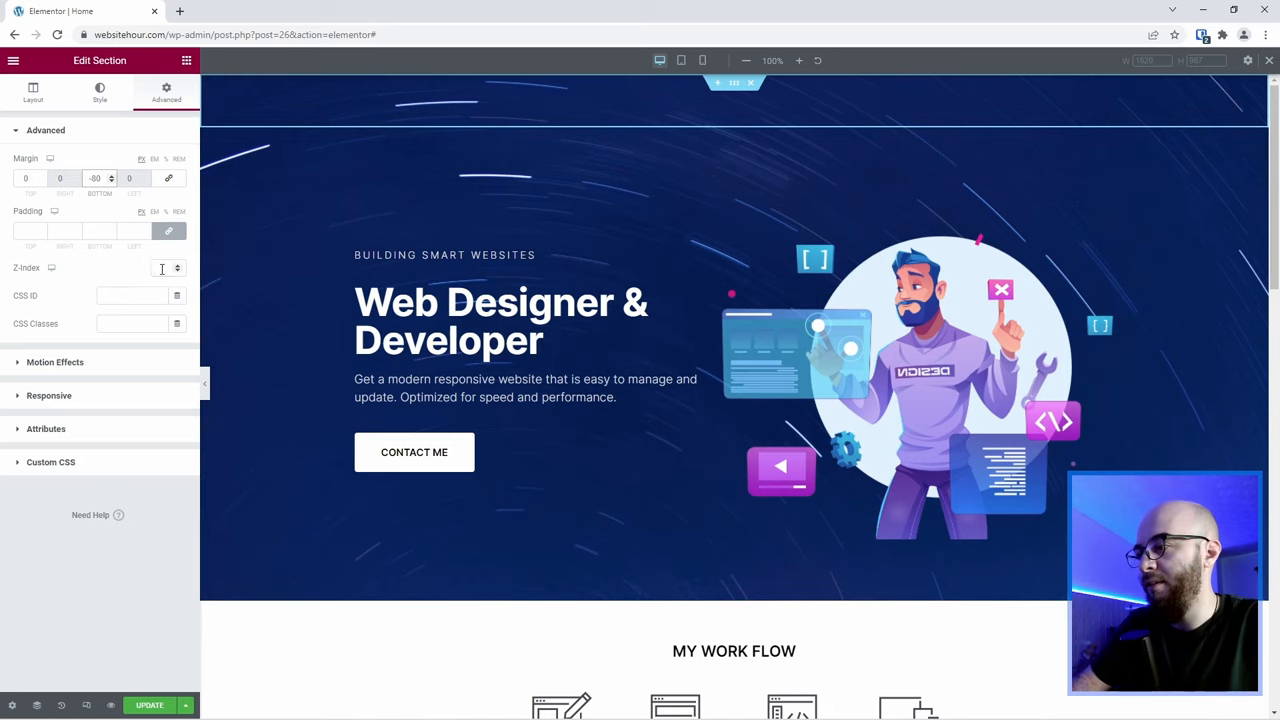
type("9999")
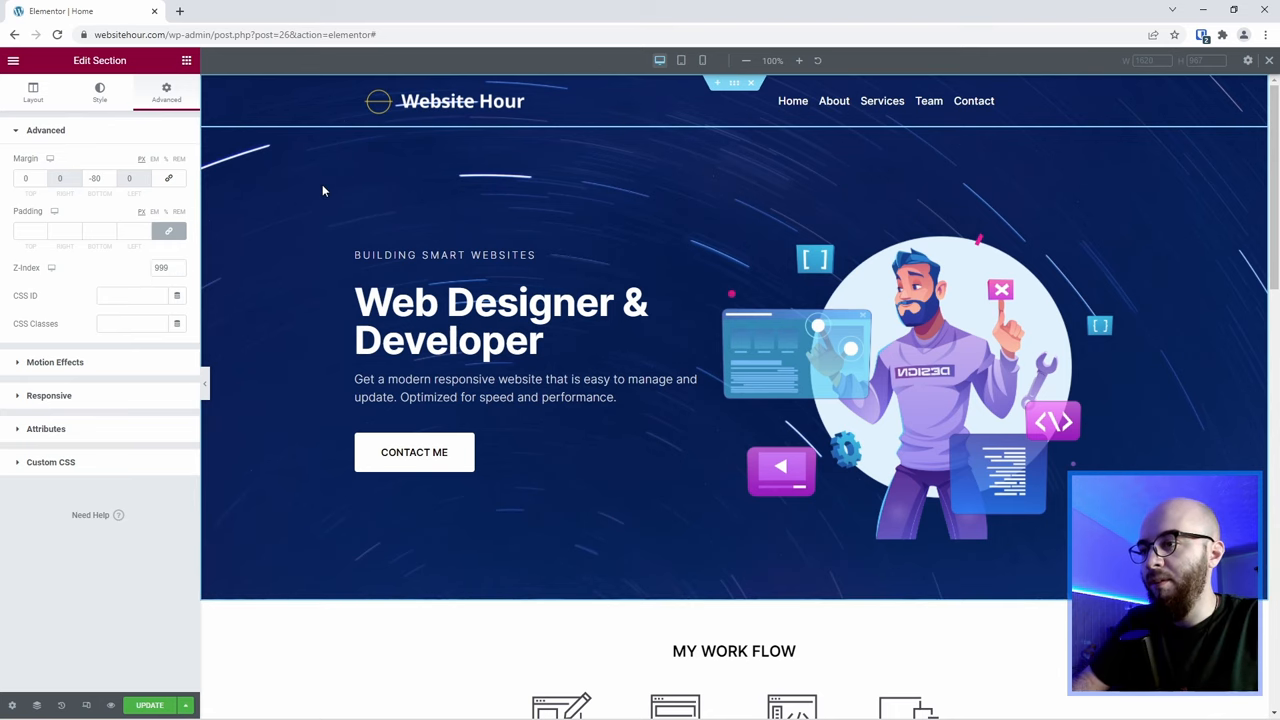
mouse_move(348, 183)
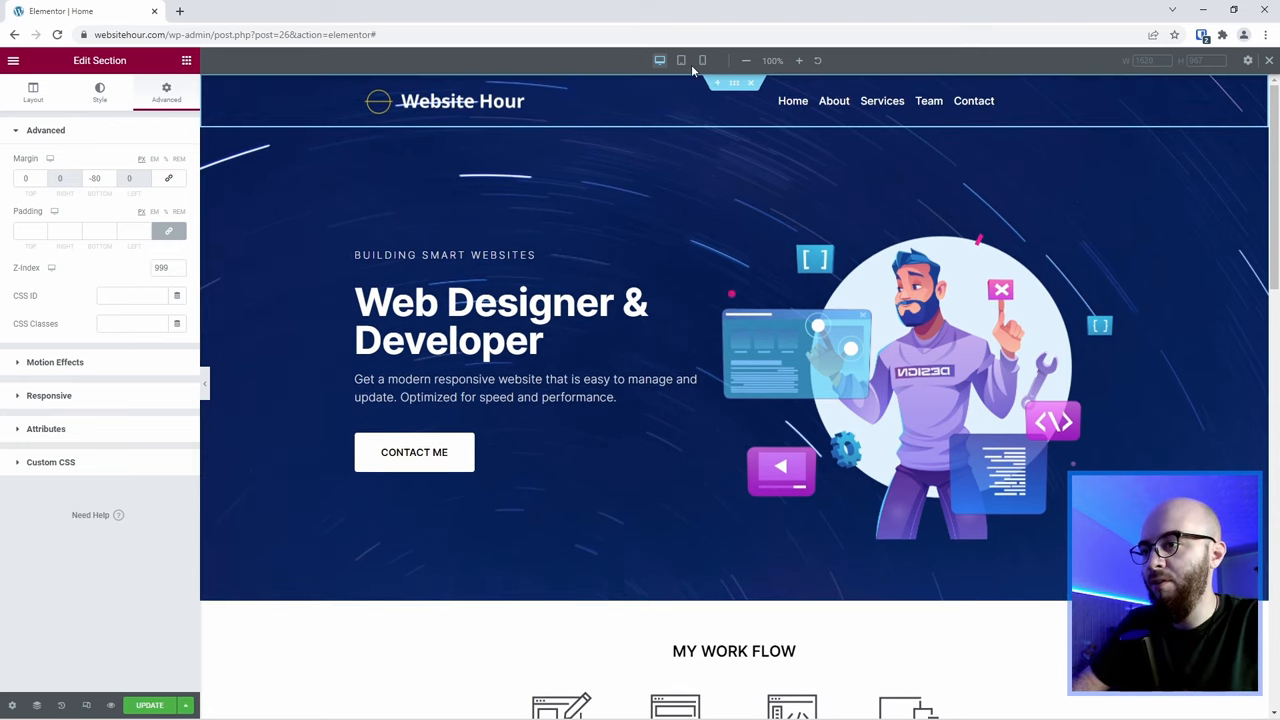
- In phone view, set the header section's bottom margin to -120
left_click(681, 60)
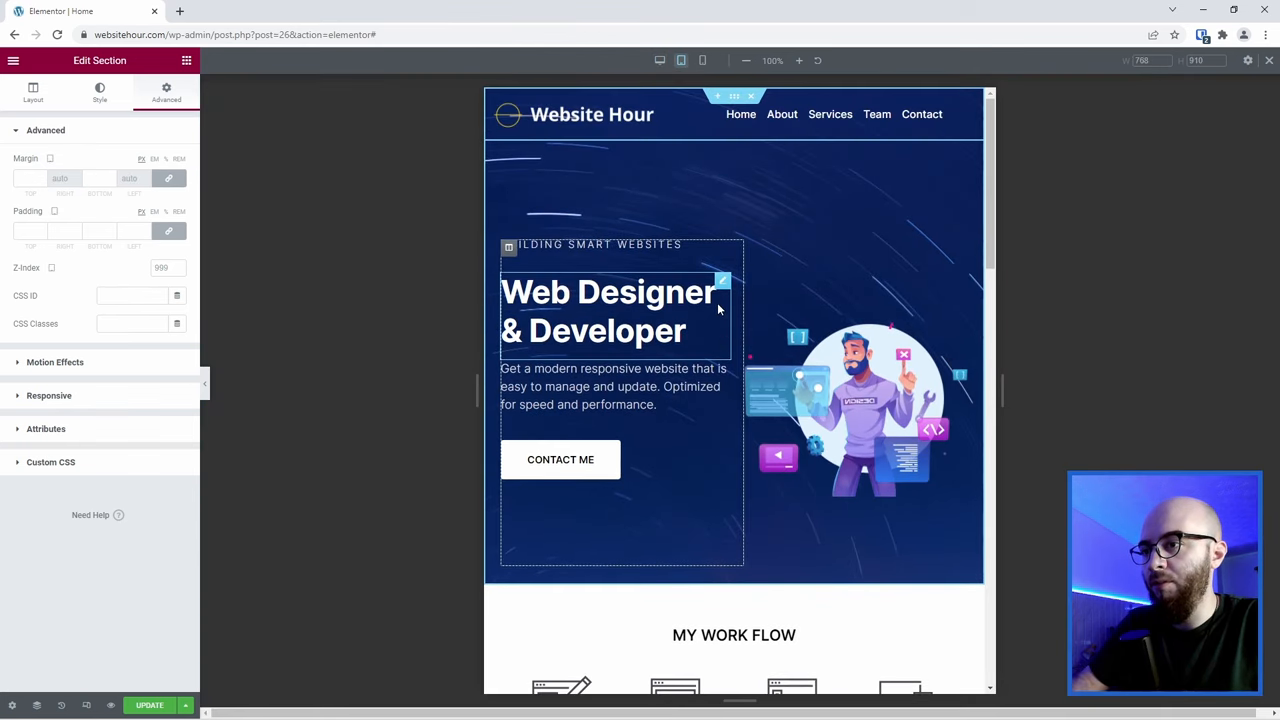
mouse_move(703, 60)
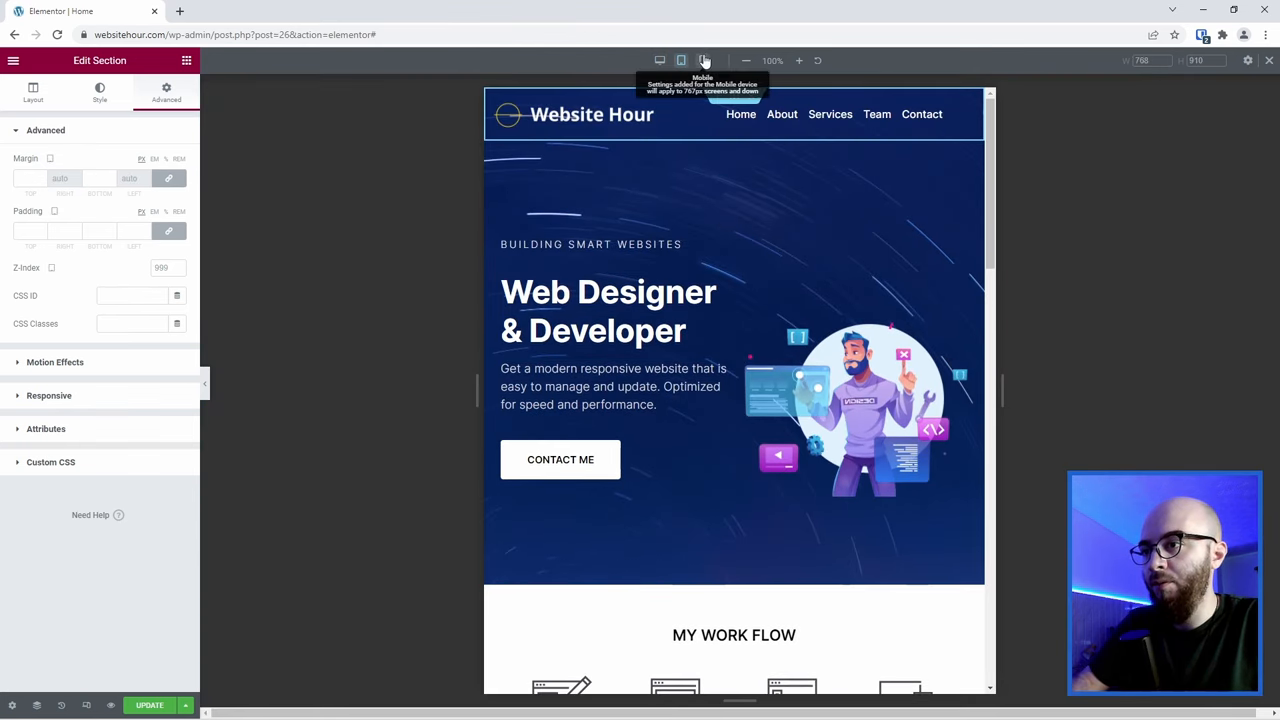
left_click(703, 60)
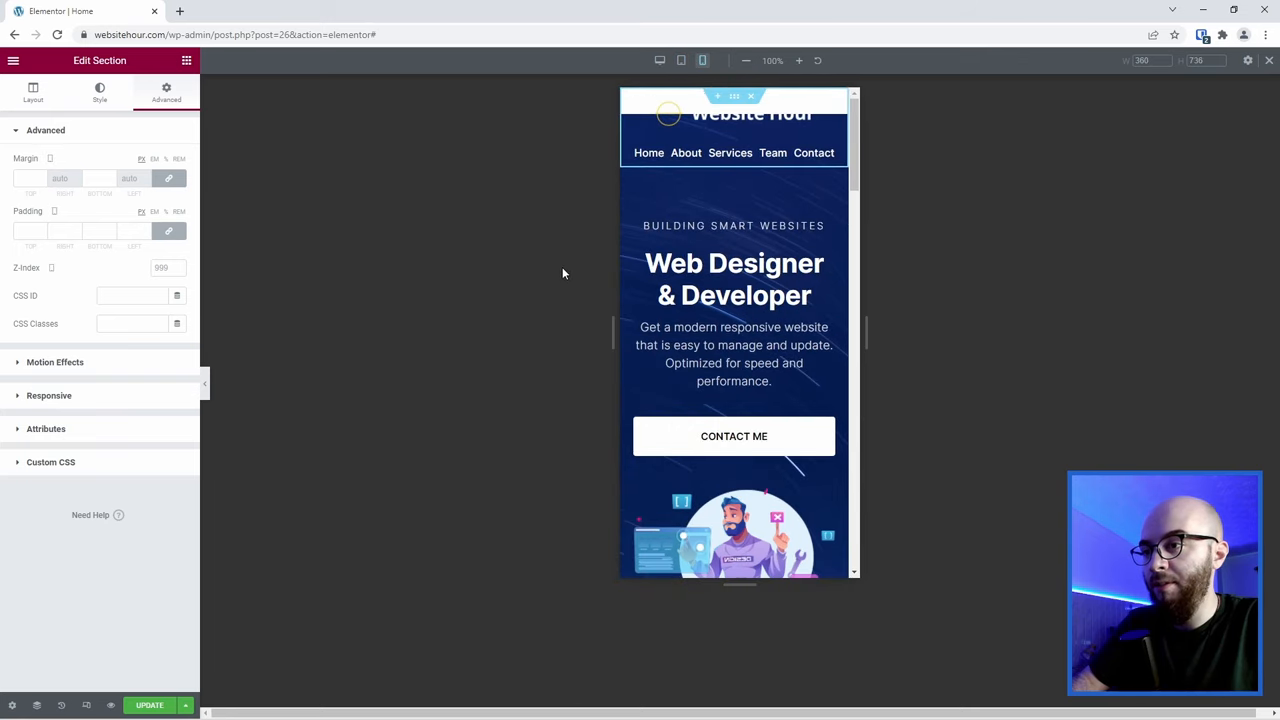
mouse_move(546, 310)
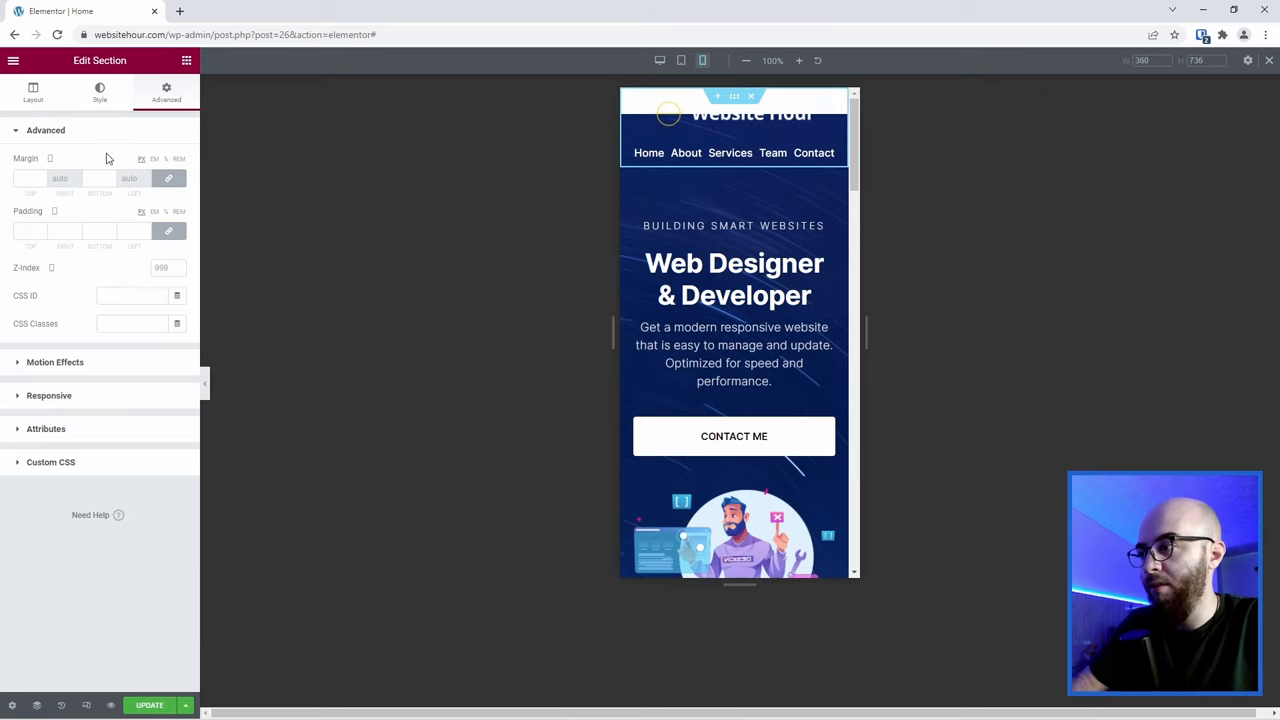
mouse_move(37, 160)
type("0")
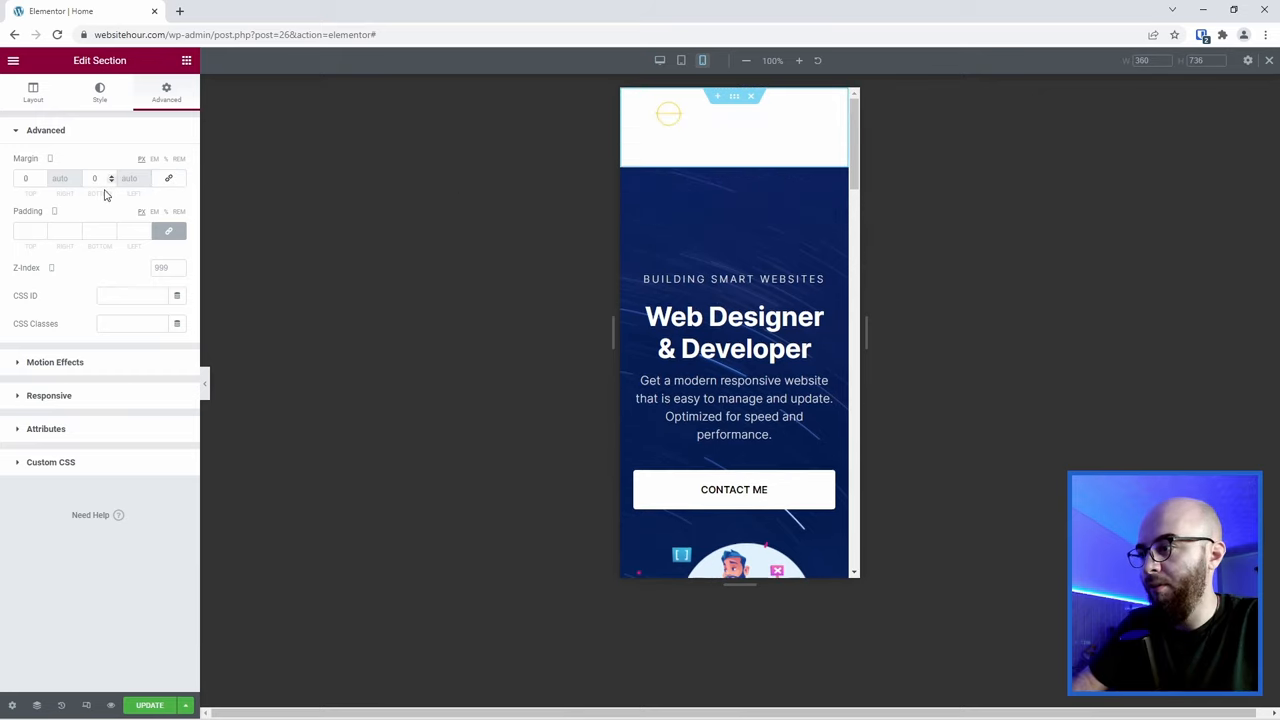
left_click(94, 178)
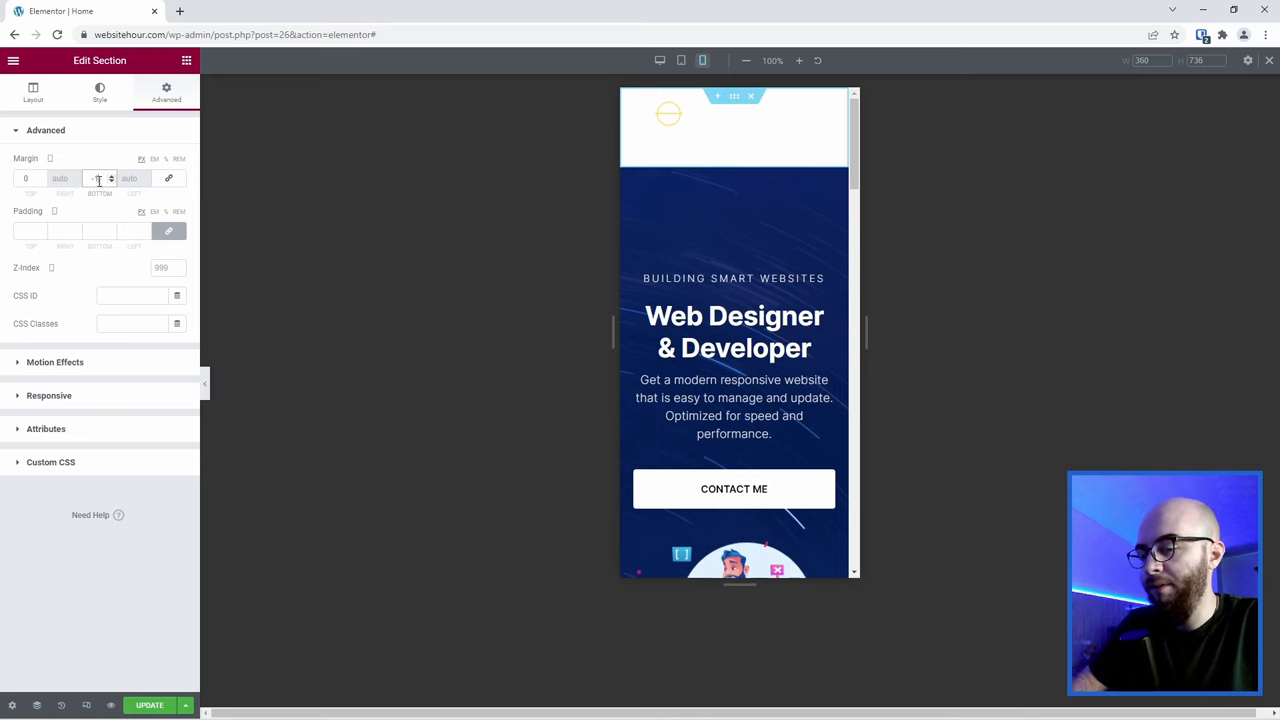
type("-120")
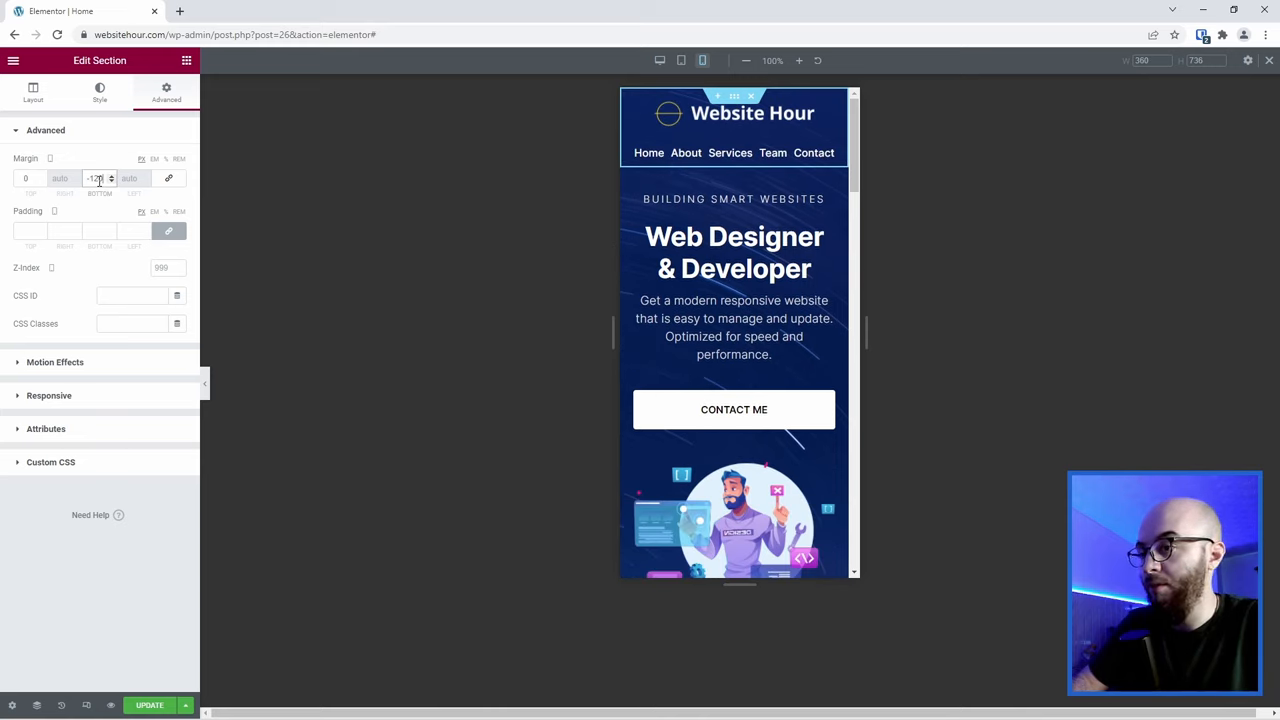
left_click(33, 90)
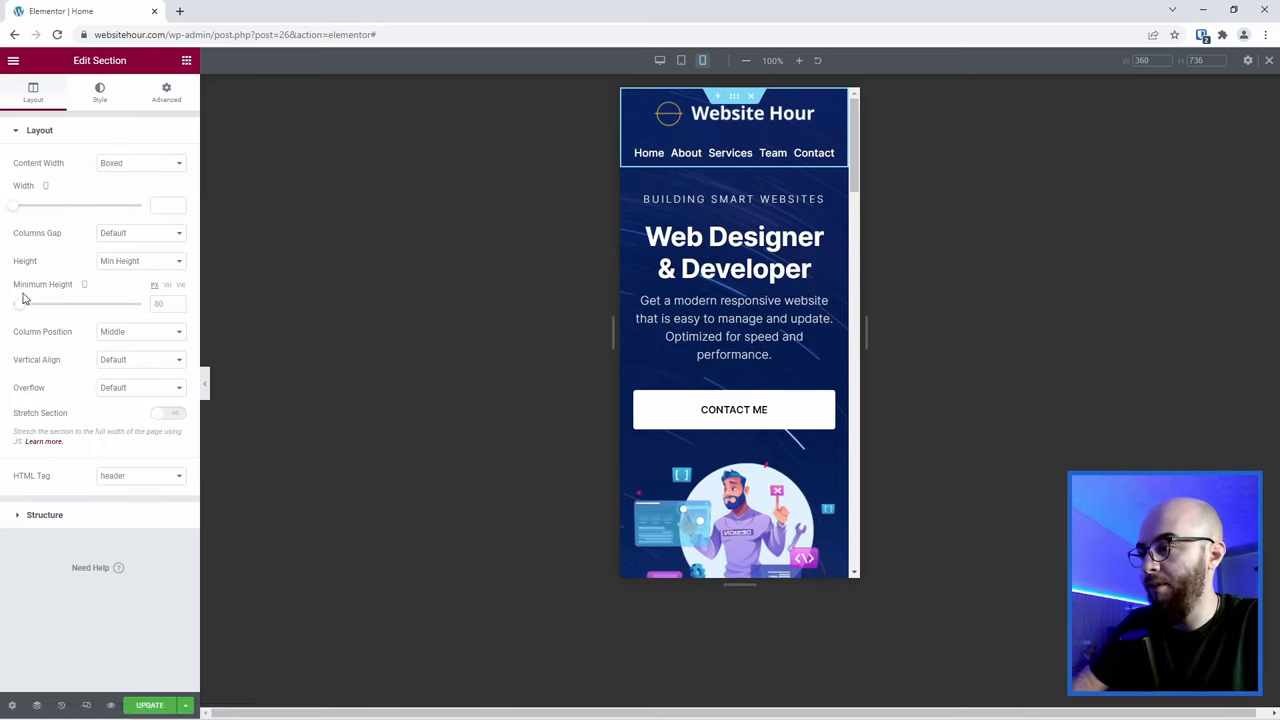
mouse_move(77, 283)
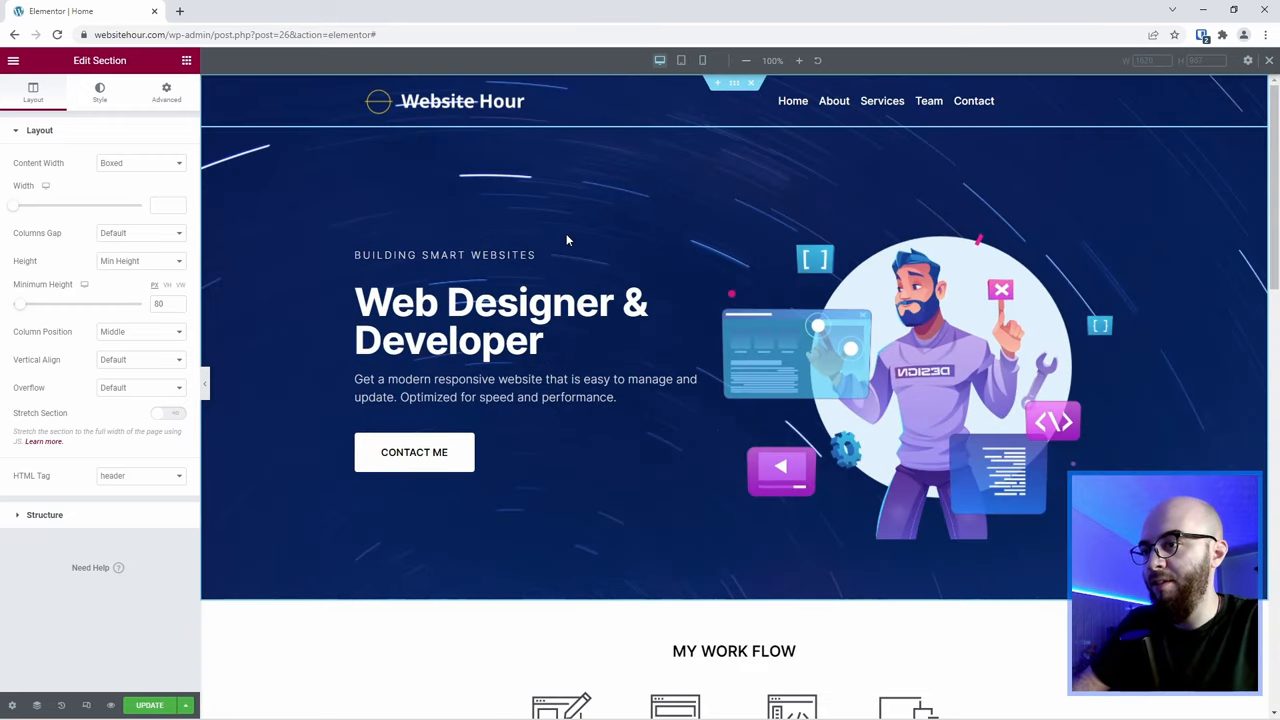
mouse_move(251, 520)
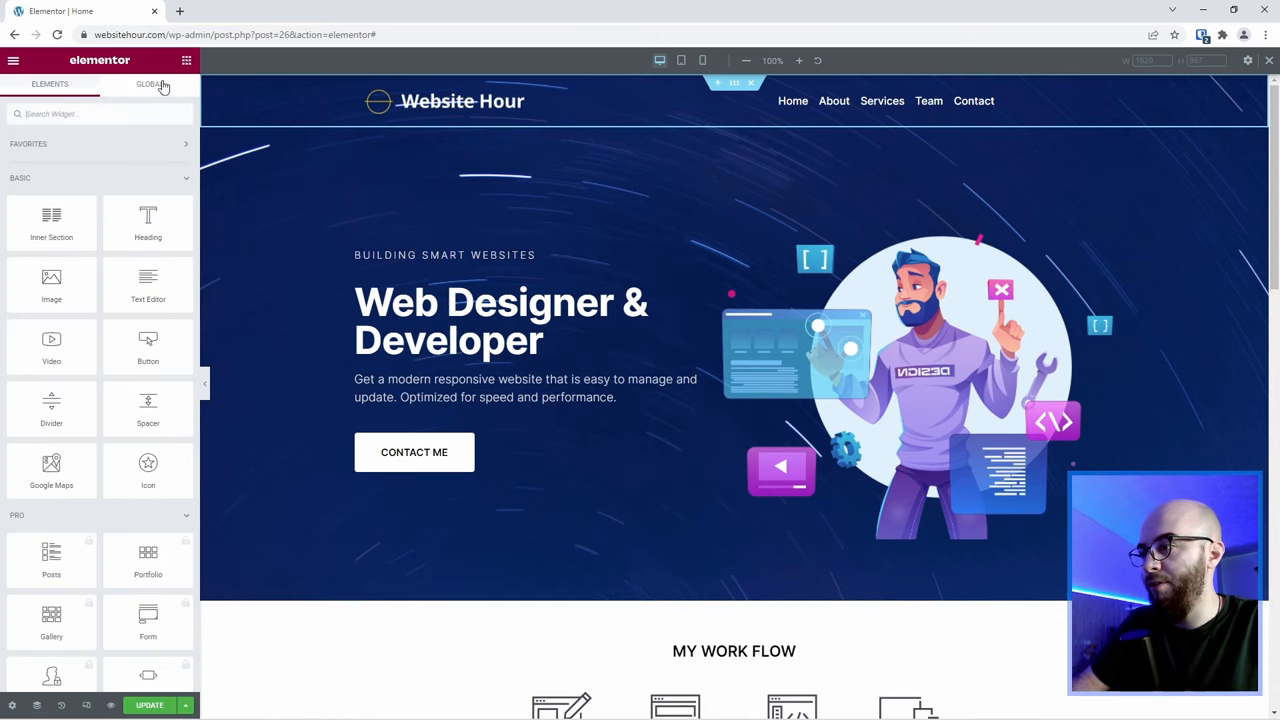
- Place an HTML widget above the hero heading and switch to the preview tab
type("html")
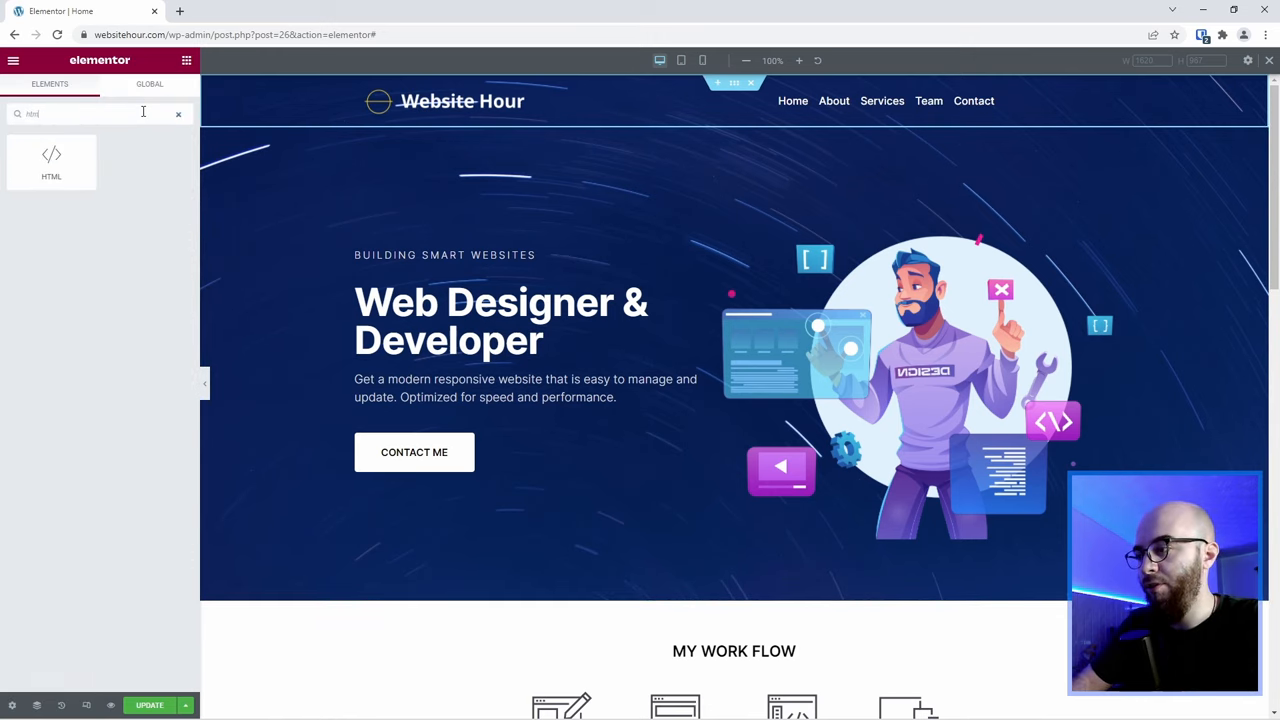
left_click_drag(51, 160, 377, 265)
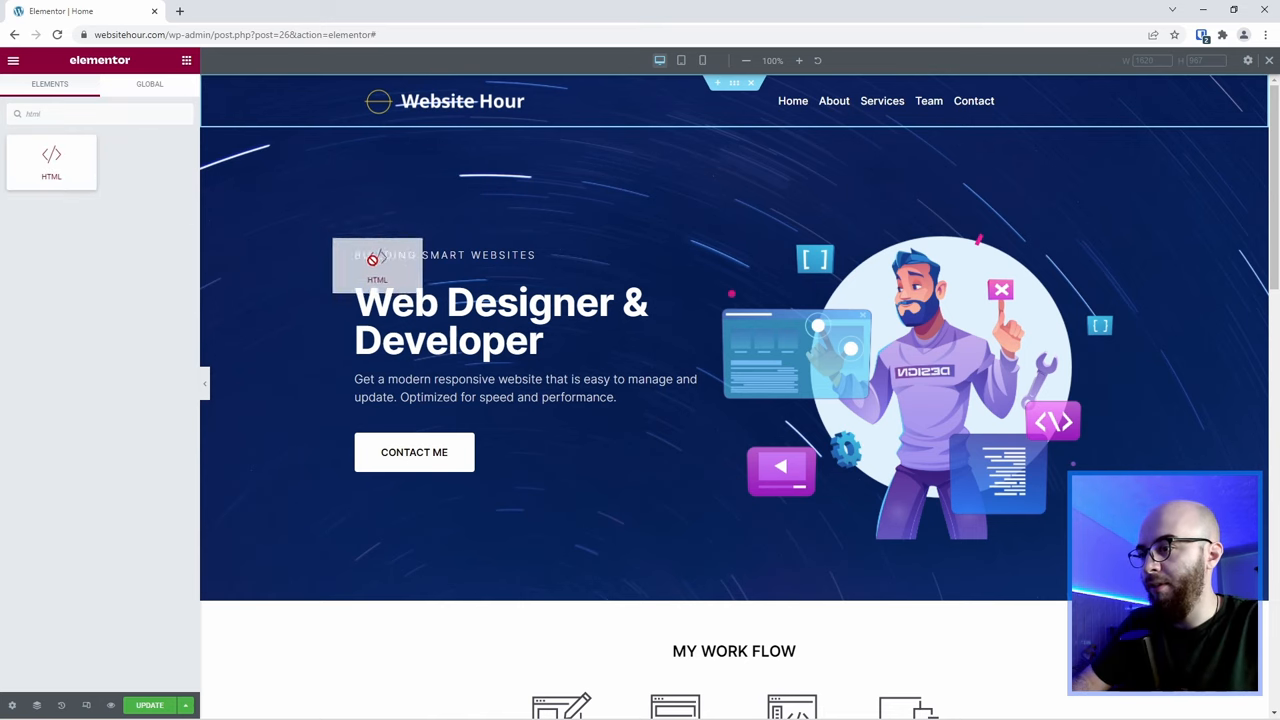
left_click(377, 265)
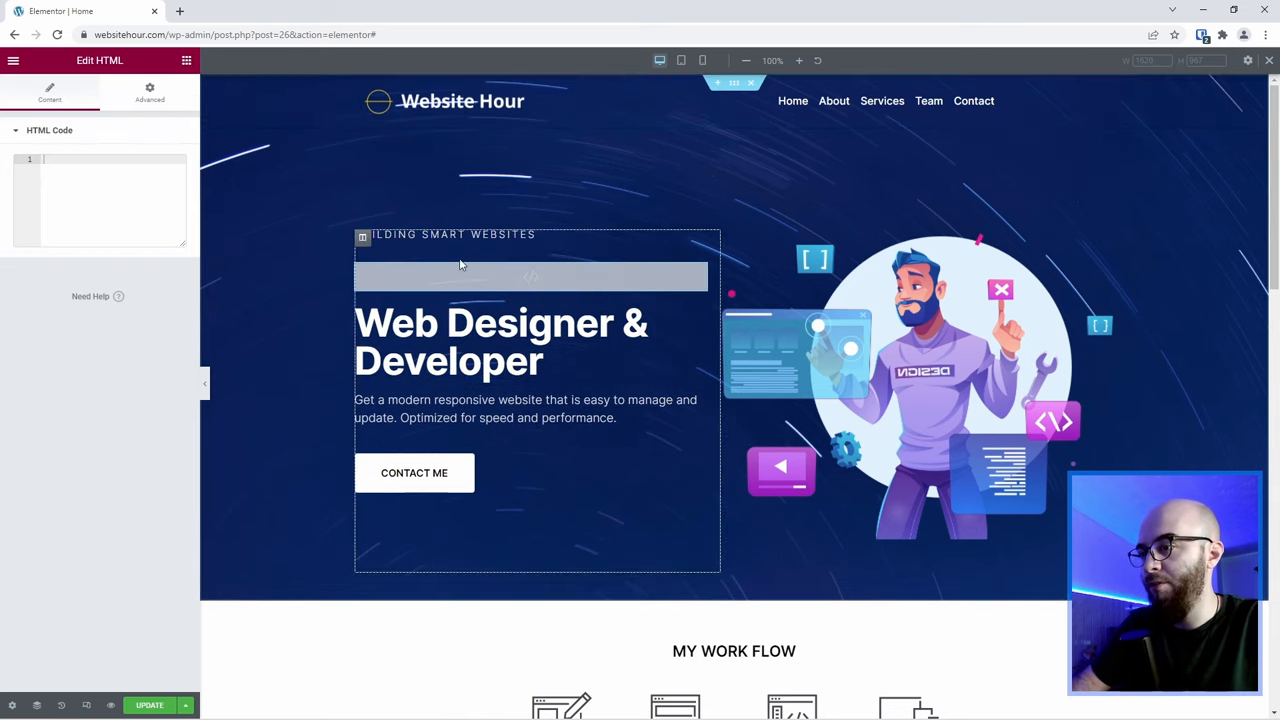
mouse_move(497, 284)
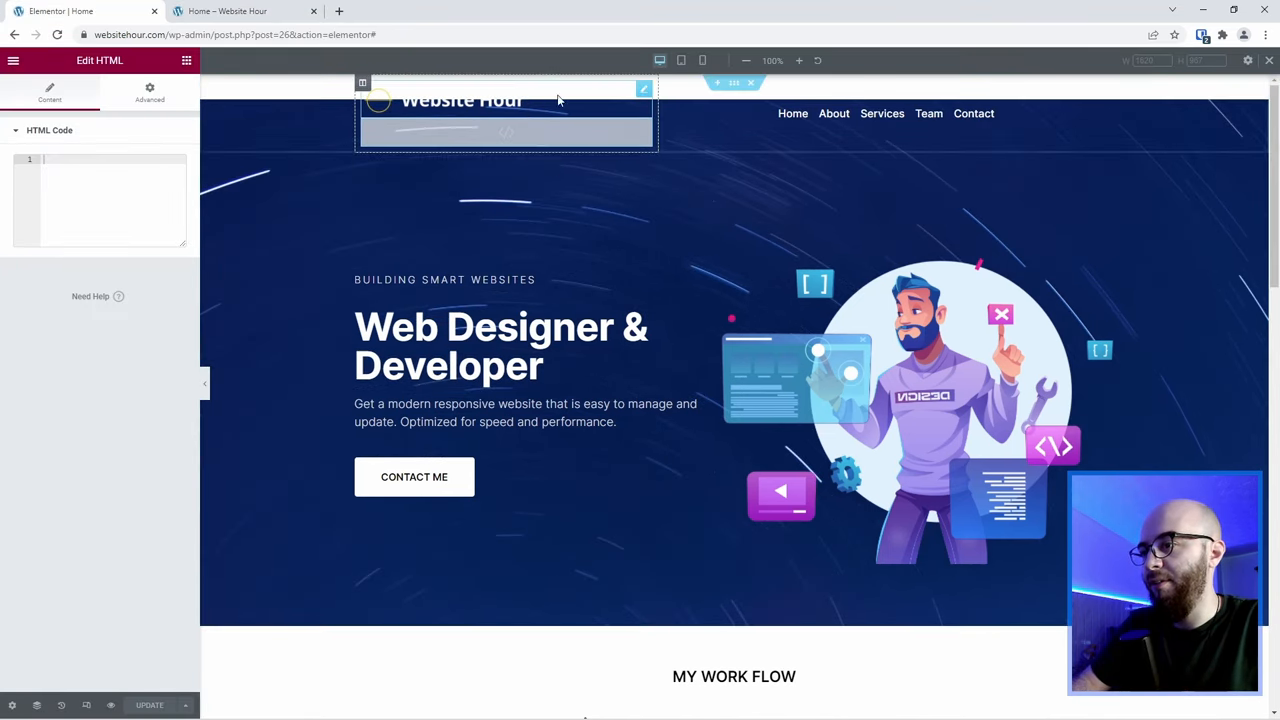
left_click(245, 11)
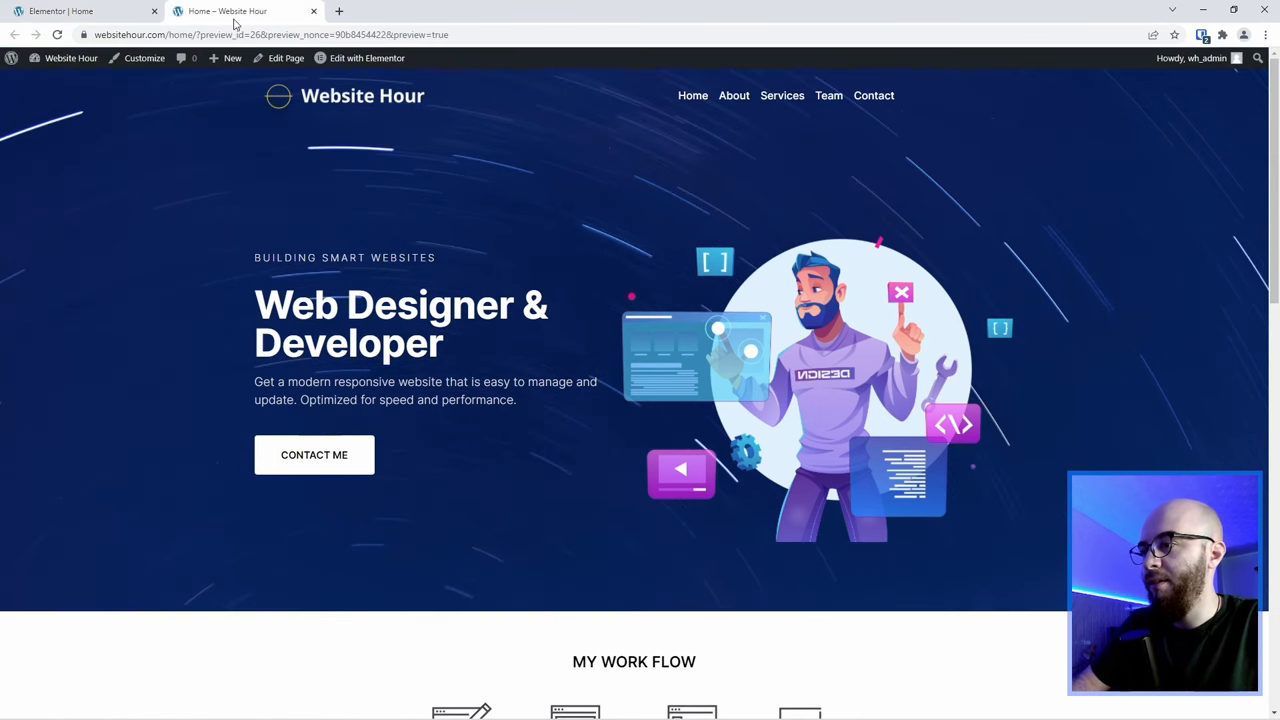
mouse_move(108, 94)
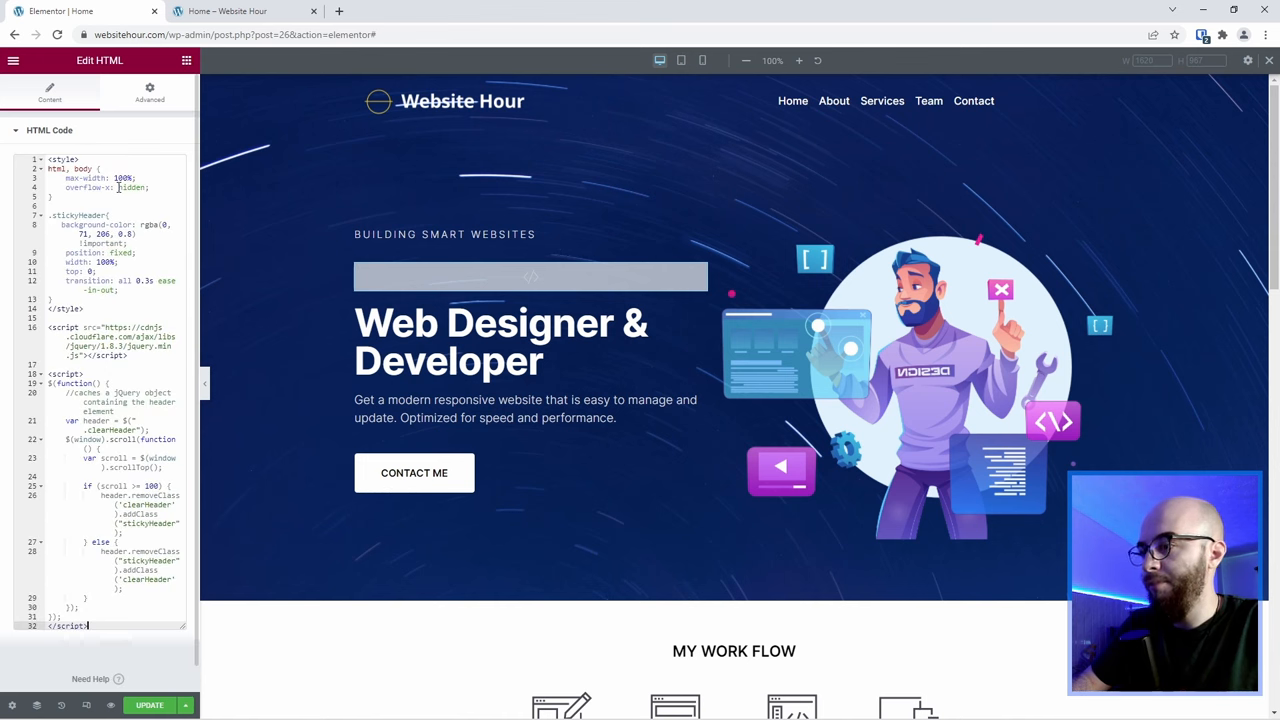
- Select the header section after pasting the stickyHeader CSS and jQuery script
left_click(880, 100)
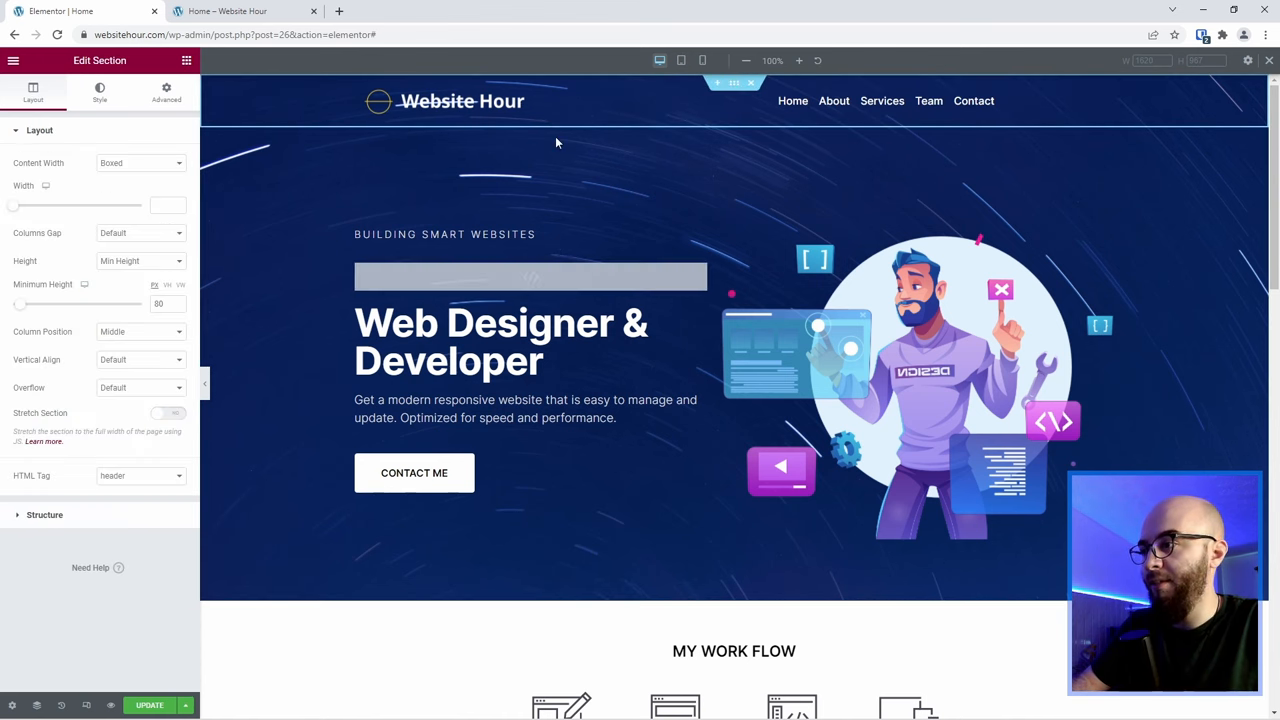
- Review the header section's Advanced settings: -80 margin, z-index 999, empty CSS classes
left_click(166, 90)
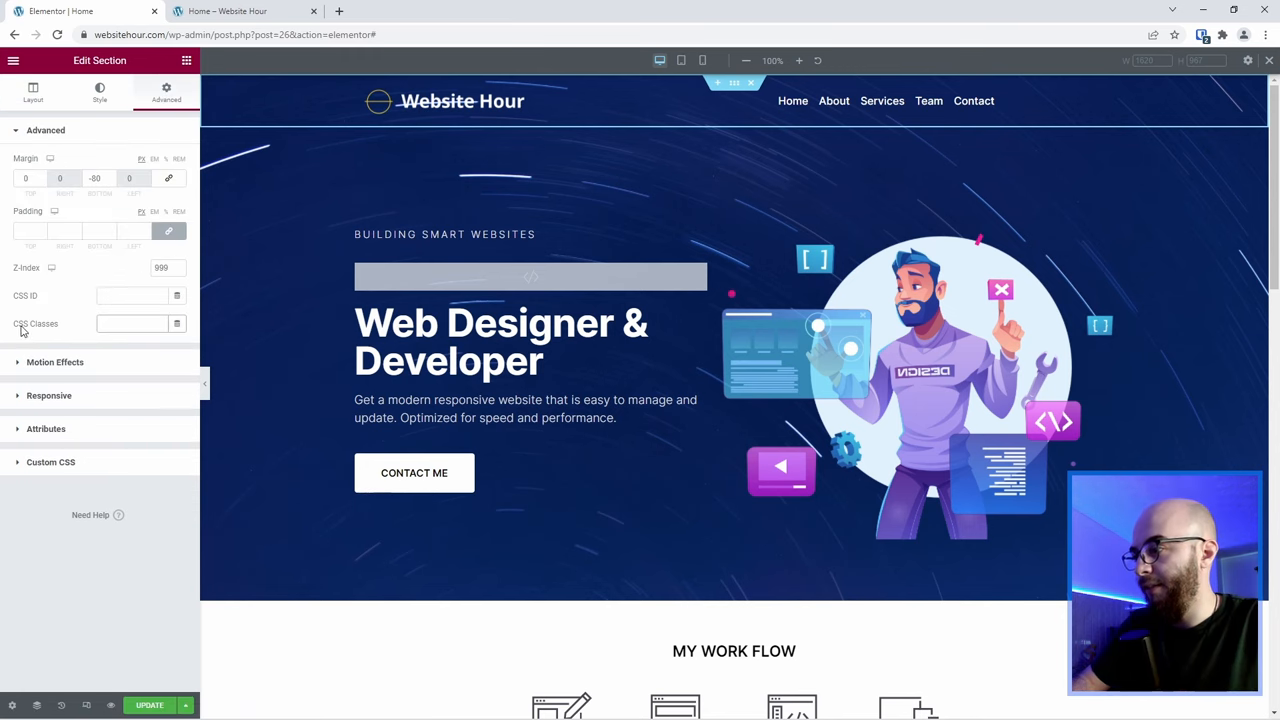
mouse_move(168, 591)
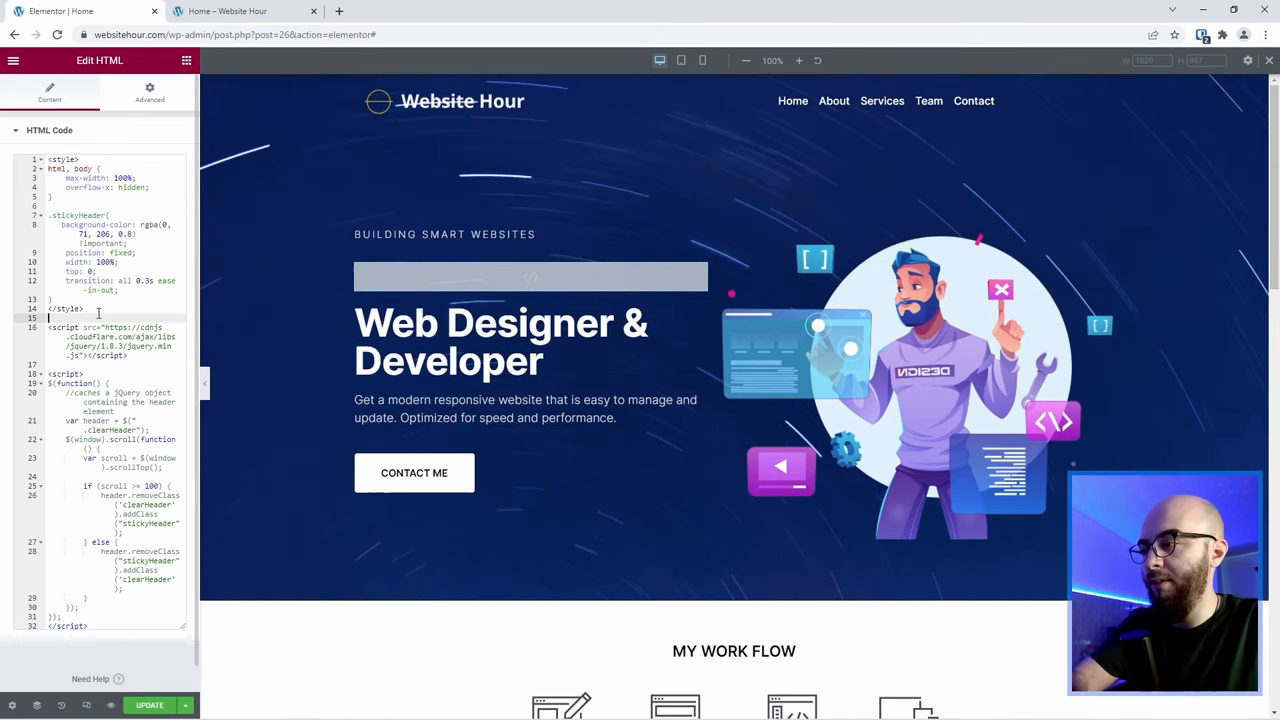
- Scroll the page to test the sticky header before recolouring it #0047ceCC
scroll("down", 3)
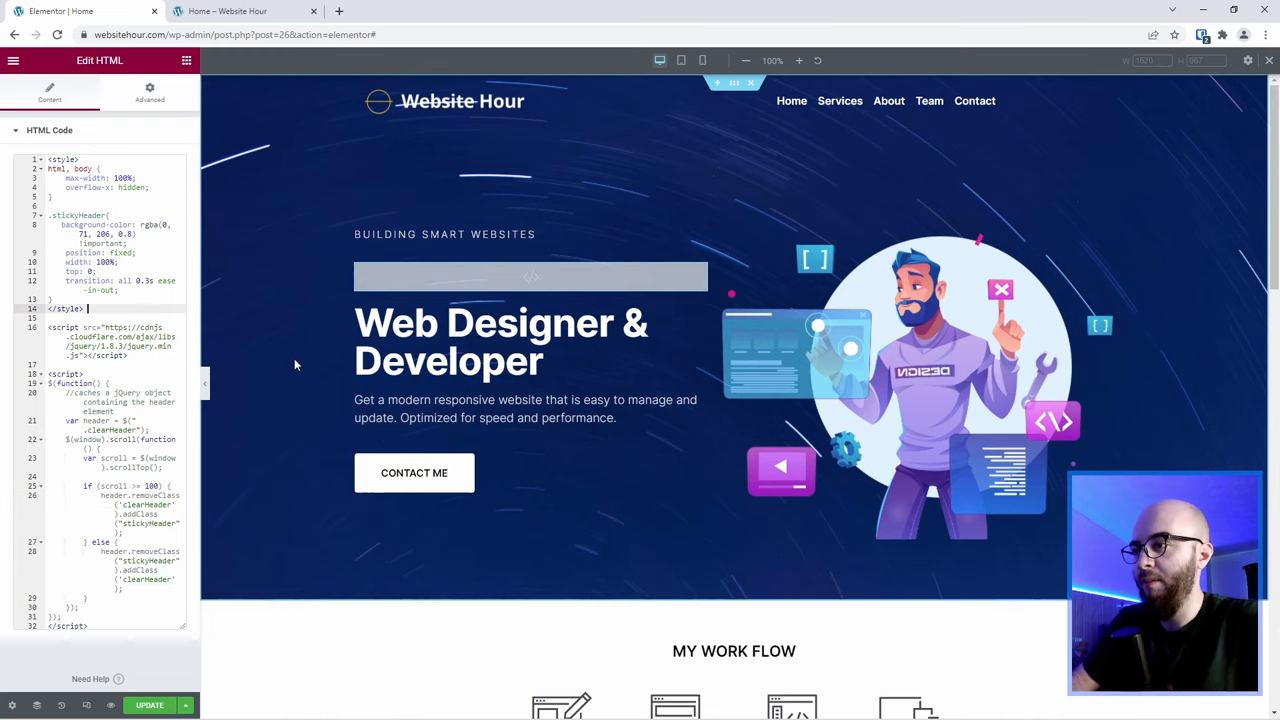
scroll("down", 3)
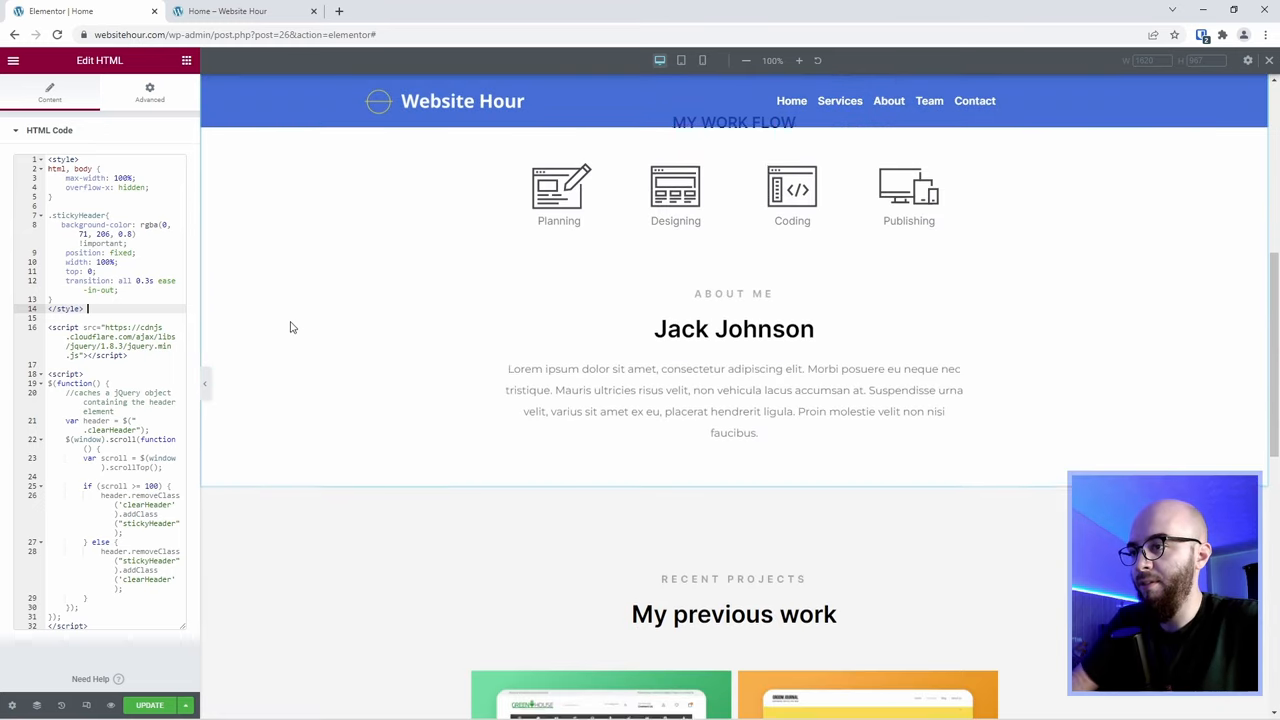
scroll("up", 3)
type("#0047ceCC")
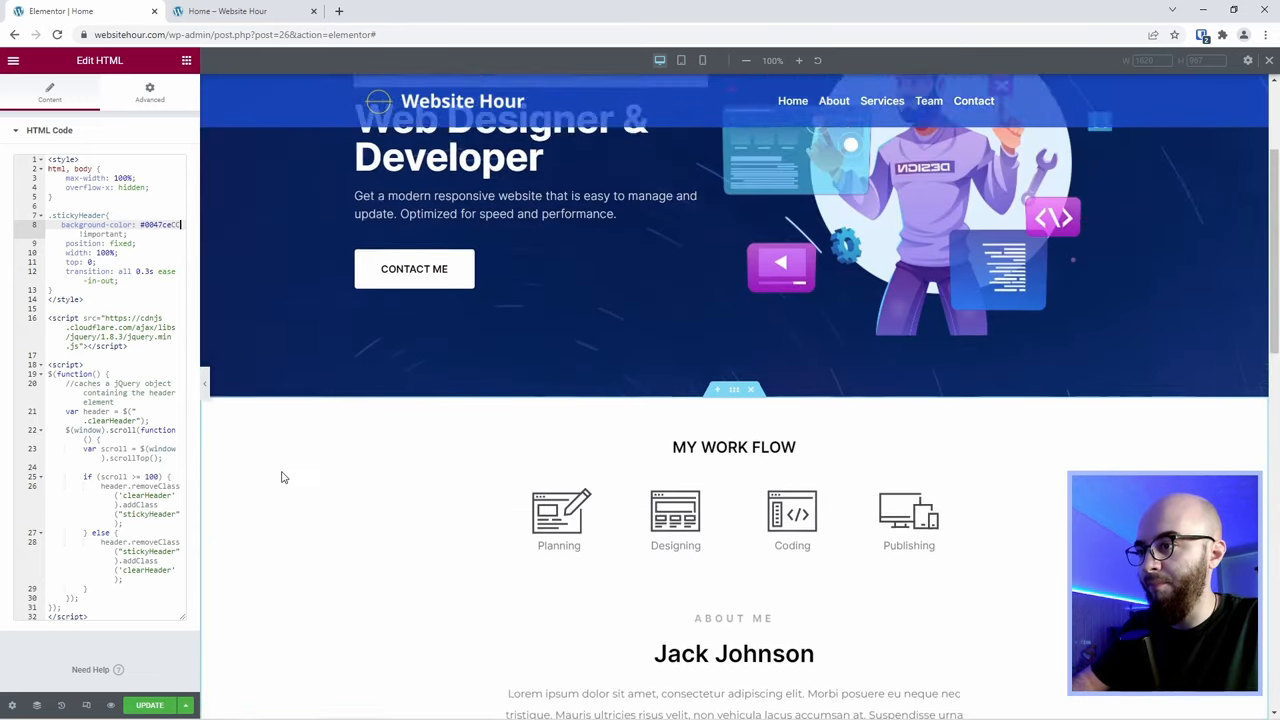
- Check the blue sticky header in Tablet and then Mobile preview
left_click(681, 60)
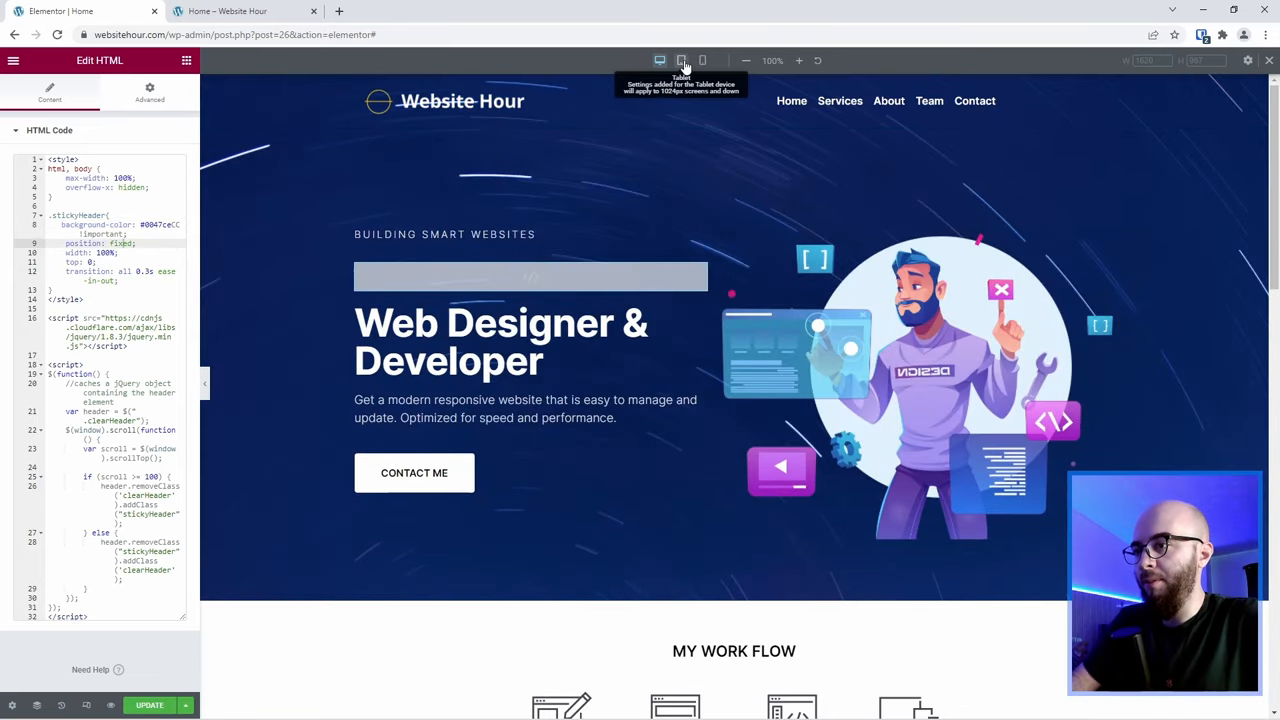
left_click(681, 60)
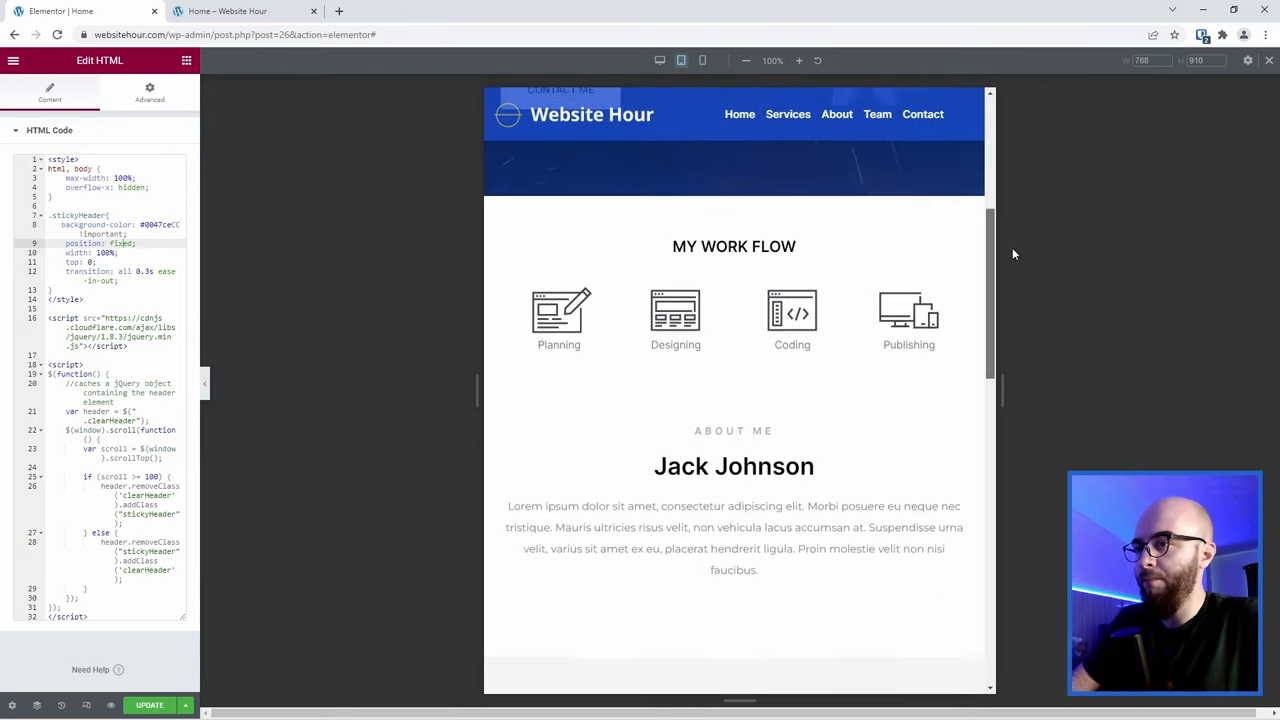
left_click(702, 60)
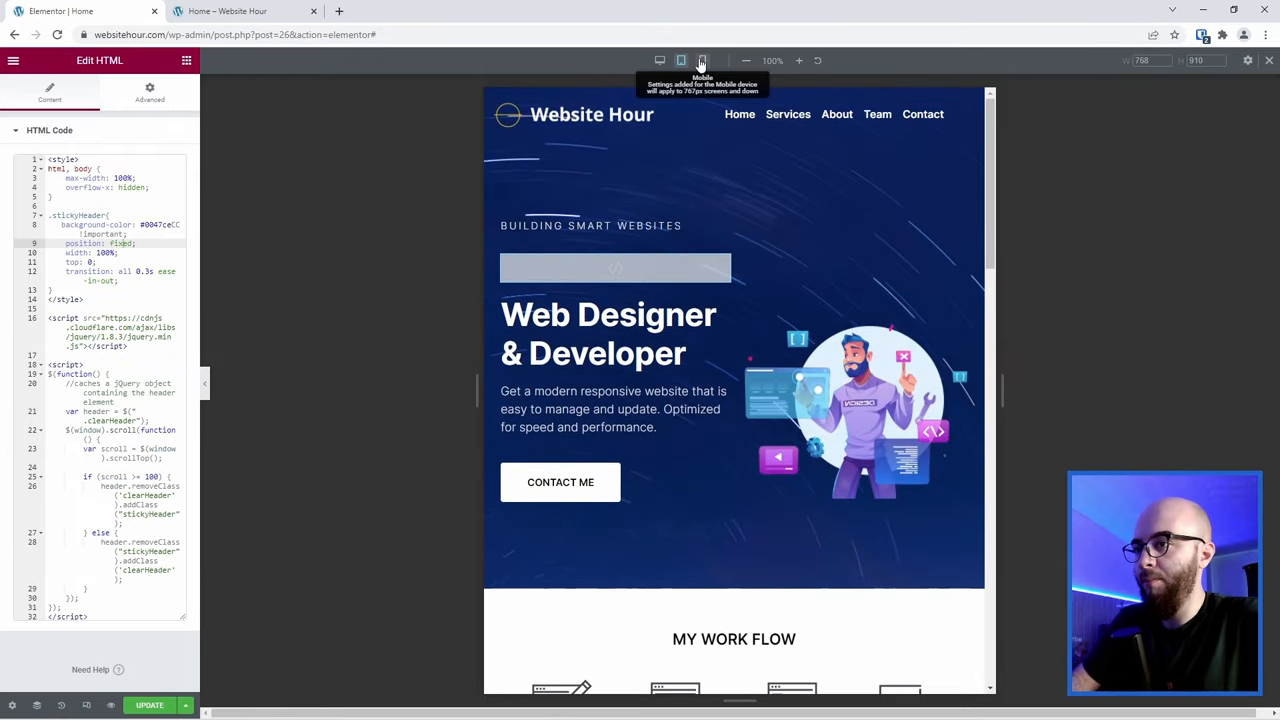
left_click(702, 60)
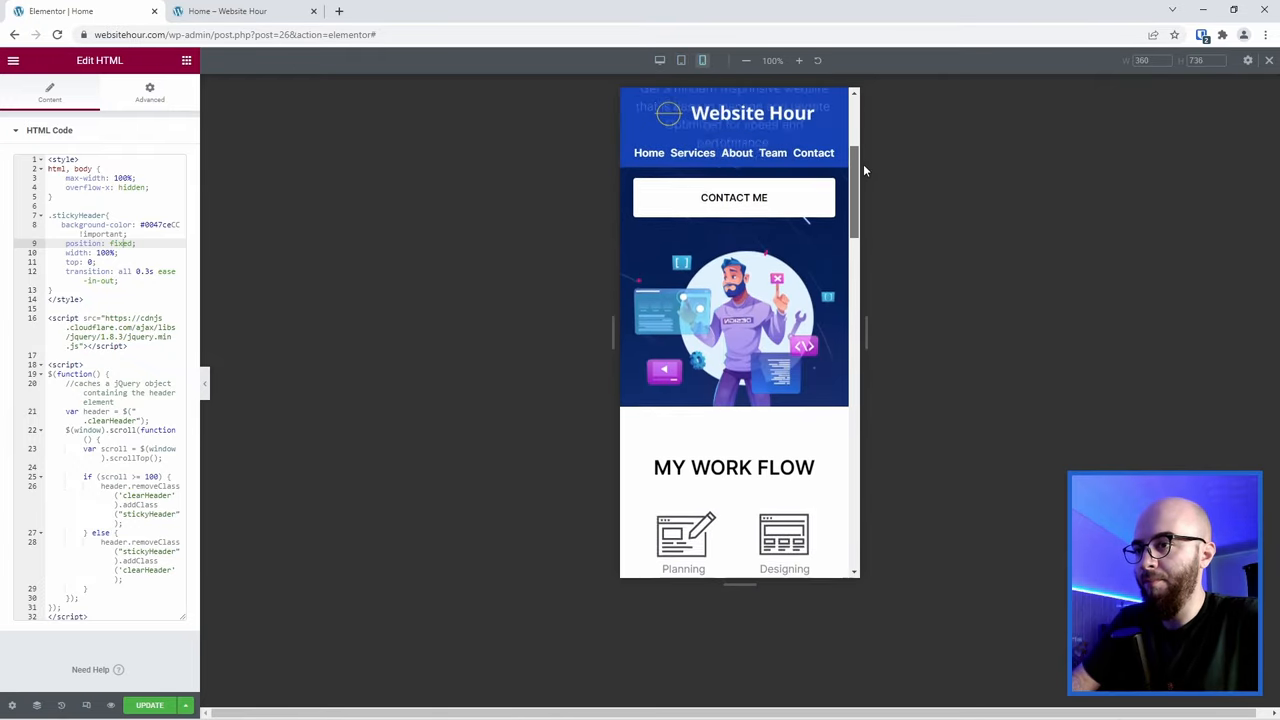